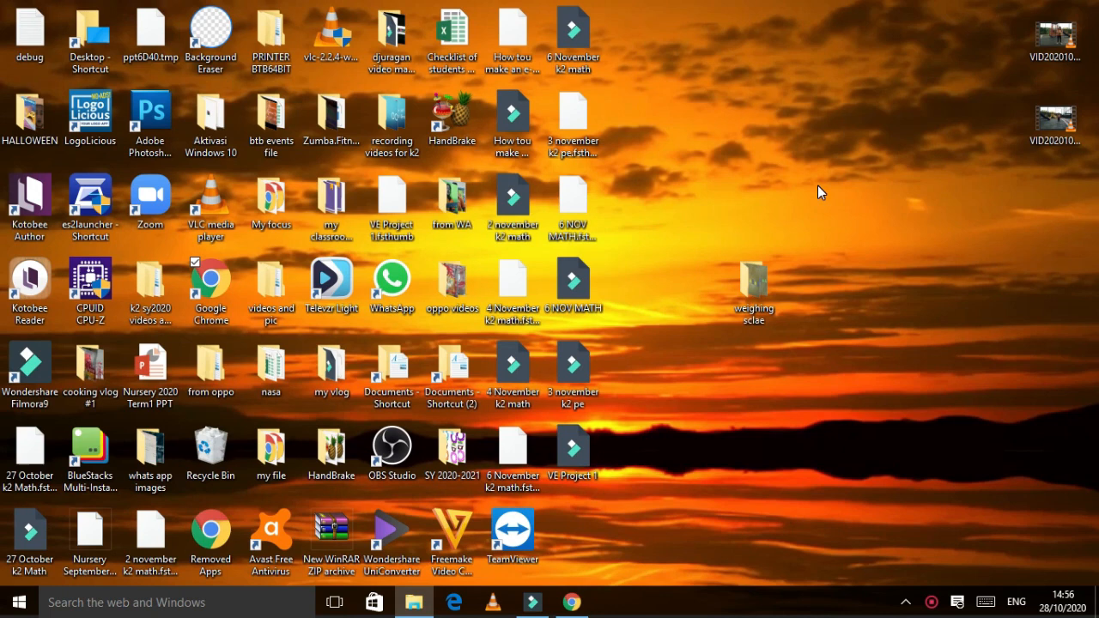
mouse_move(796, 185)
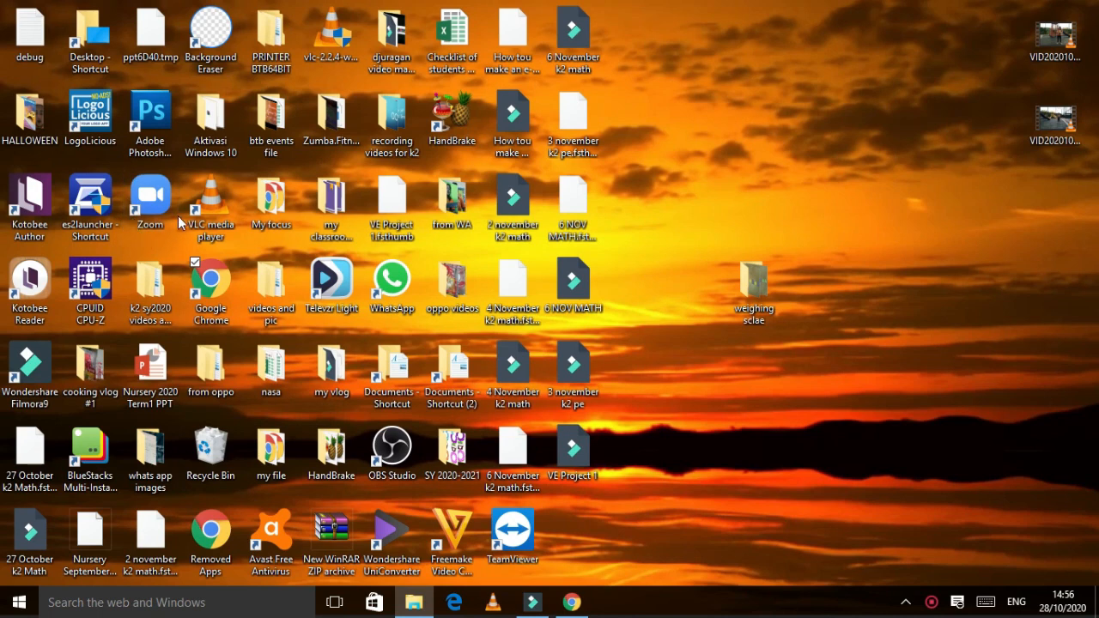
- Launch Zoom from the desktop, peek at the Join a Meeting form, cancel it and go to Sign In
click(151, 196)
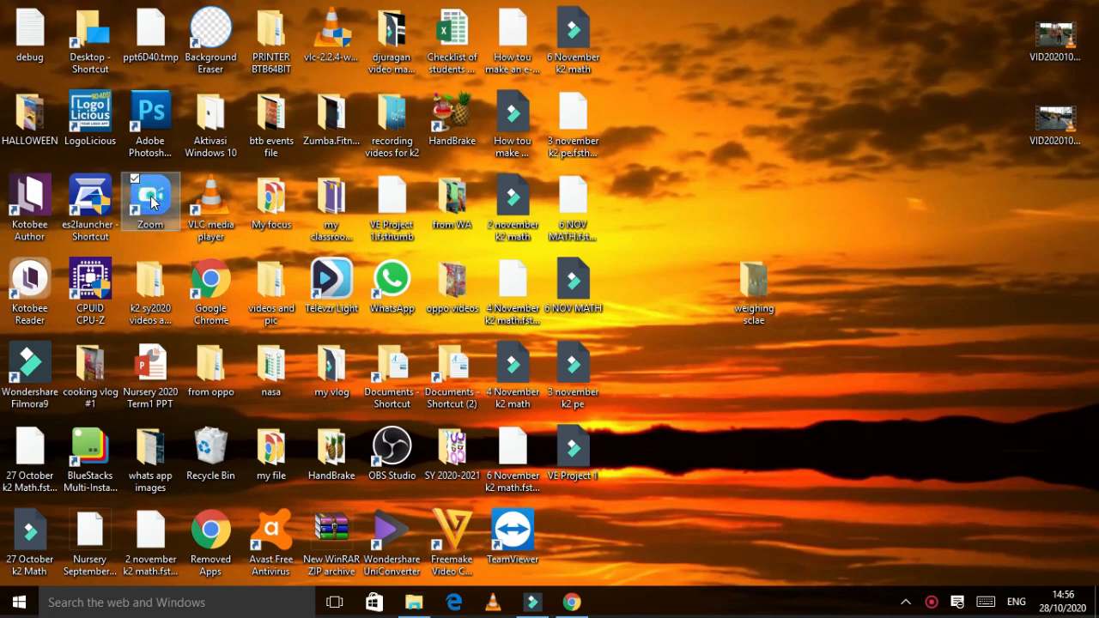
double_click(151, 195)
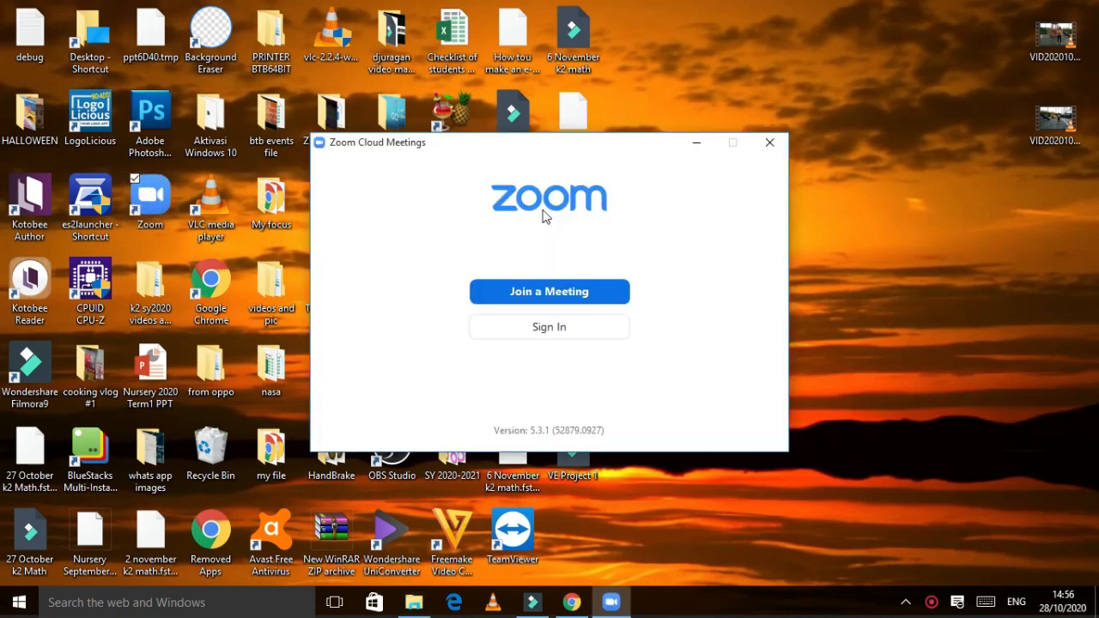
mouse_move(598, 316)
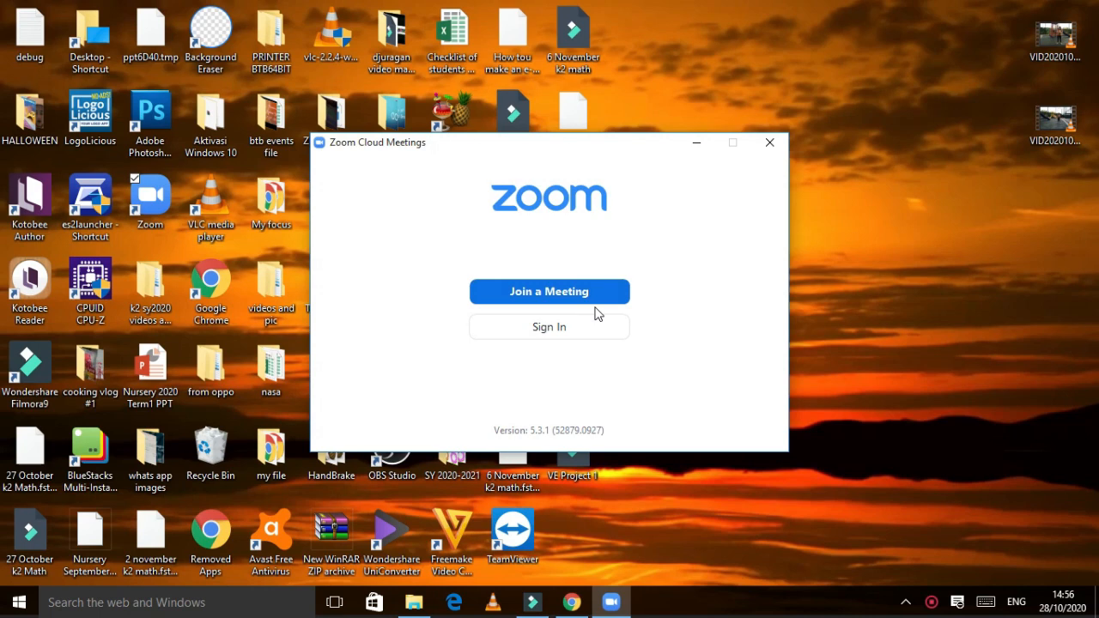
mouse_move(573, 327)
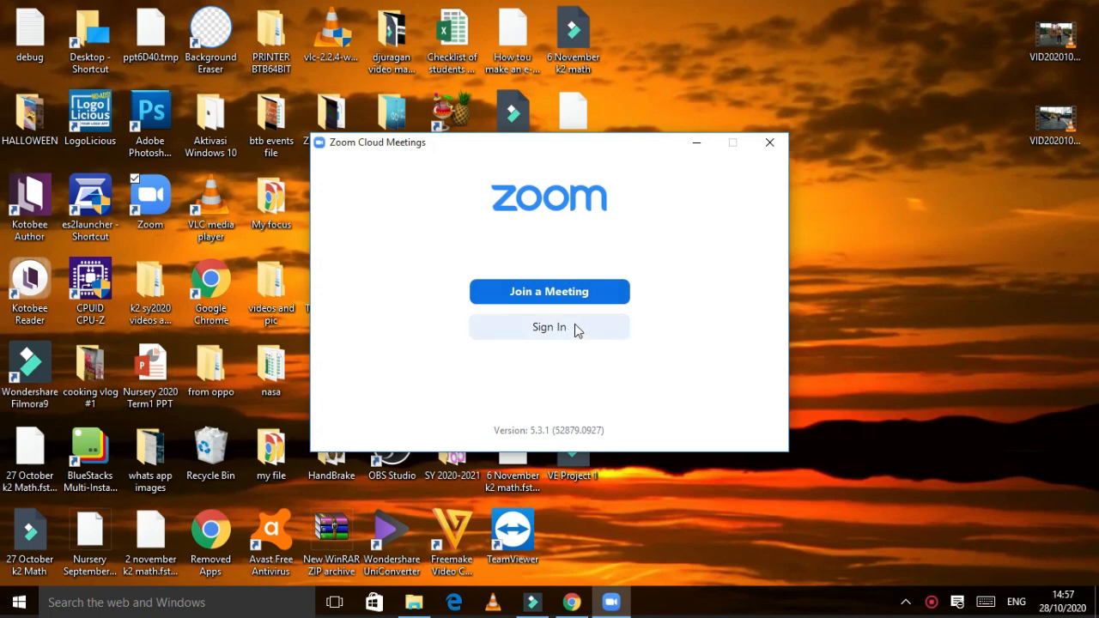
click(549, 292)
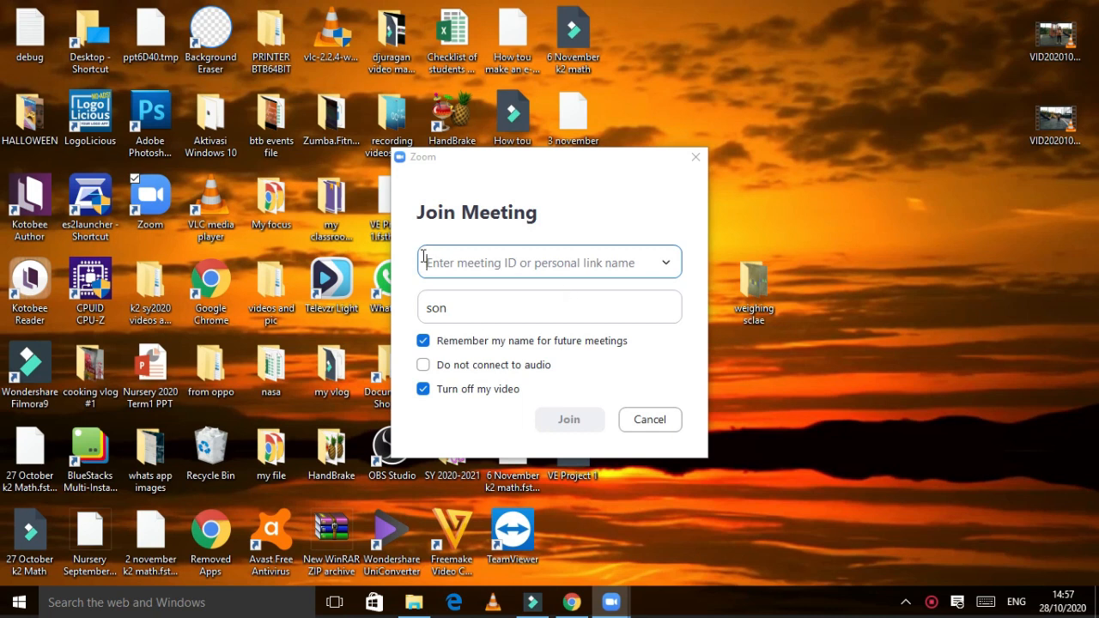
mouse_move(443, 258)
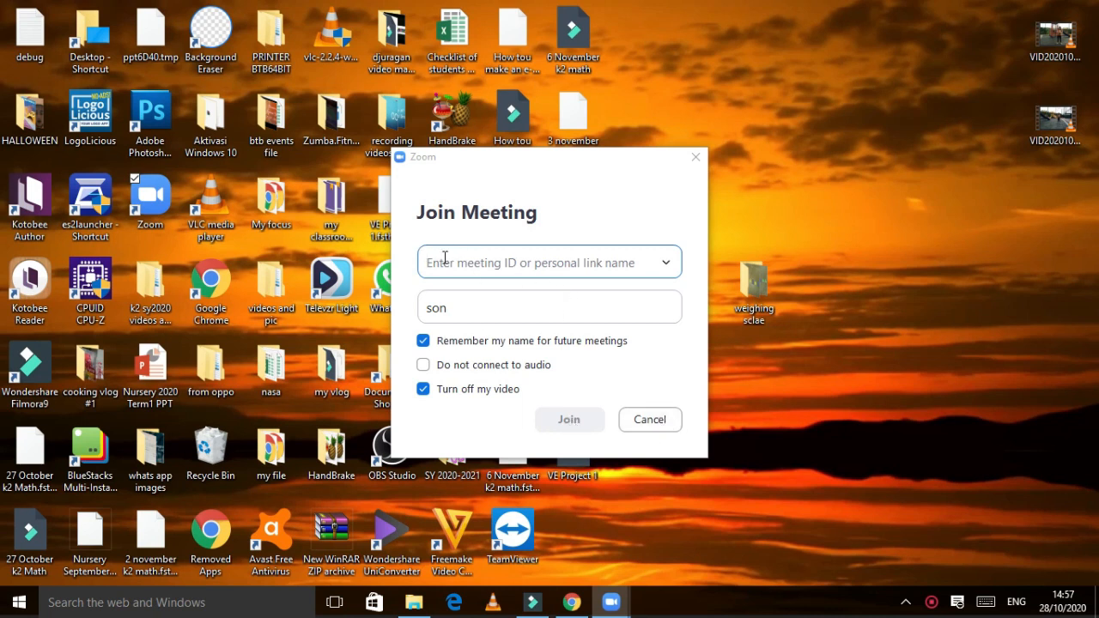
mouse_move(522, 271)
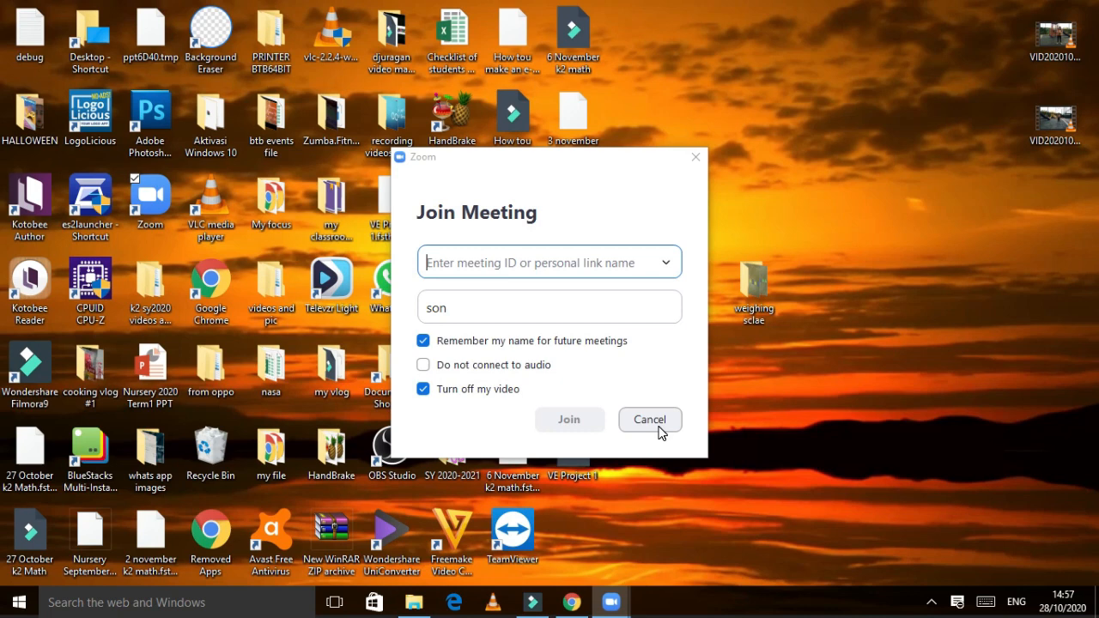
click(649, 419)
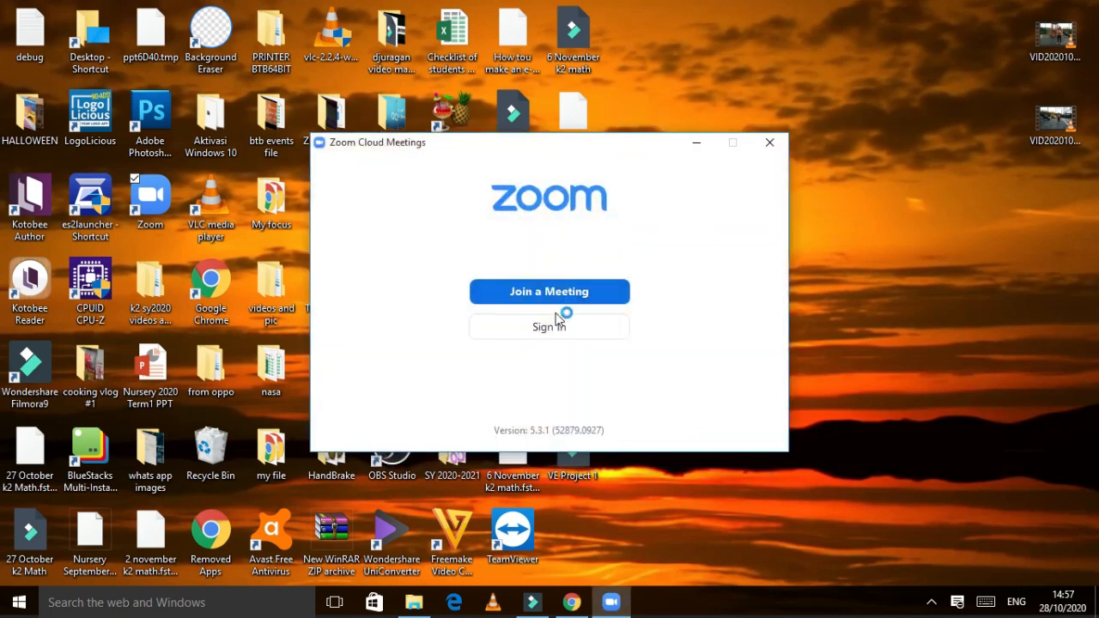
click(550, 327)
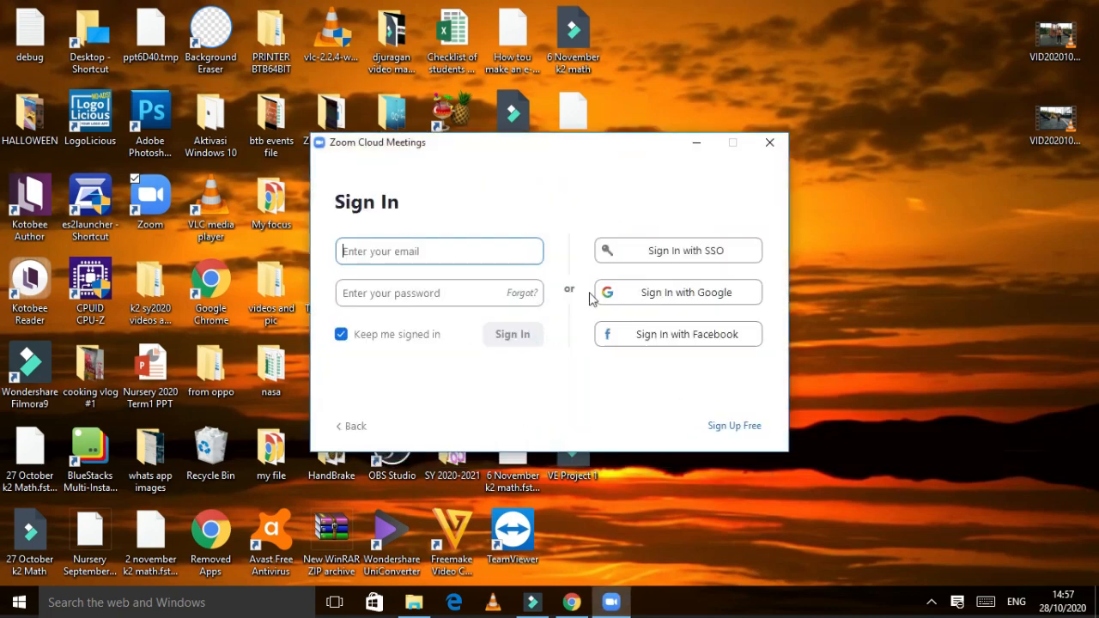
- Sign in with Google to land on Zoom's home screen
click(677, 291)
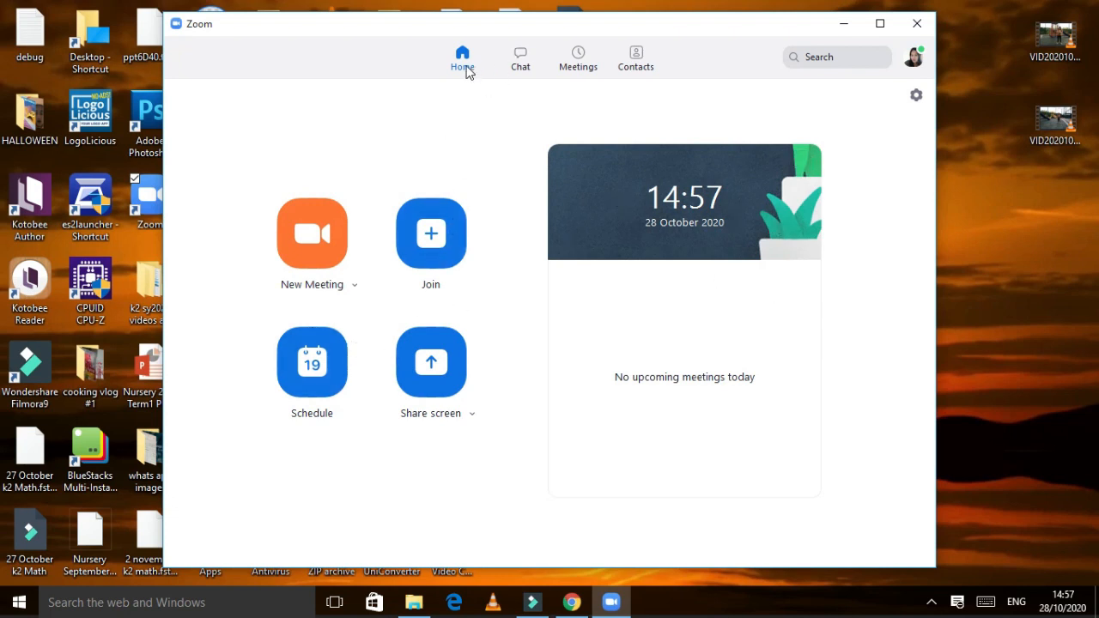
mouse_move(831, 131)
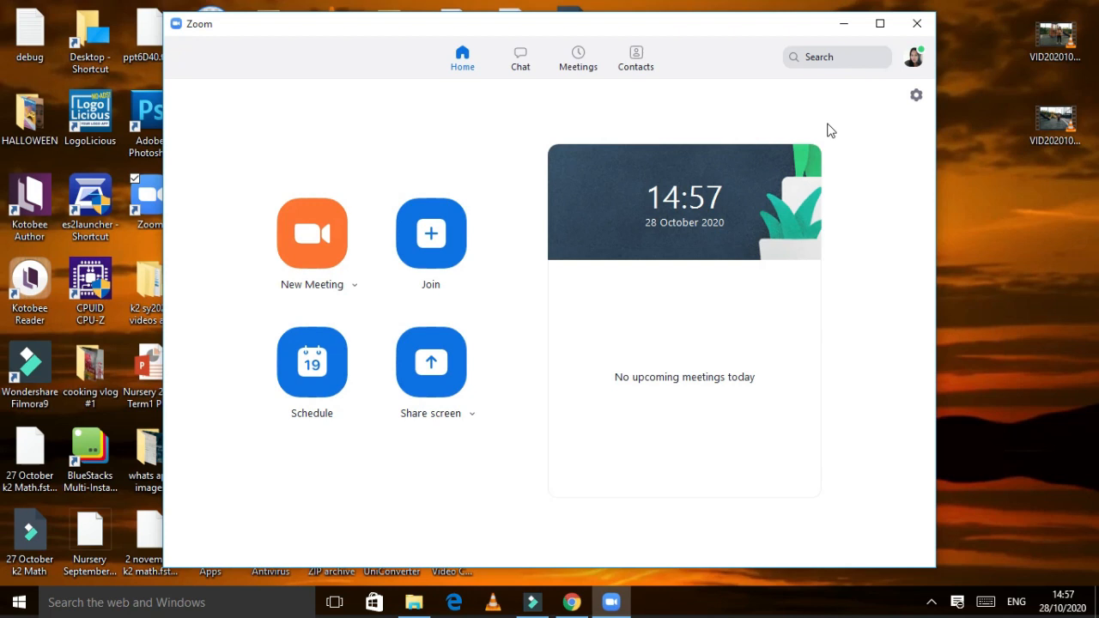
mouse_move(450, 89)
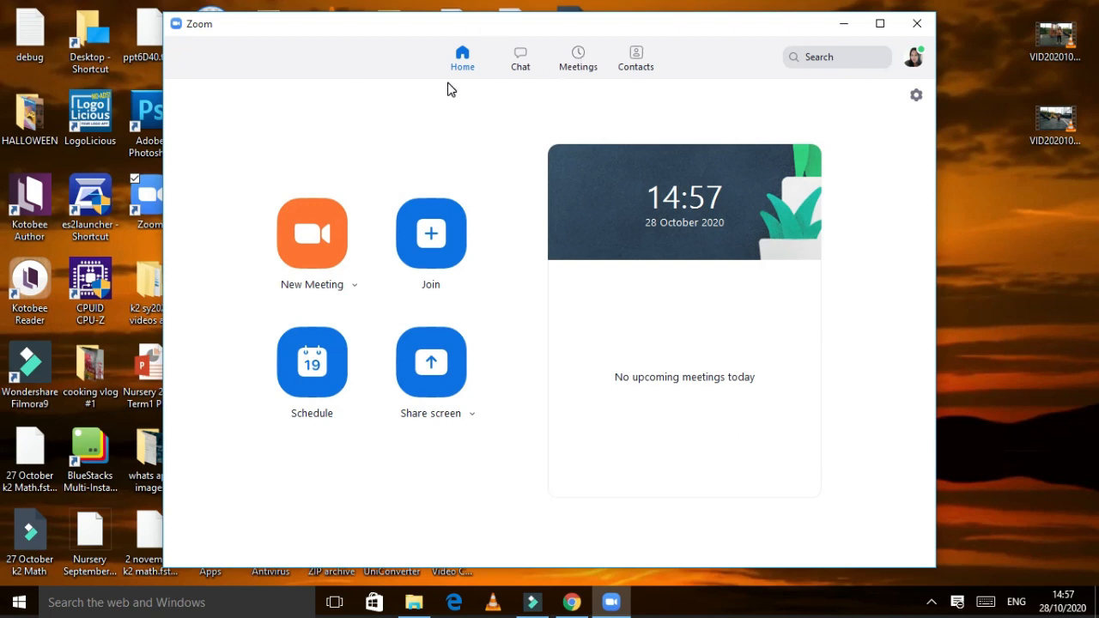
mouse_move(467, 84)
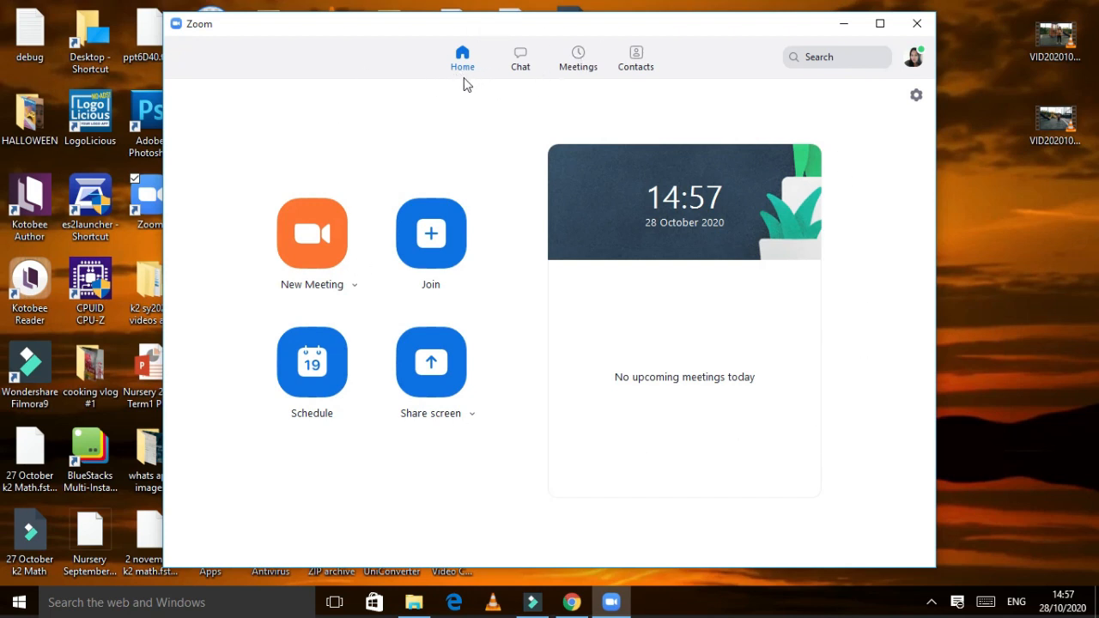
mouse_move(642, 89)
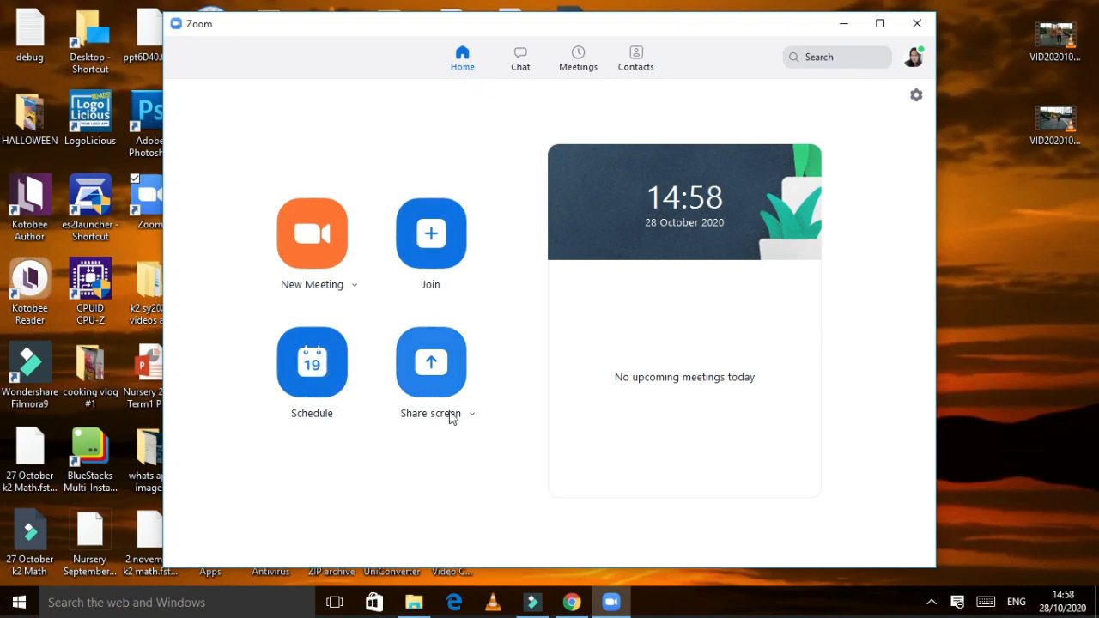
mouse_move(338, 290)
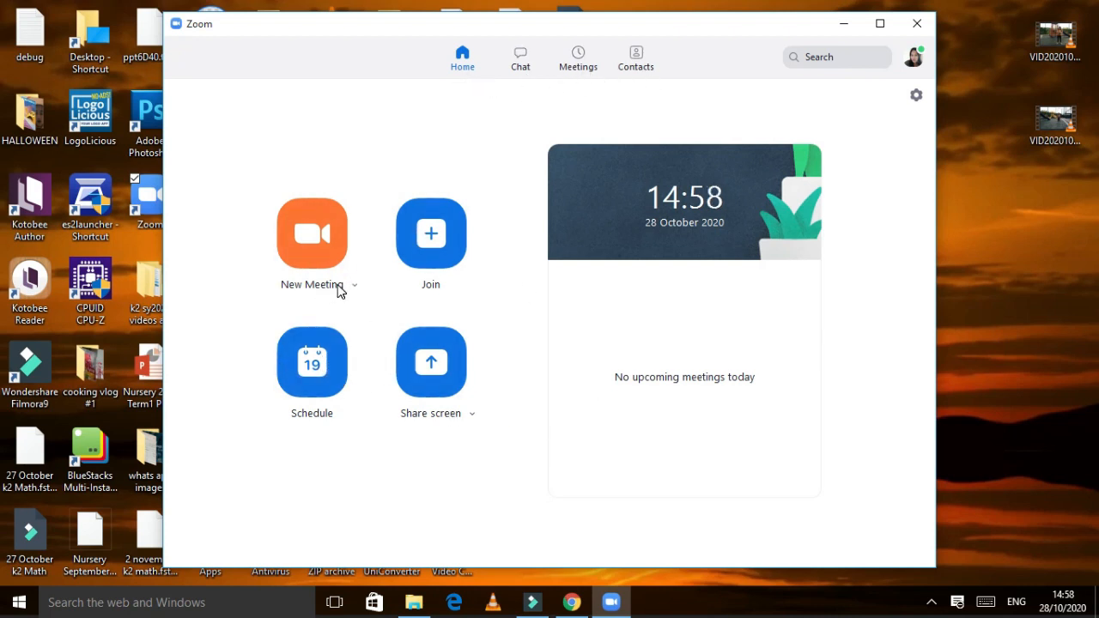
mouse_move(306, 428)
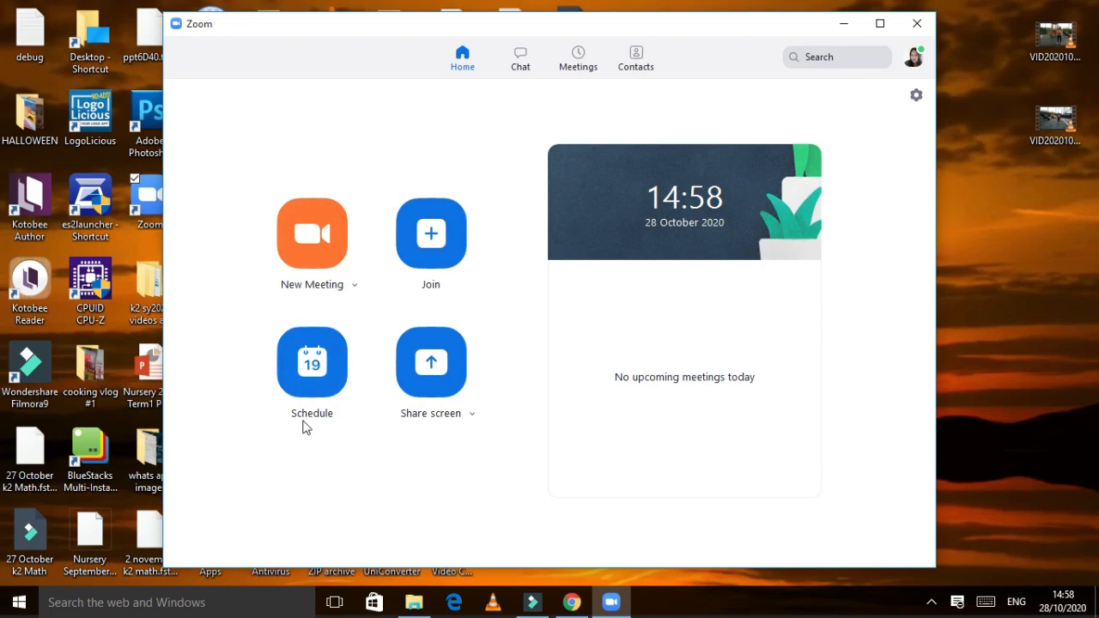
mouse_move(554, 347)
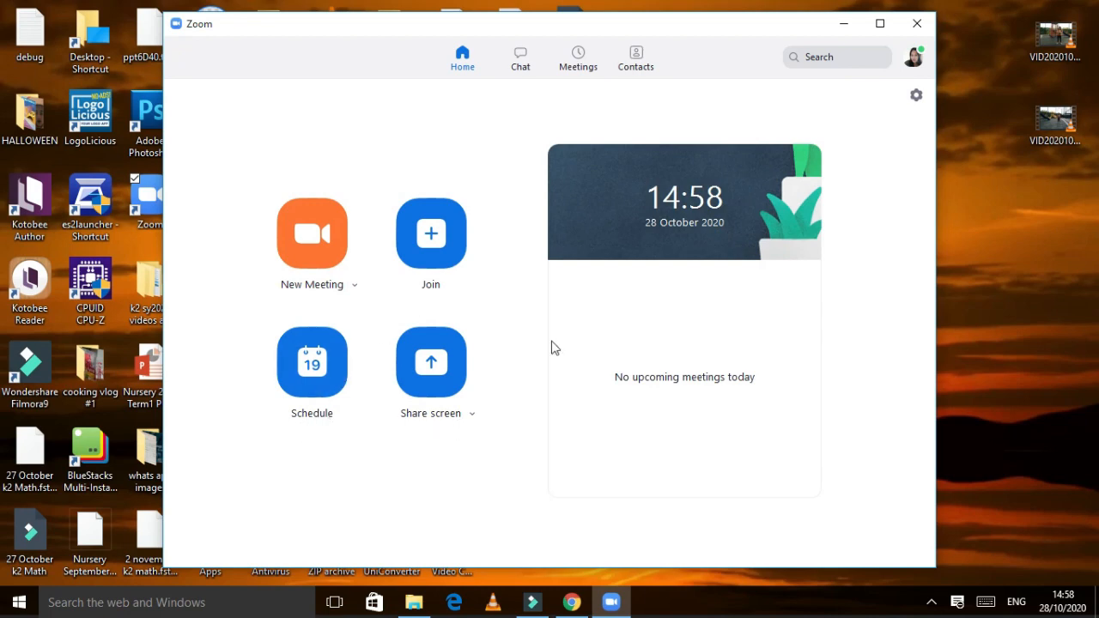
click(519, 57)
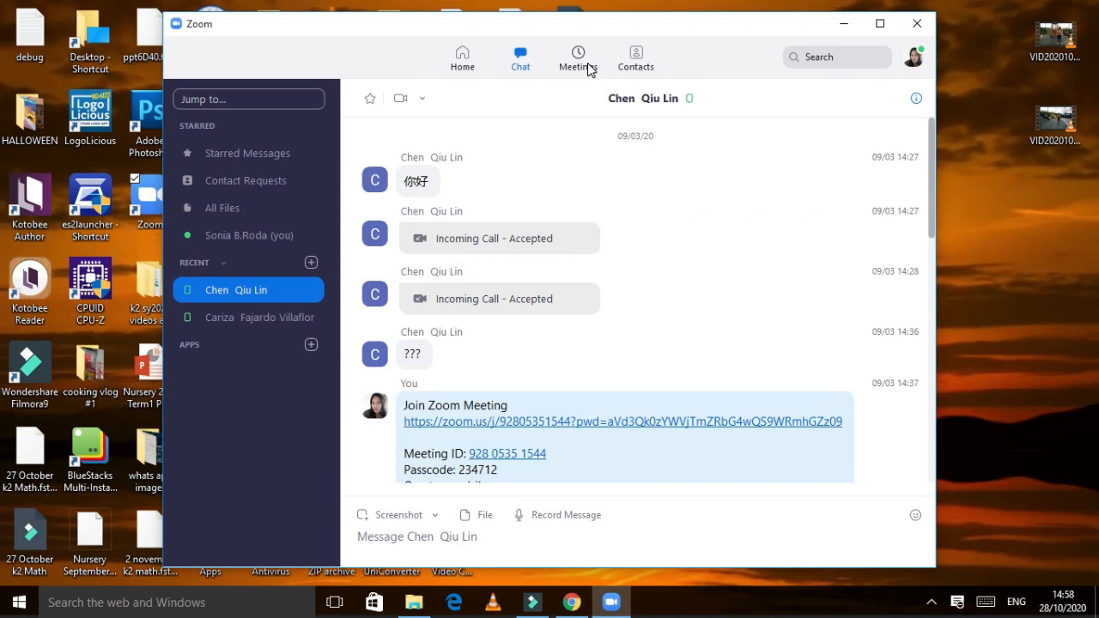
click(577, 57)
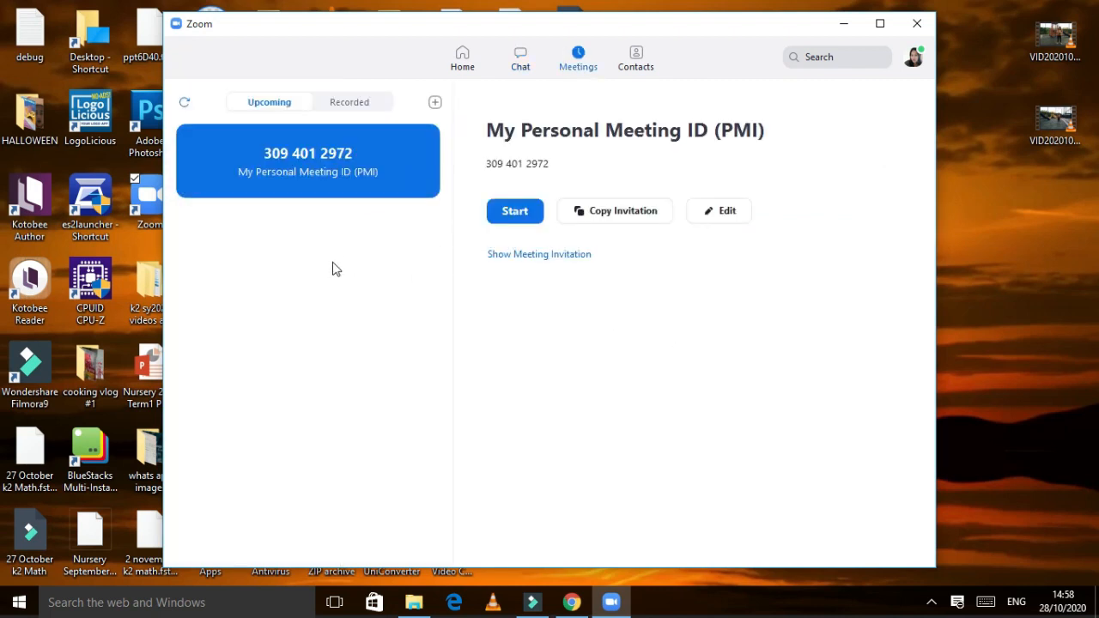
mouse_move(625, 95)
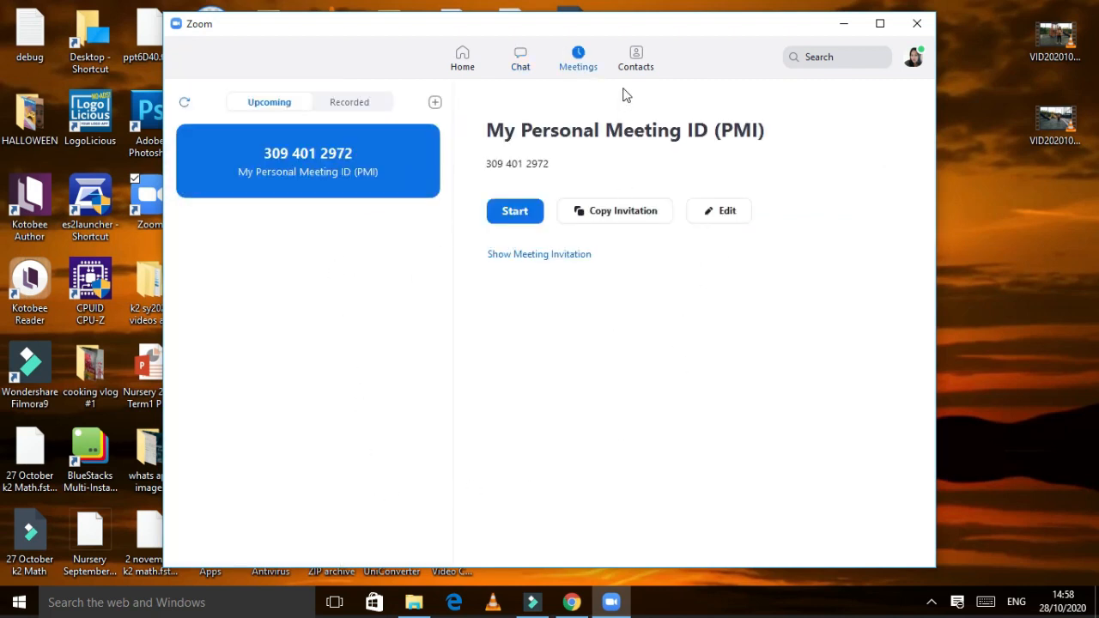
click(635, 58)
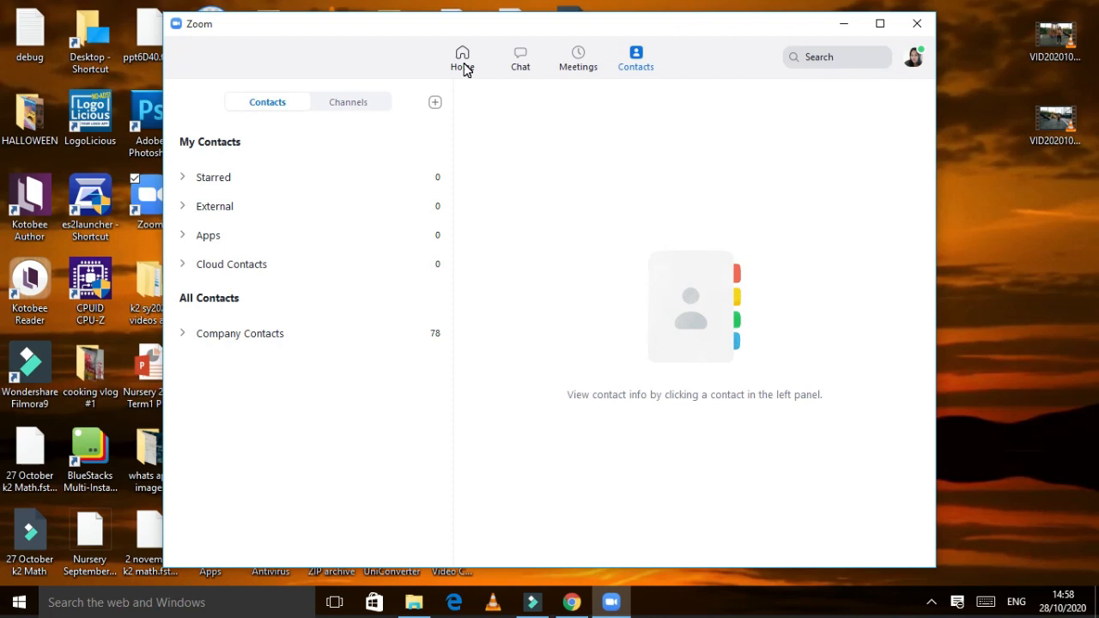
click(462, 57)
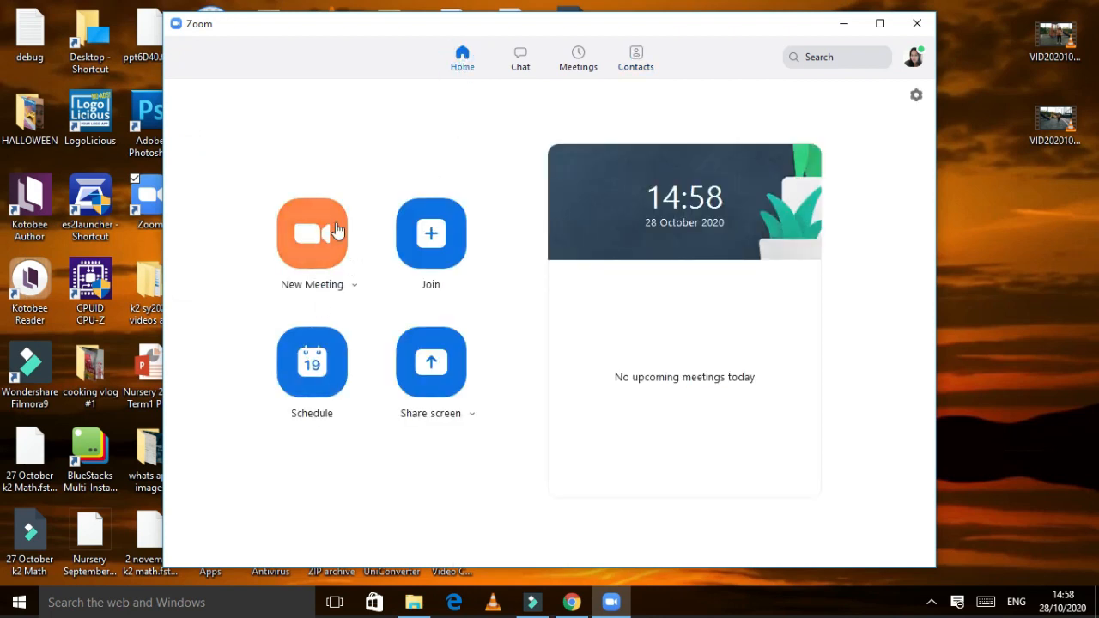
mouse_move(455, 252)
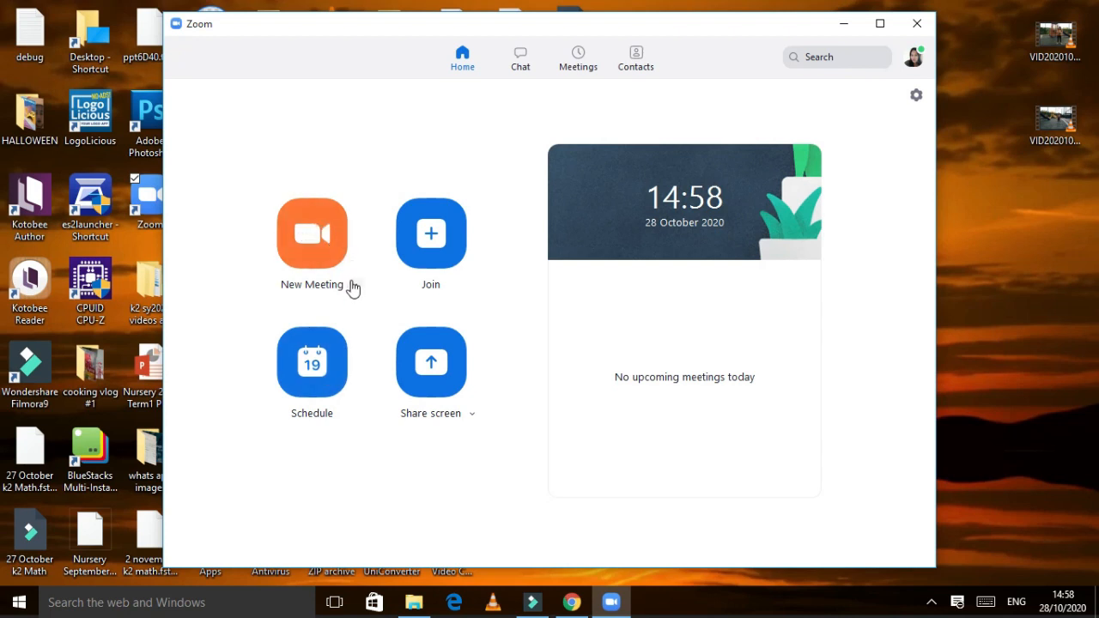
mouse_move(337, 281)
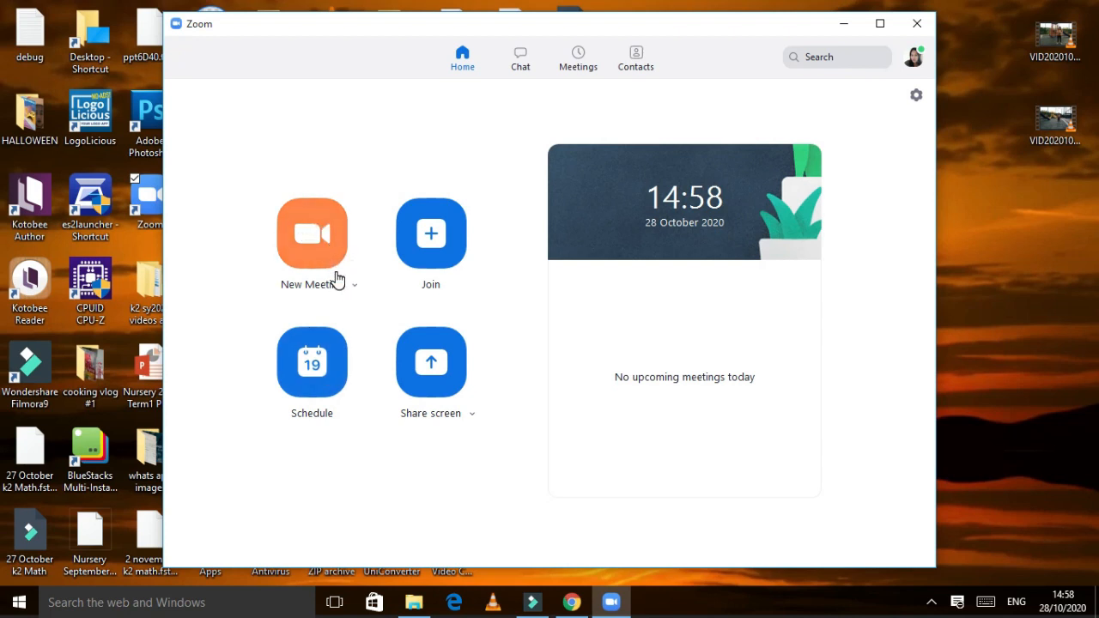
- Start a new meeting and turn on the host's camera
click(312, 234)
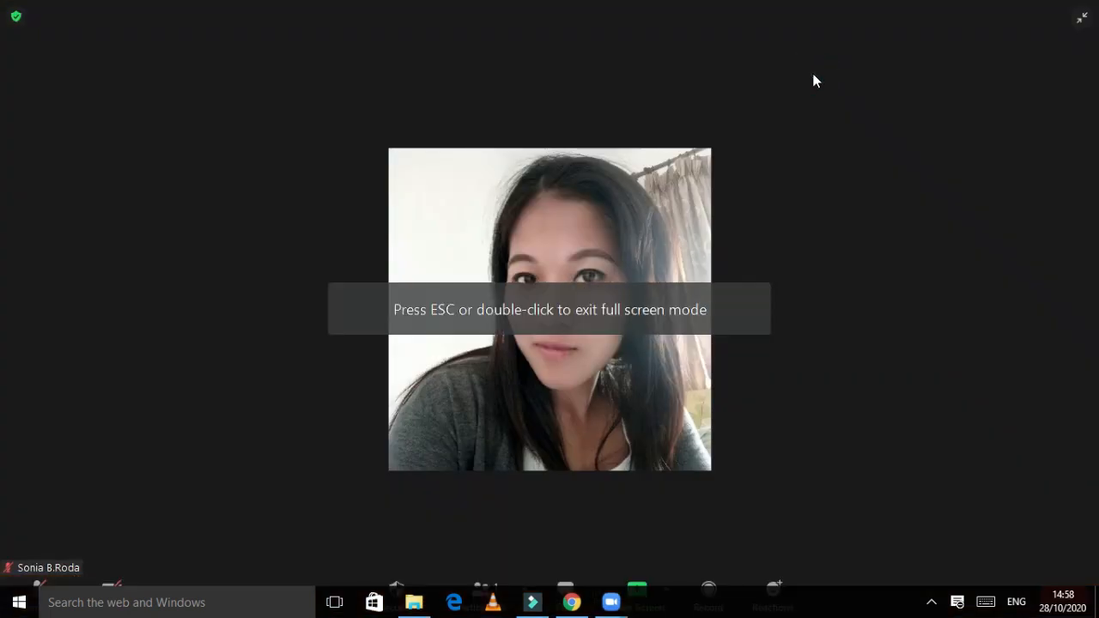
mouse_move(958, 355)
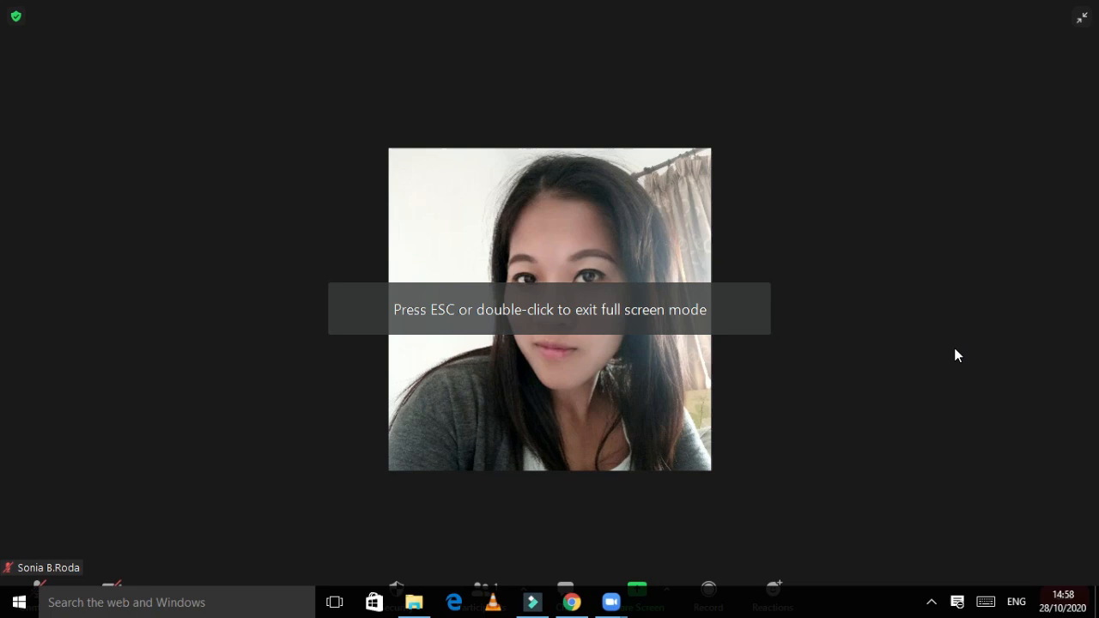
mouse_move(244, 522)
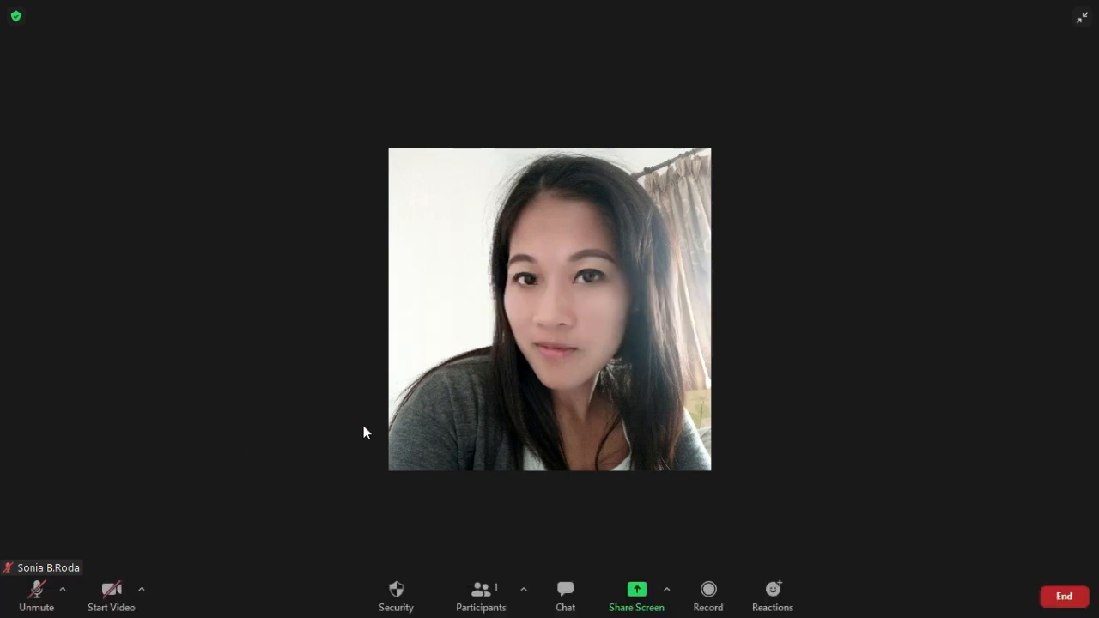
mouse_move(113, 587)
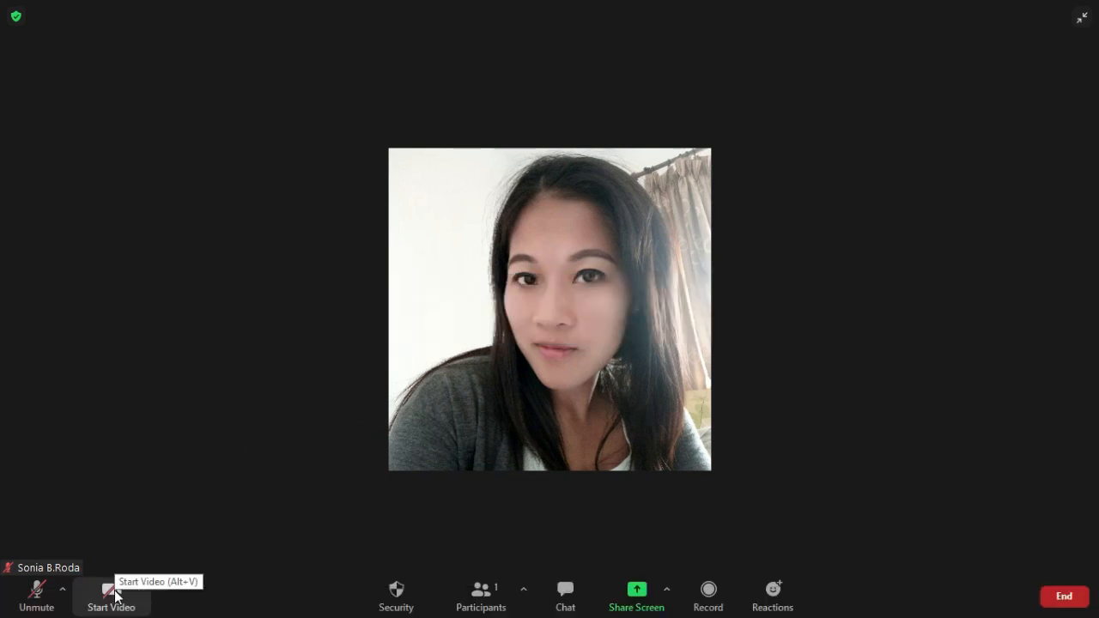
click(110, 586)
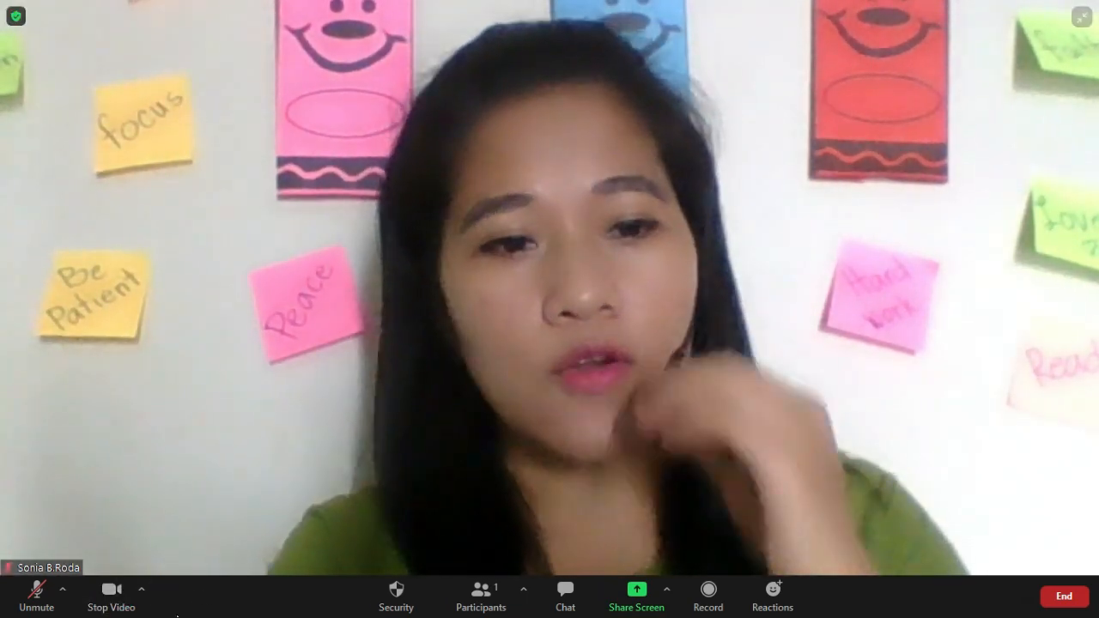
mouse_move(34, 592)
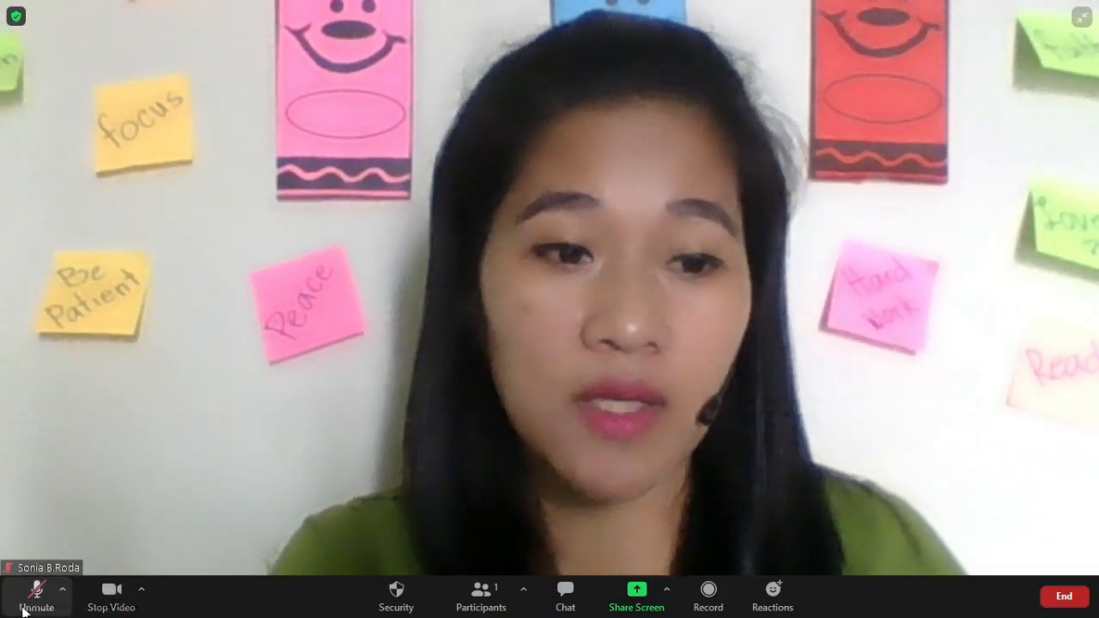
mouse_move(31, 591)
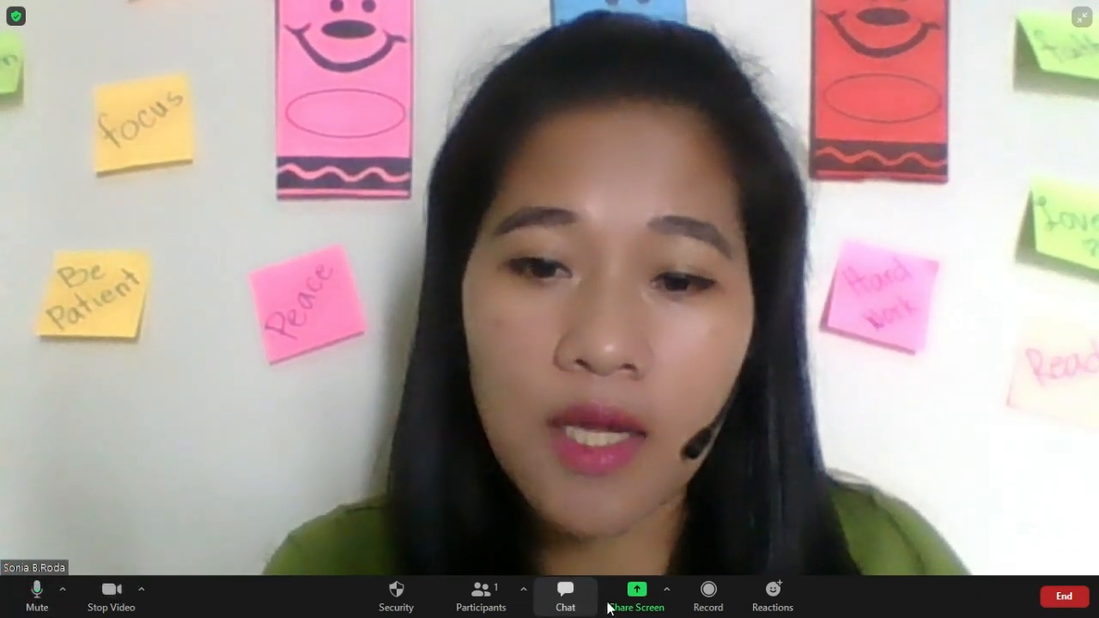
mouse_move(549, 539)
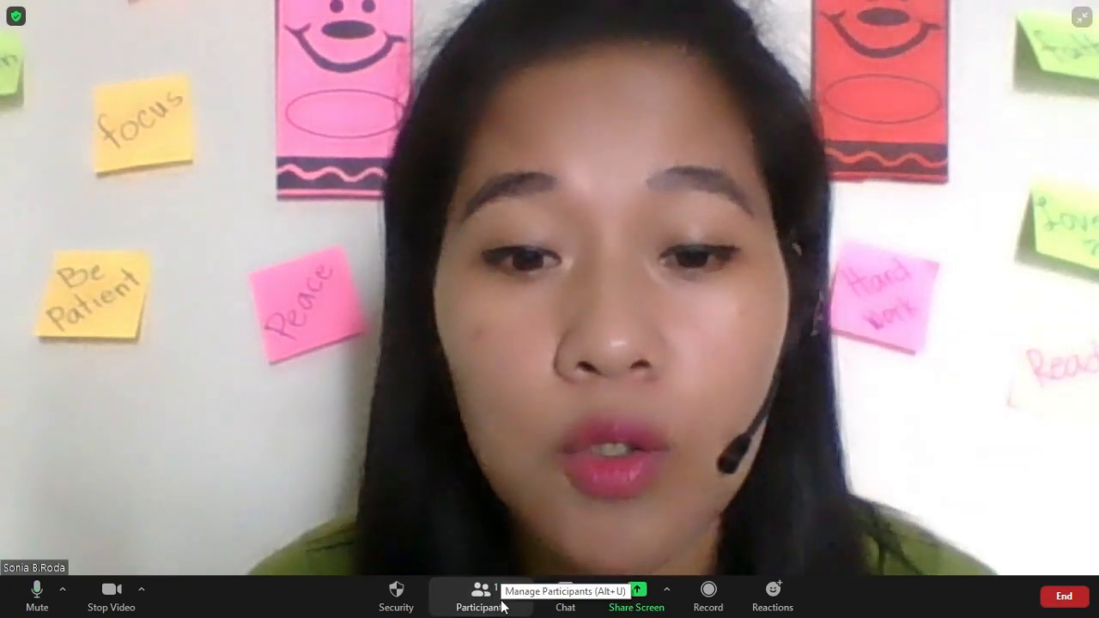
- Show the Participants list, close it, and bring it back up
click(481, 608)
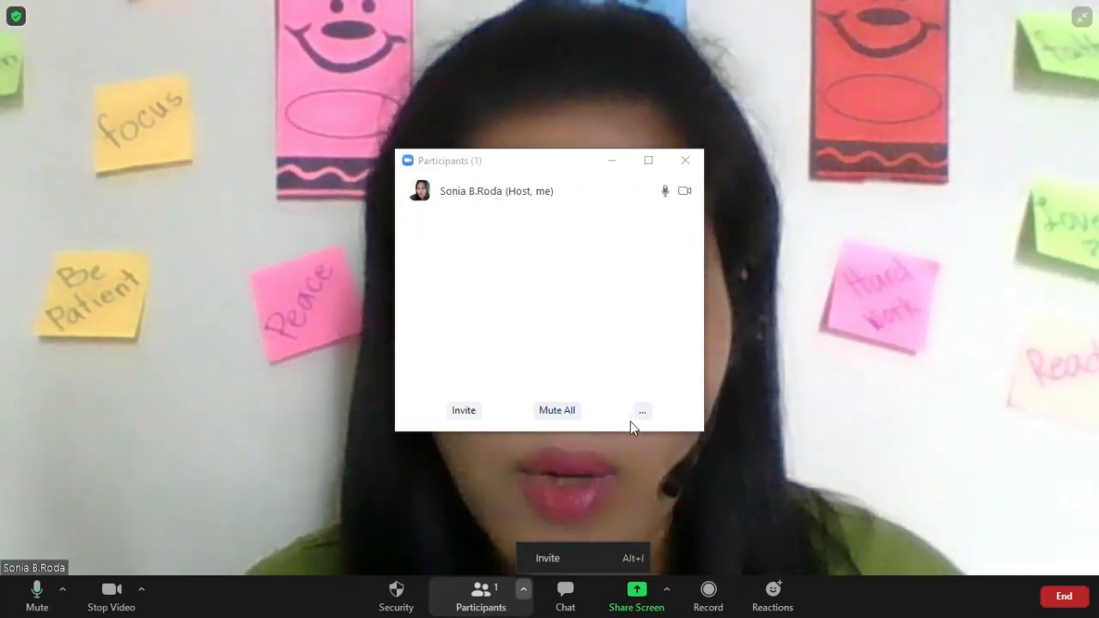
mouse_move(594, 417)
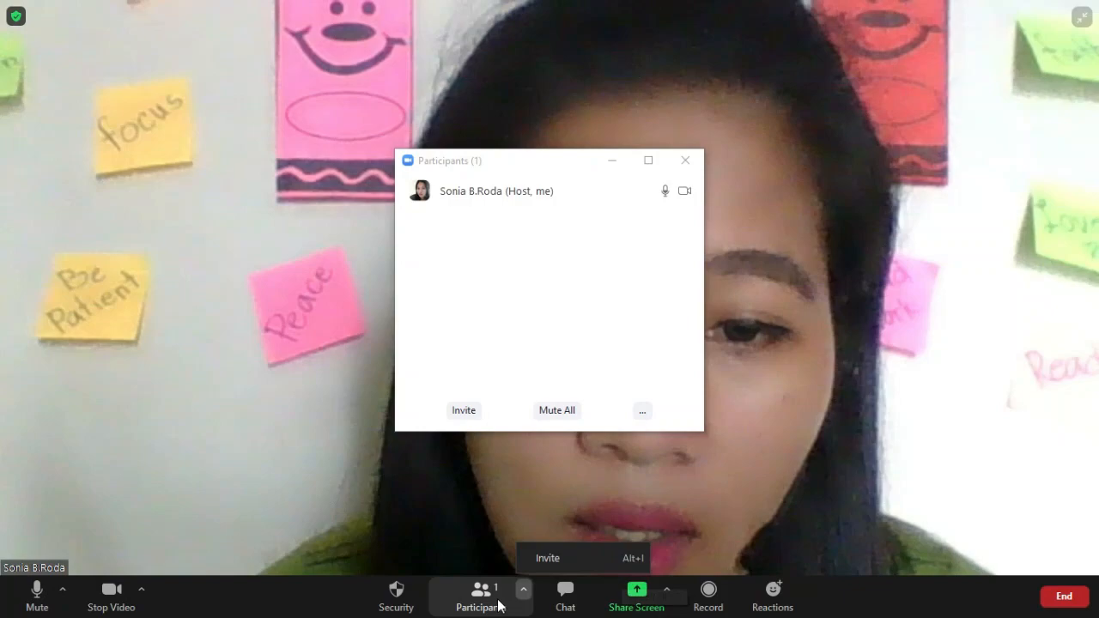
click(464, 410)
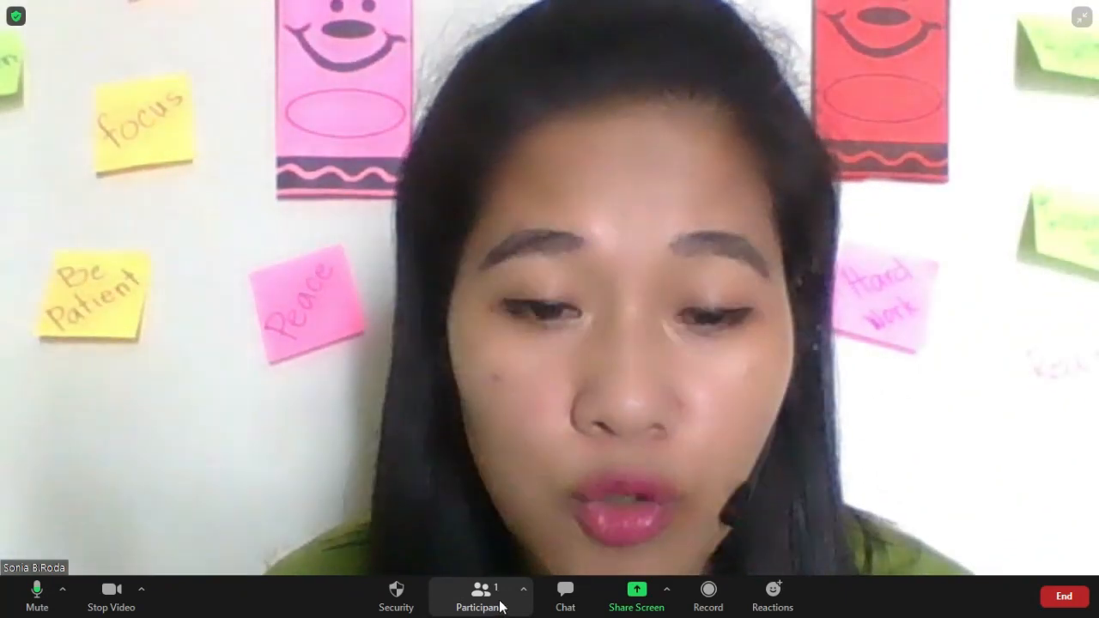
click(481, 601)
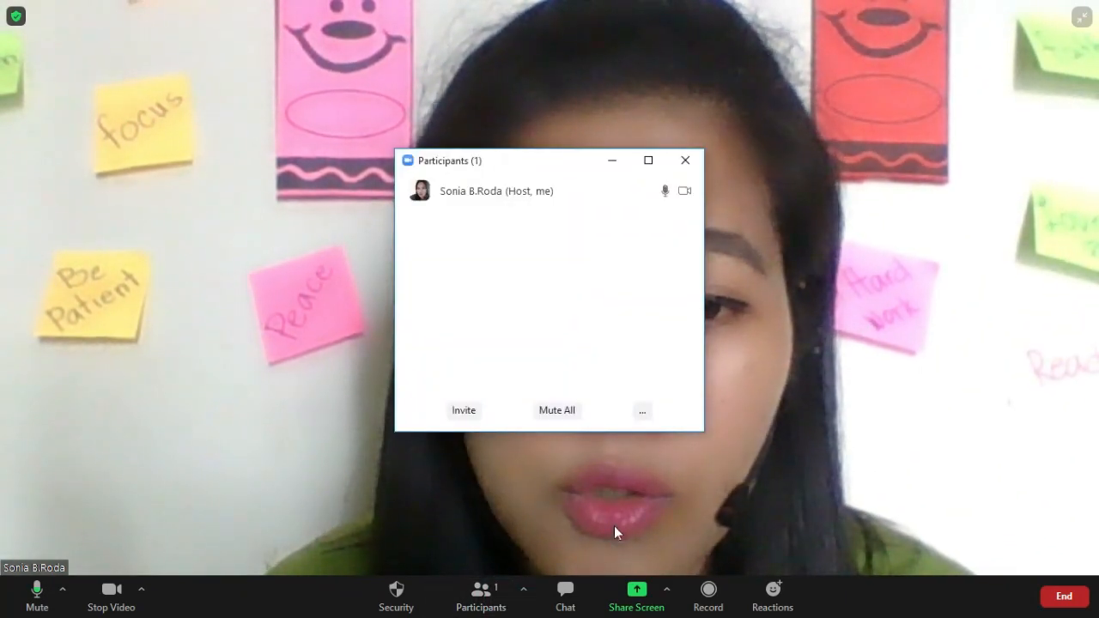
mouse_move(464, 410)
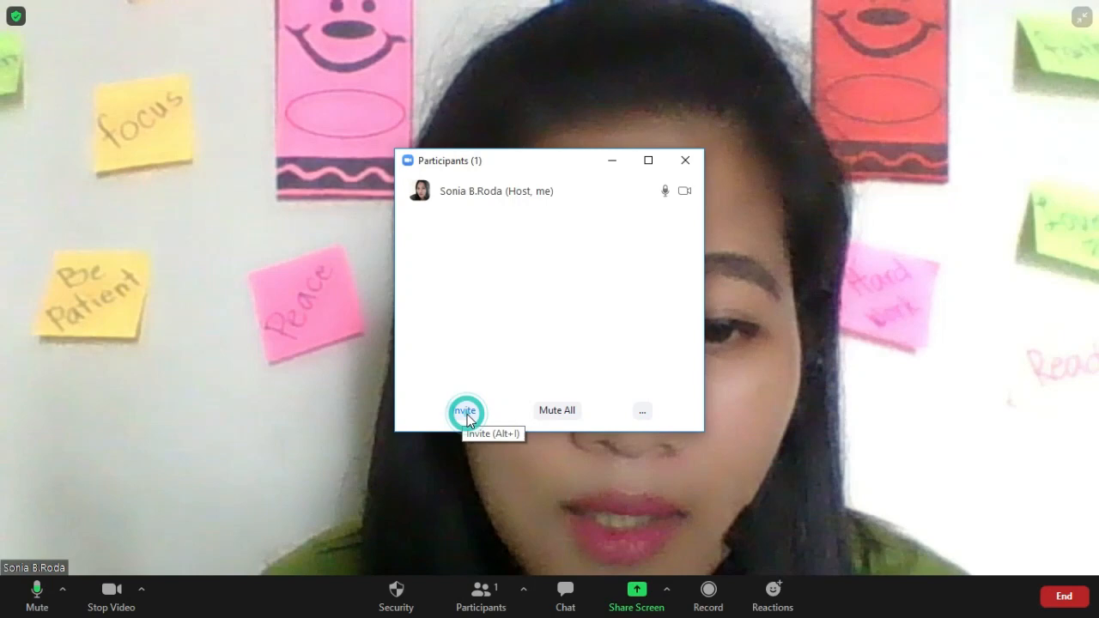
- Copy the meeting invitation text from the Invite window and close it
click(466, 410)
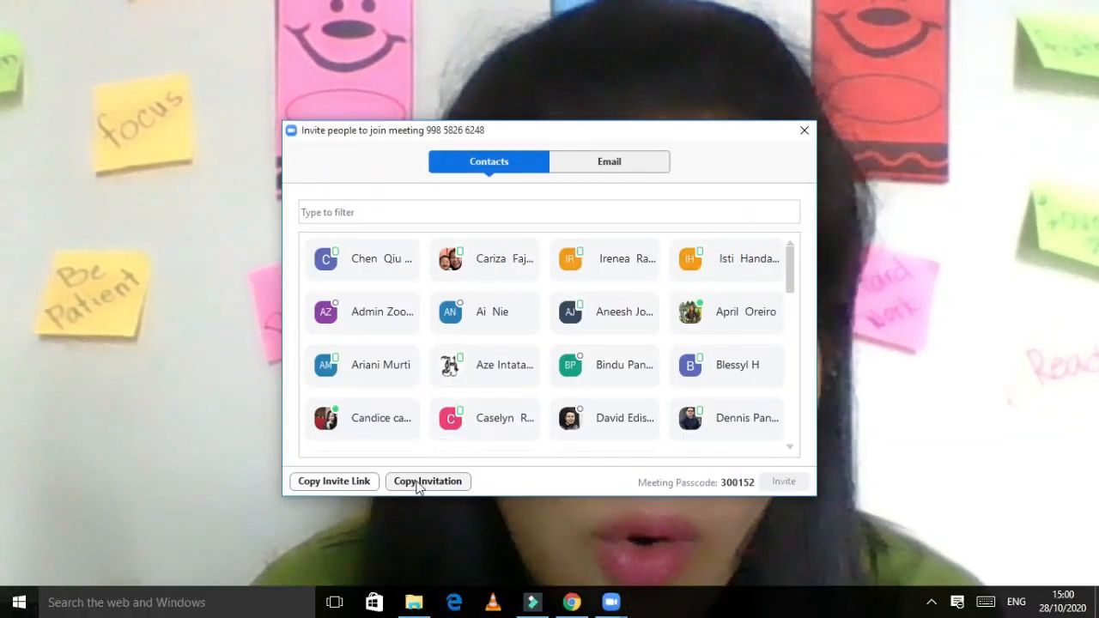
click(427, 480)
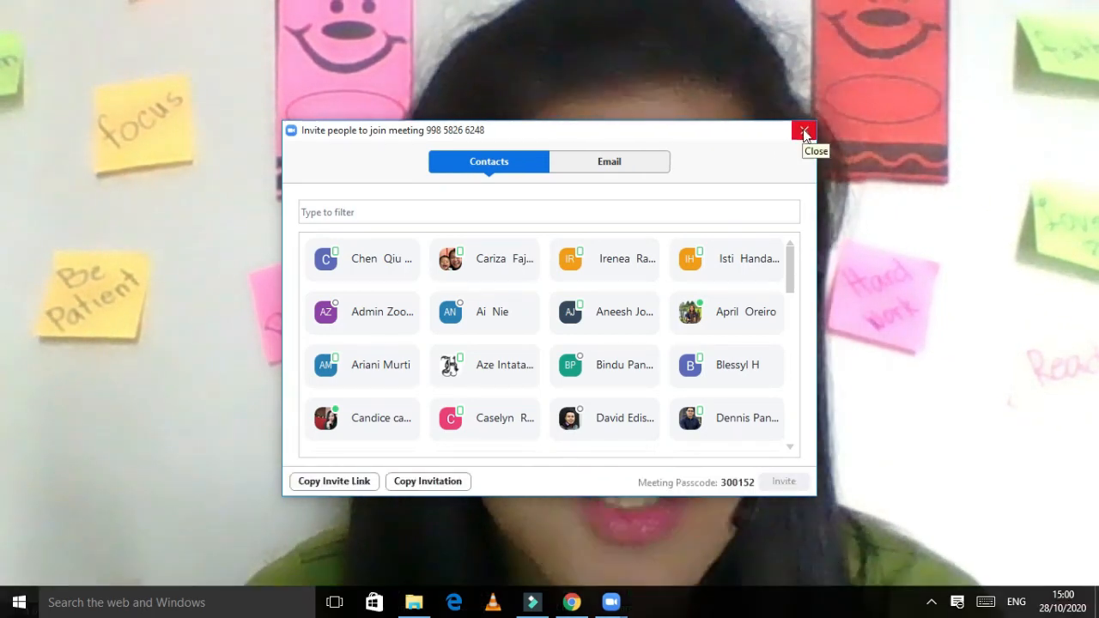
click(803, 131)
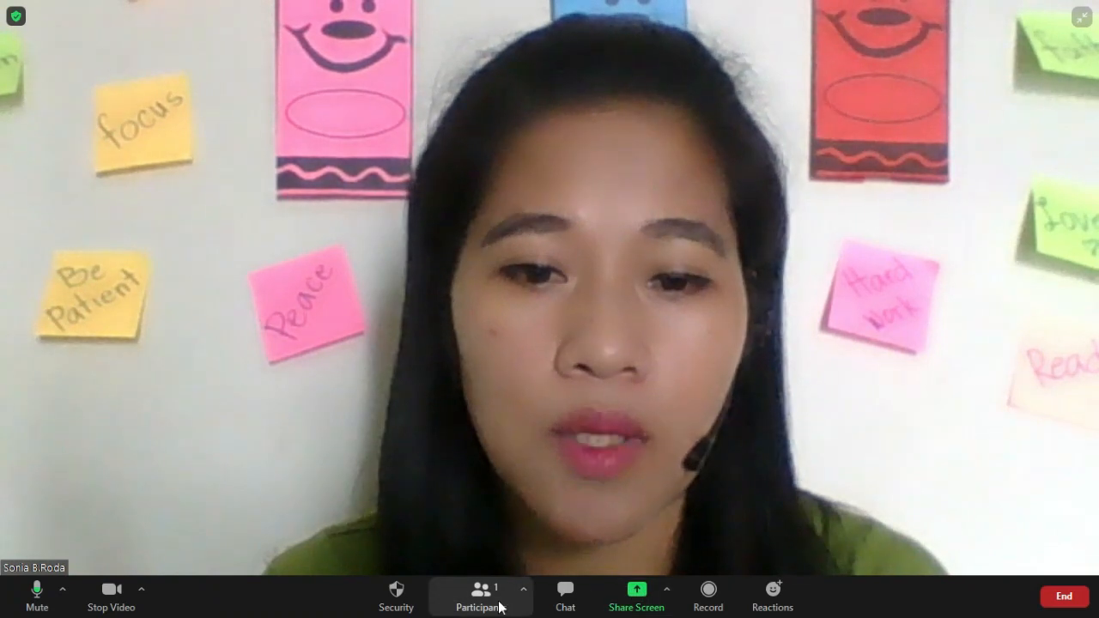
mouse_move(494, 610)
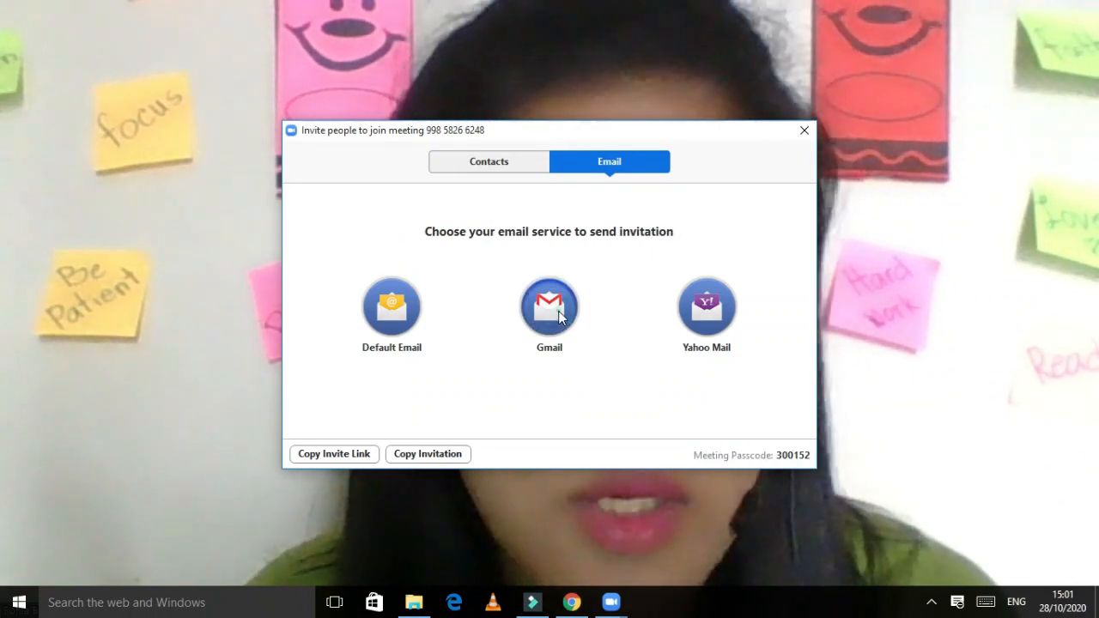
- Send the invitation via Gmail to 'teacher' with the dial-in details removed
click(549, 306)
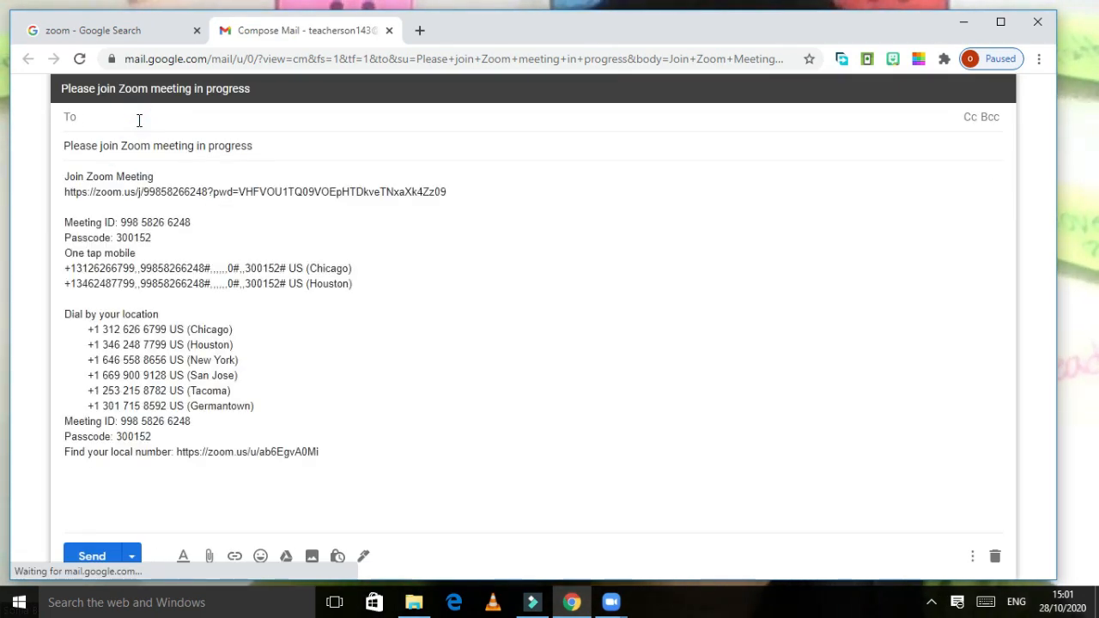
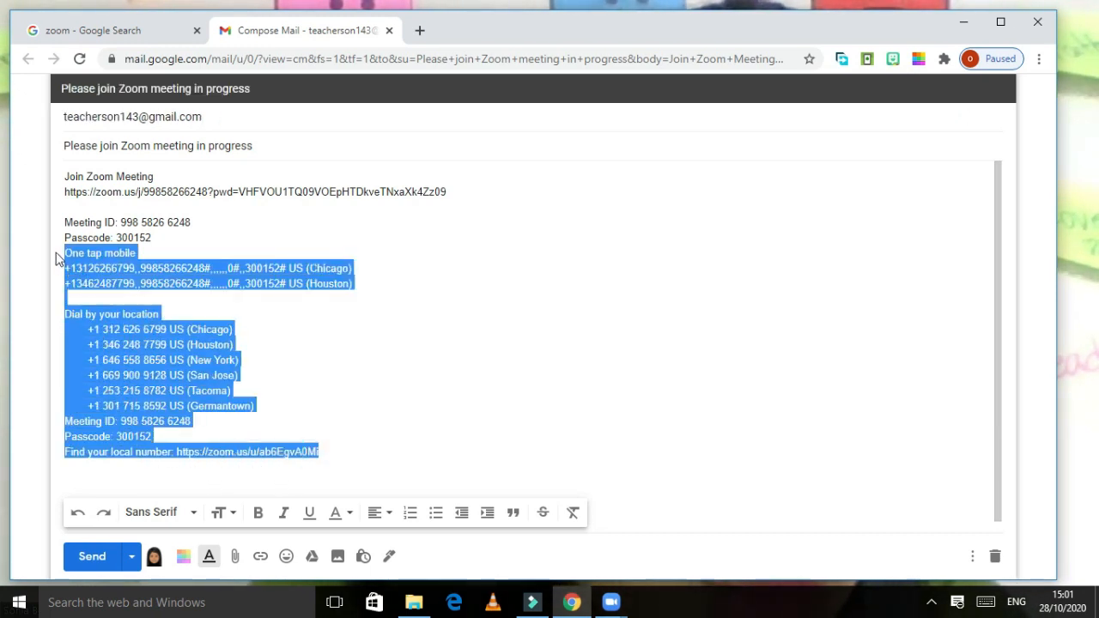
key(Delete)
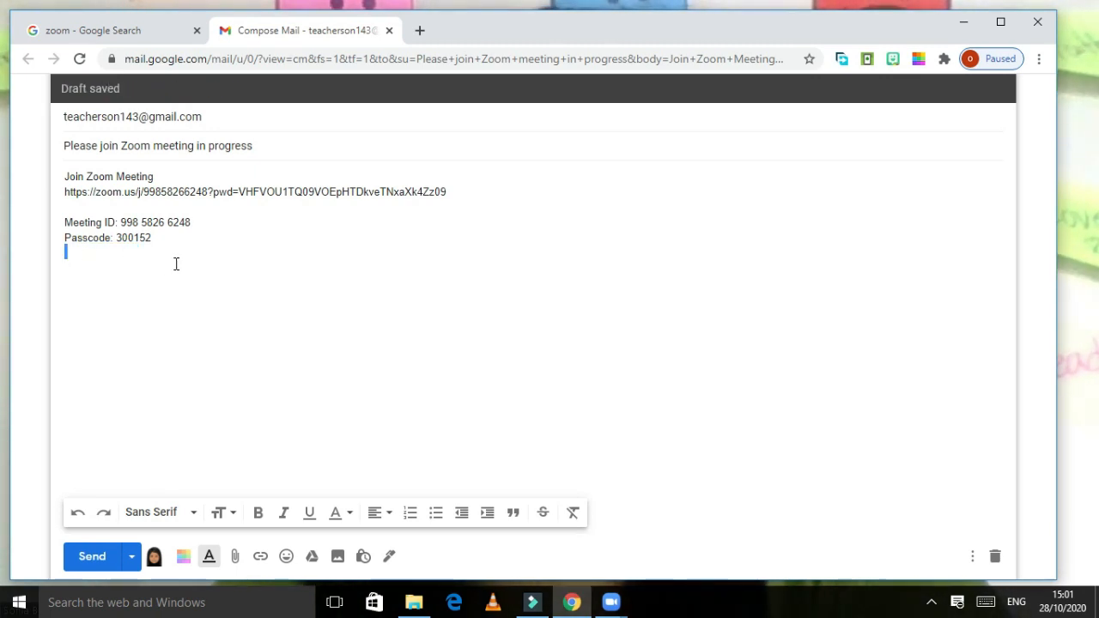
mouse_move(122, 261)
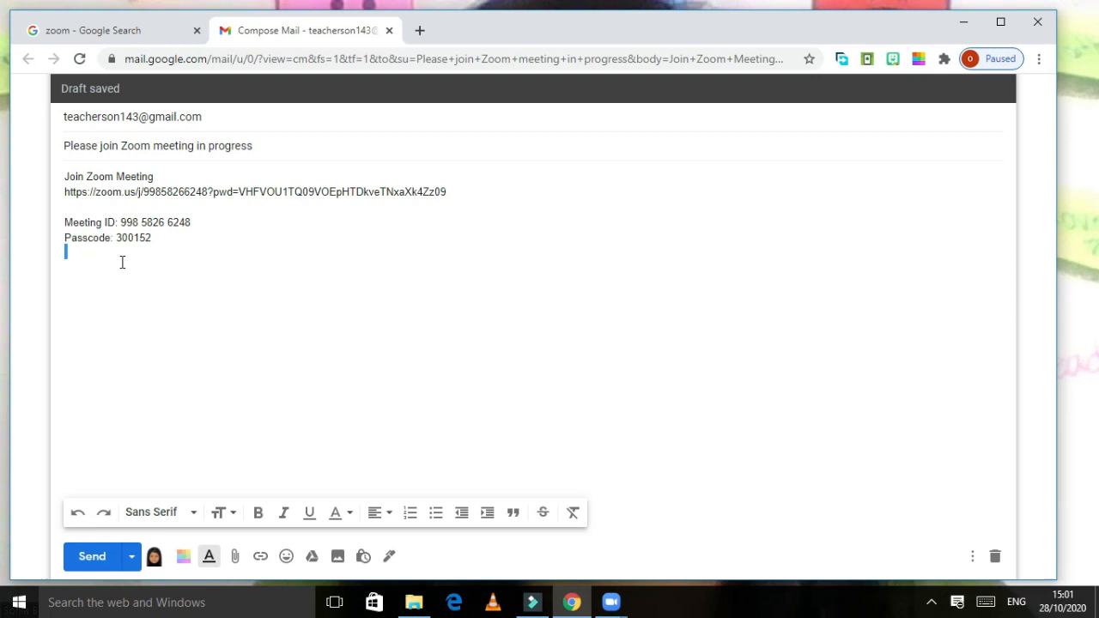
drag(65, 192, 151, 237)
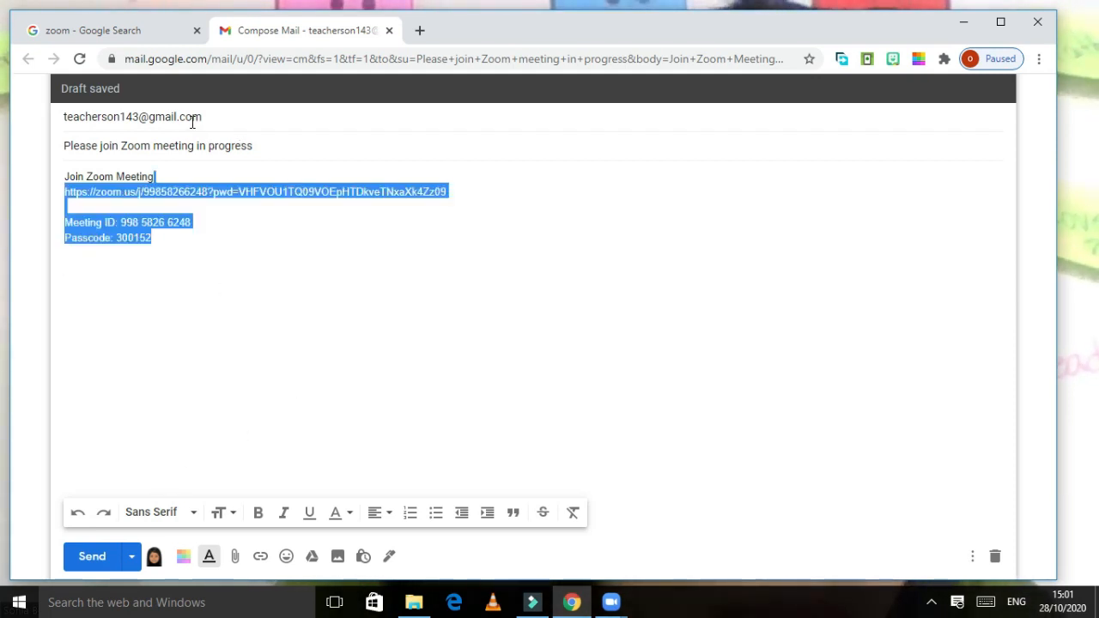
click(92, 556)
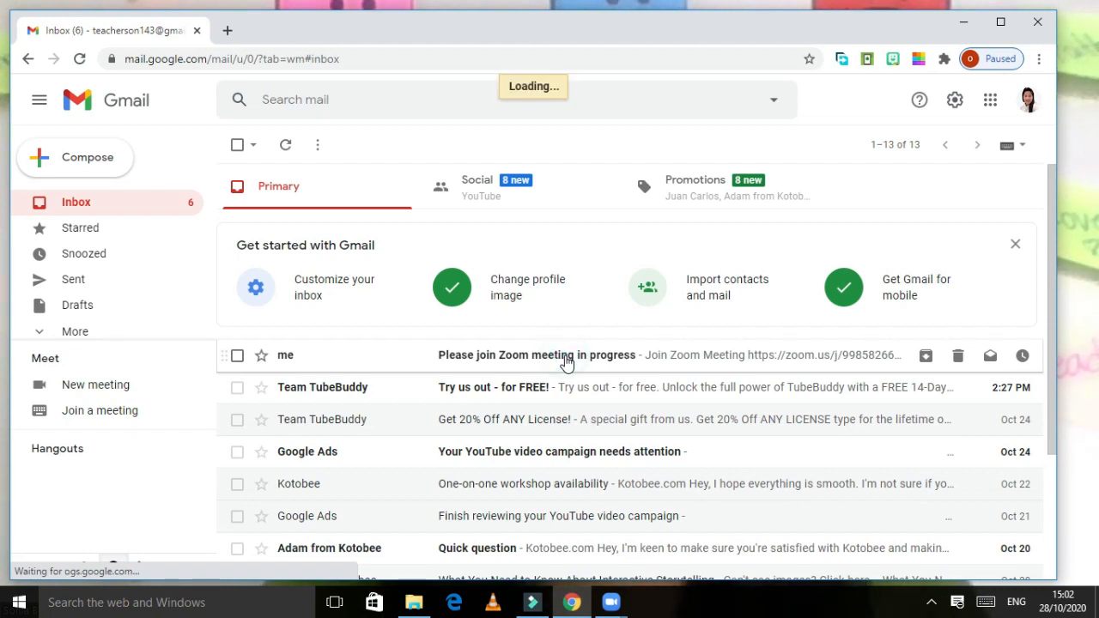
- Read the received Zoom invitation email and highlight its join link and meeting details
click(537, 354)
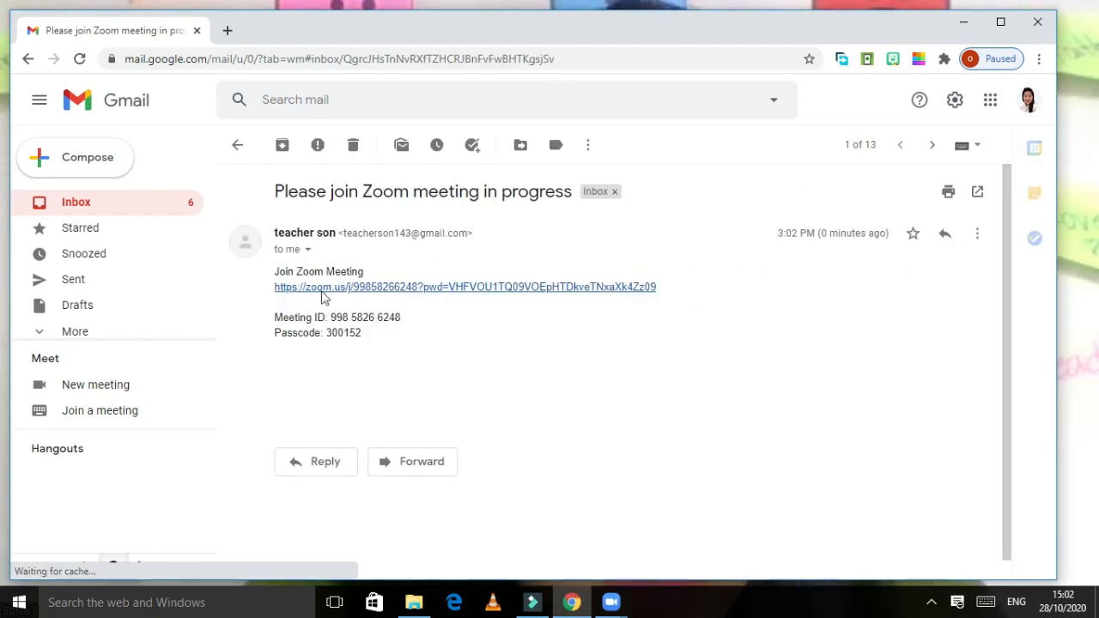
mouse_move(393, 321)
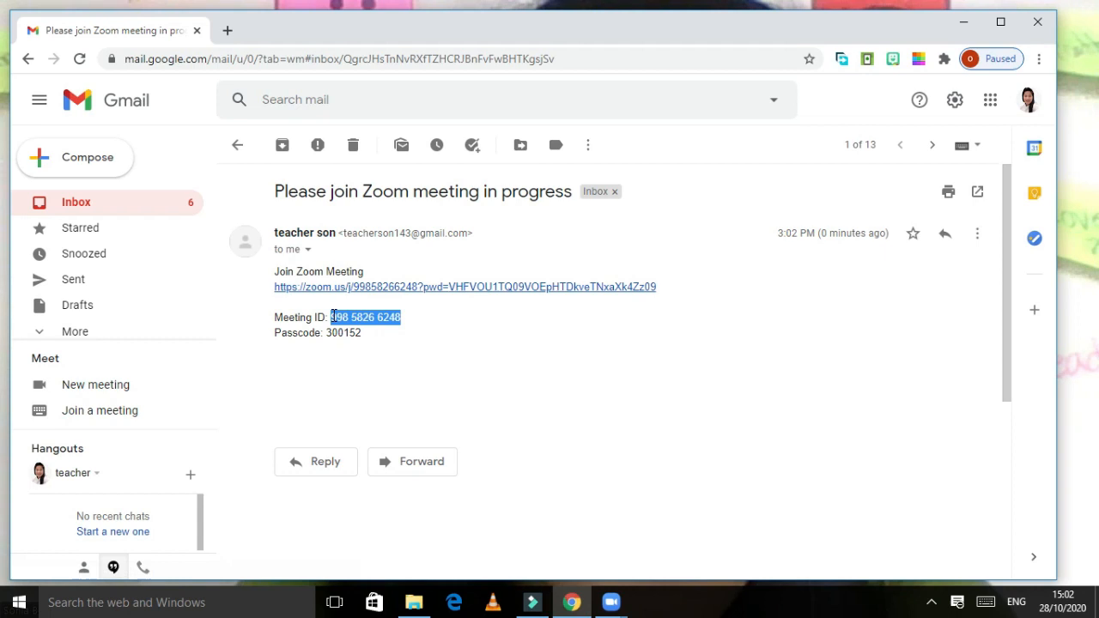
drag(330, 316, 273, 271)
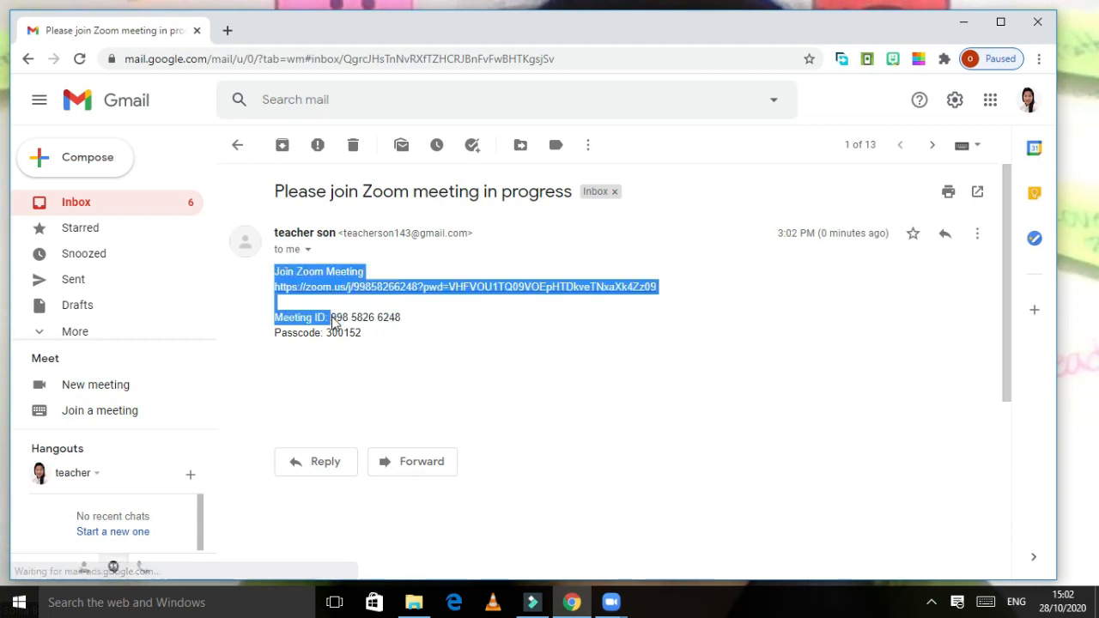
drag(327, 316, 404, 316)
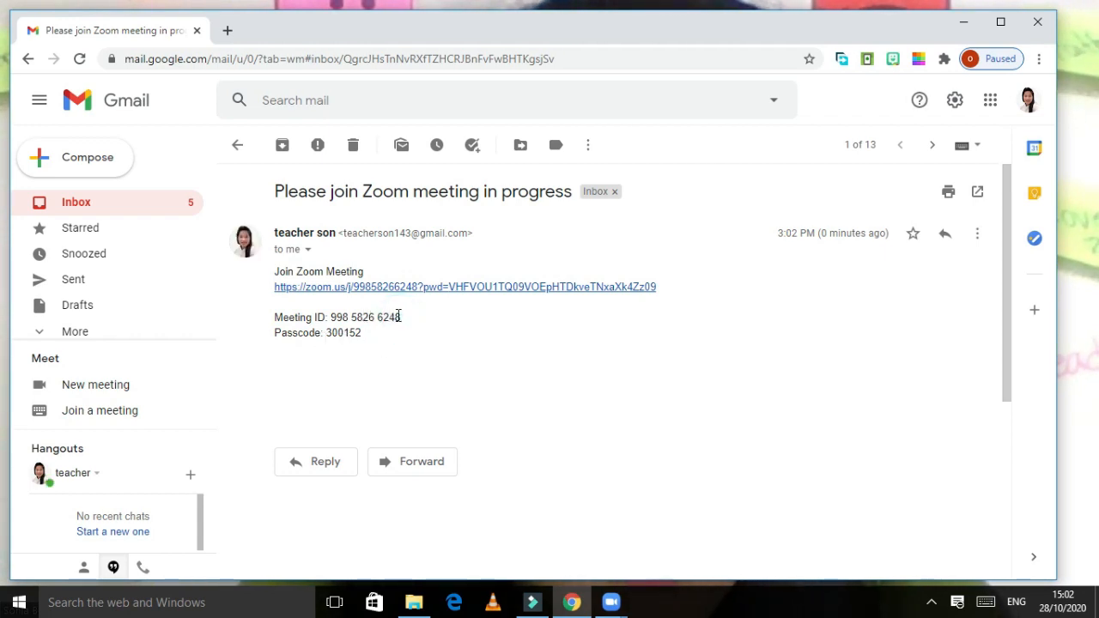
click(463, 286)
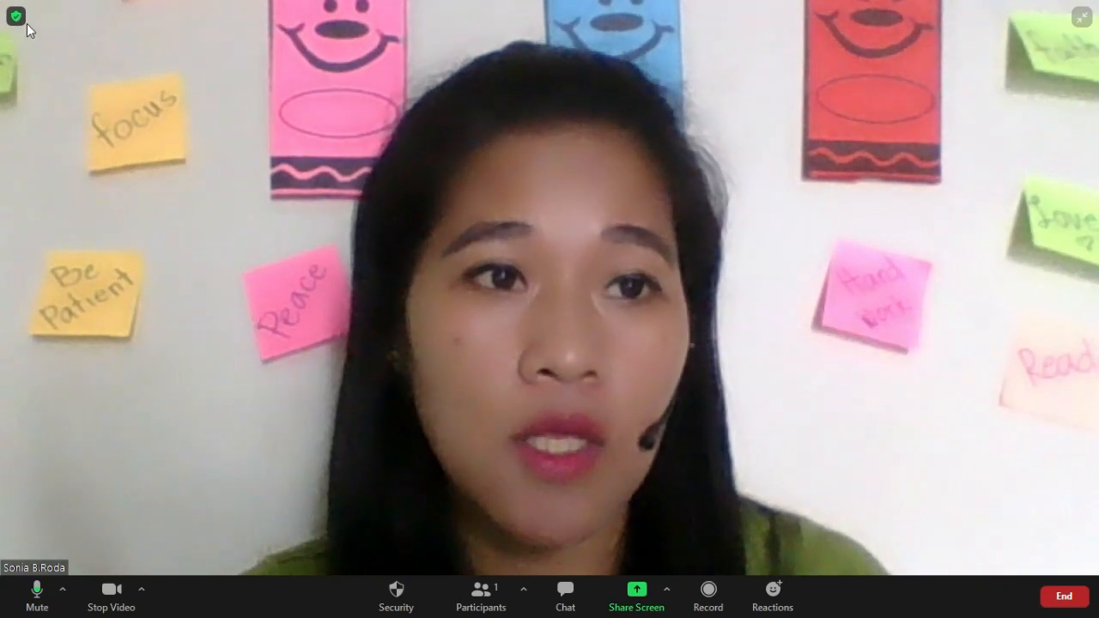
mouse_move(19, 19)
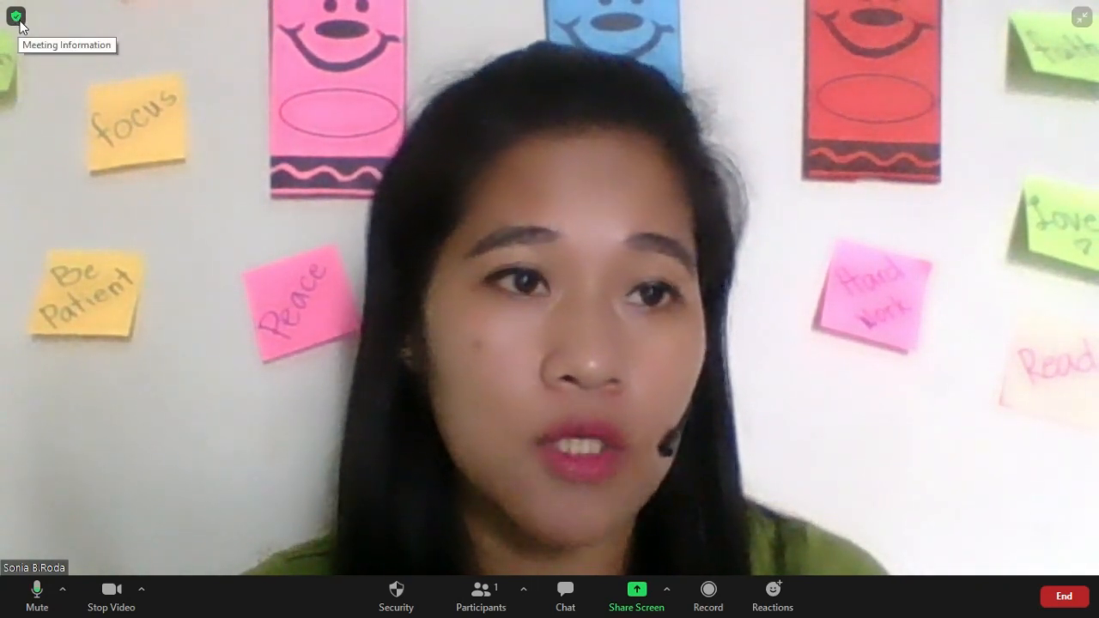
- Show the meeting information panel and copy the invite link to the clipboard
click(19, 17)
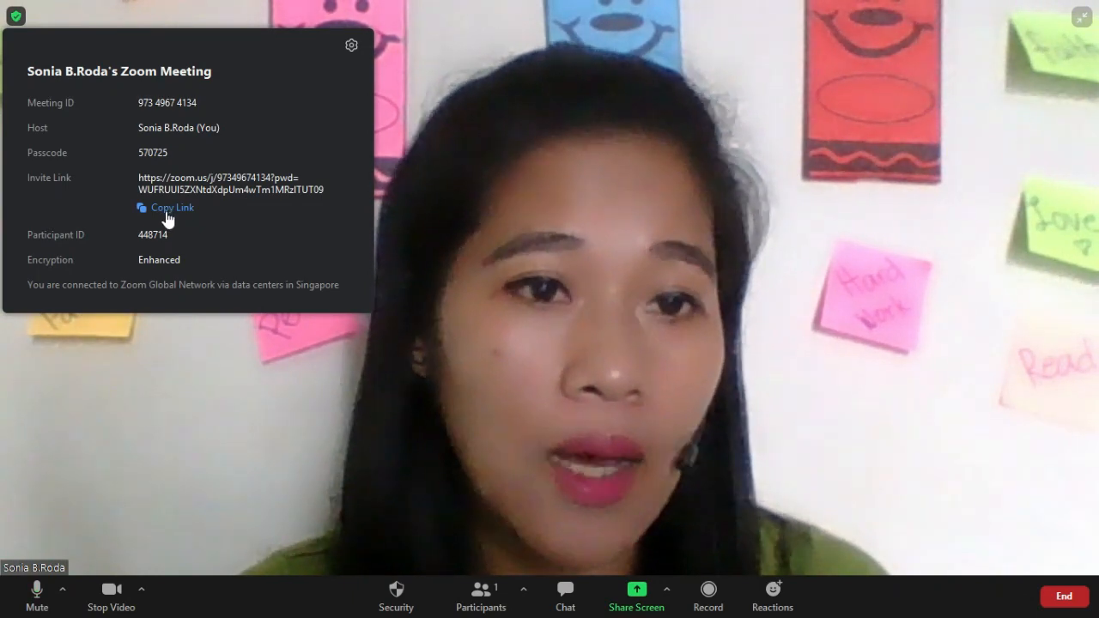
click(171, 206)
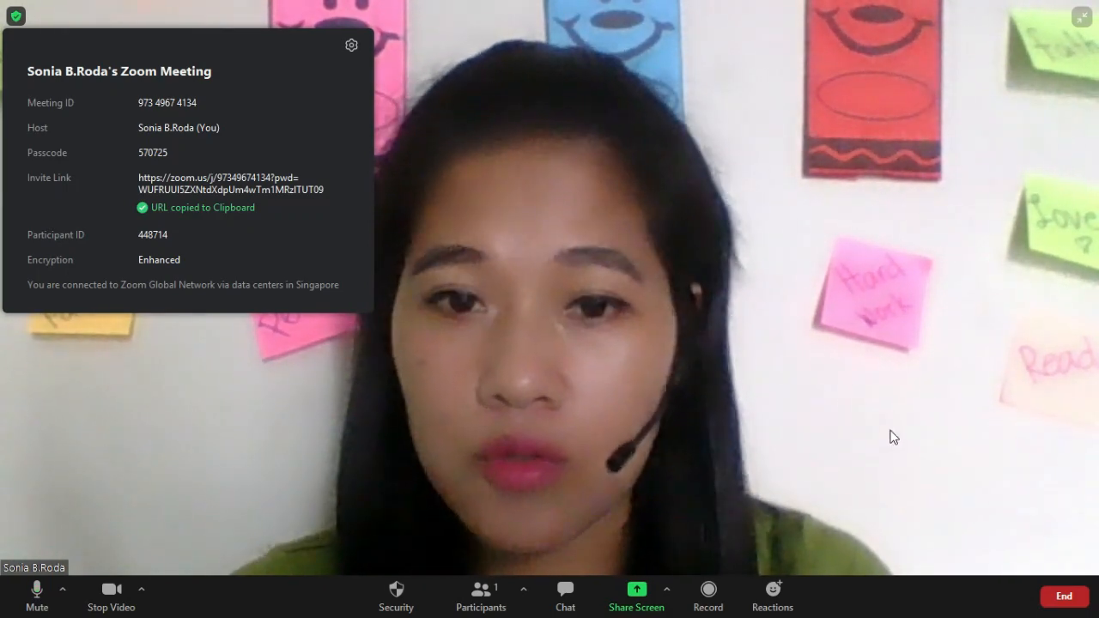
mouse_move(833, 437)
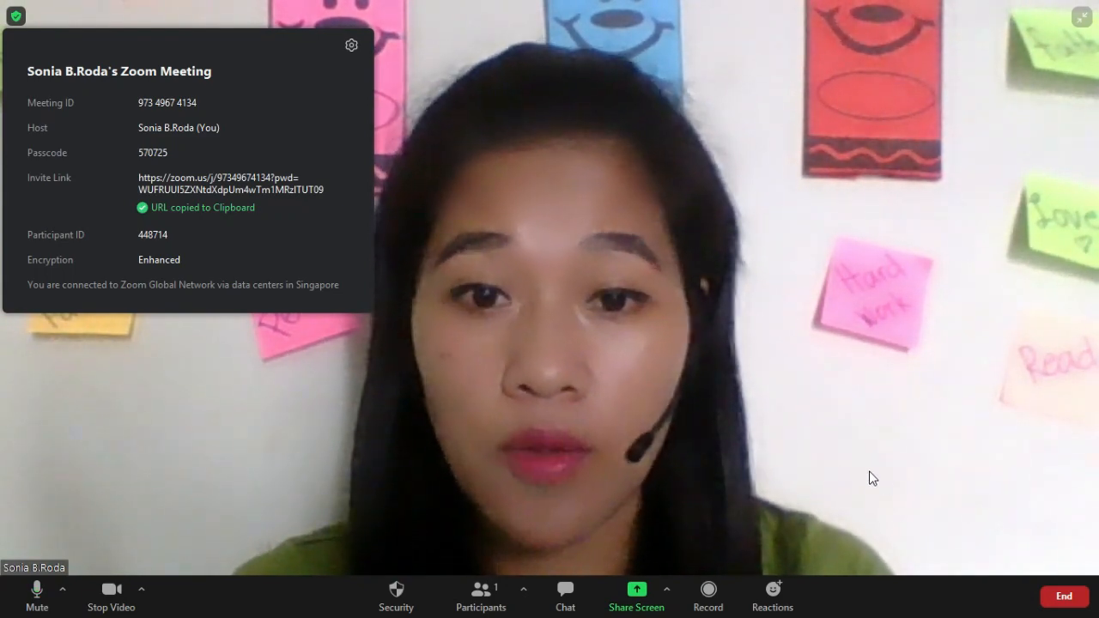
mouse_move(1033, 556)
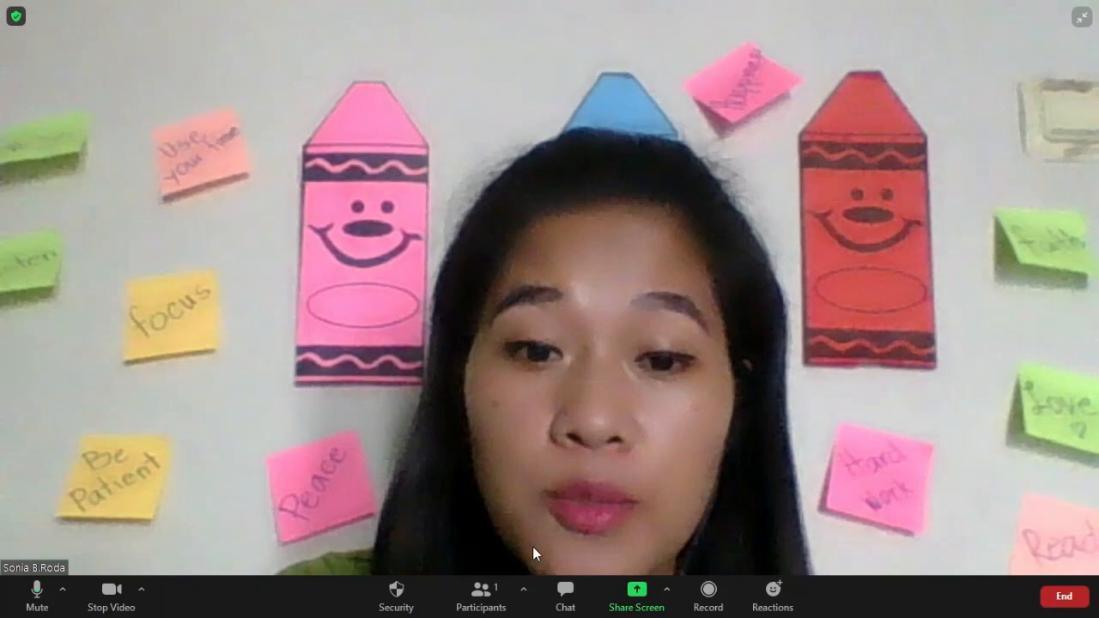
- Bring up the Participants list and its '...' options for managing participants
click(527, 587)
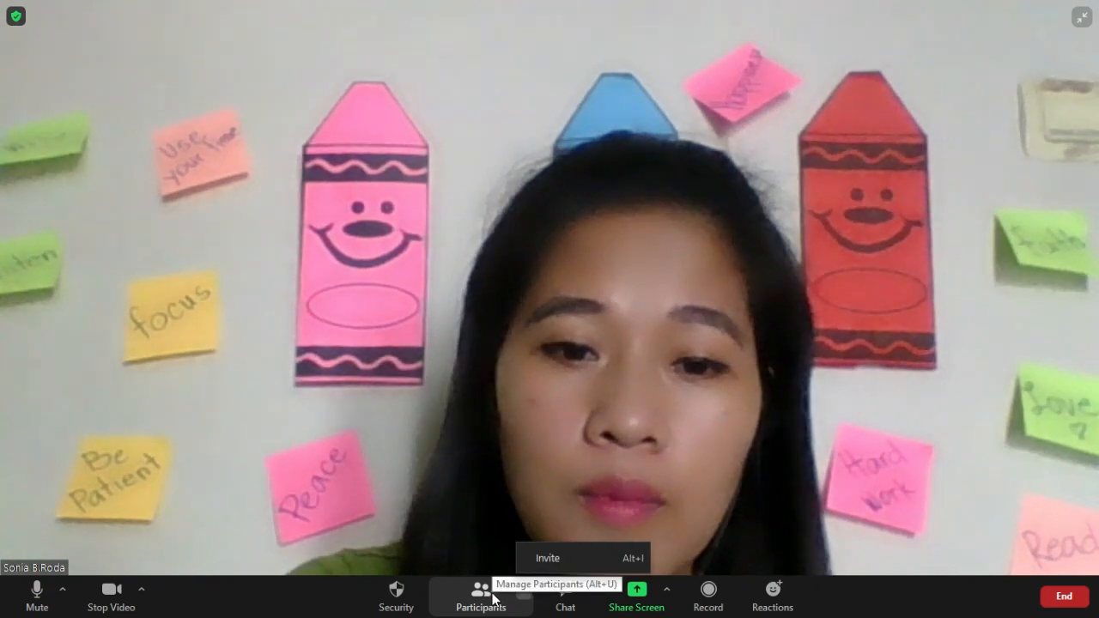
click(481, 611)
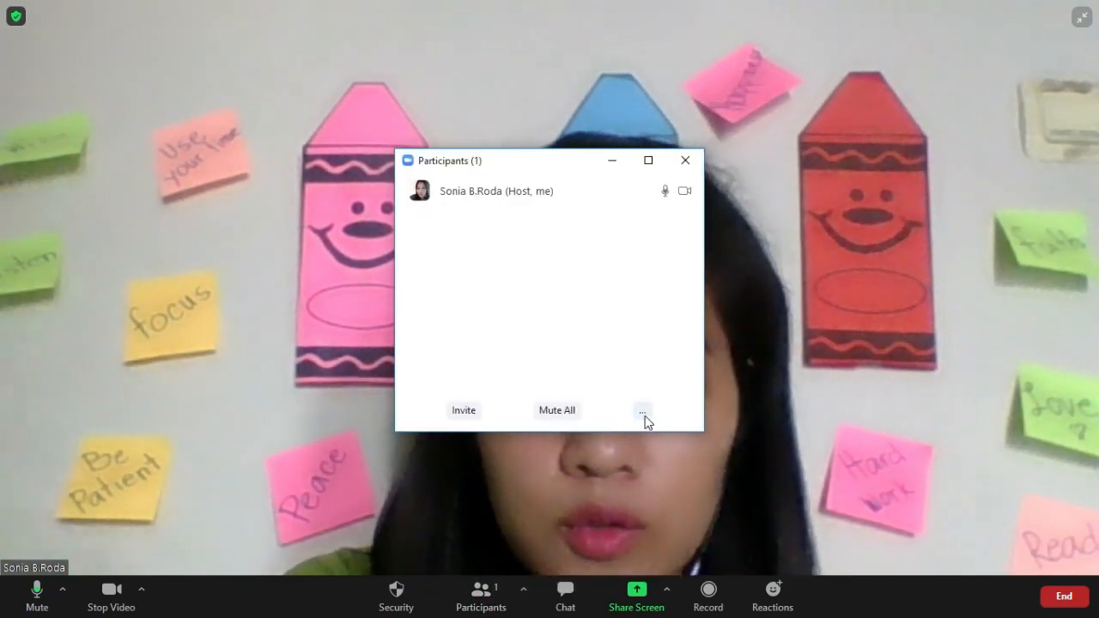
click(642, 410)
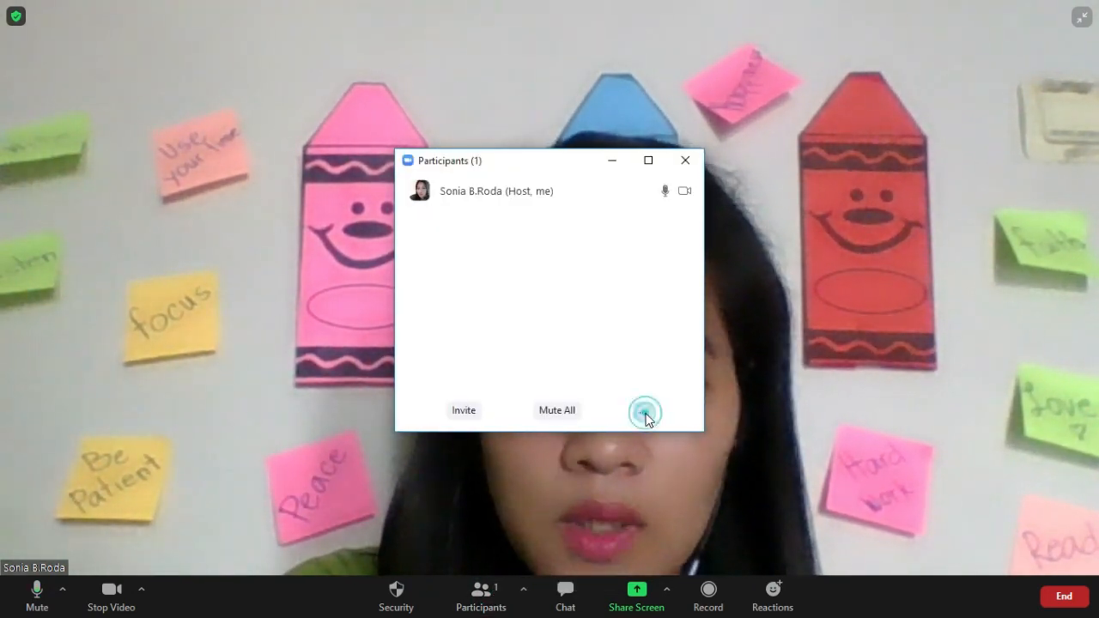
- Review the participant permission and security options, then close the Participants list
click(643, 410)
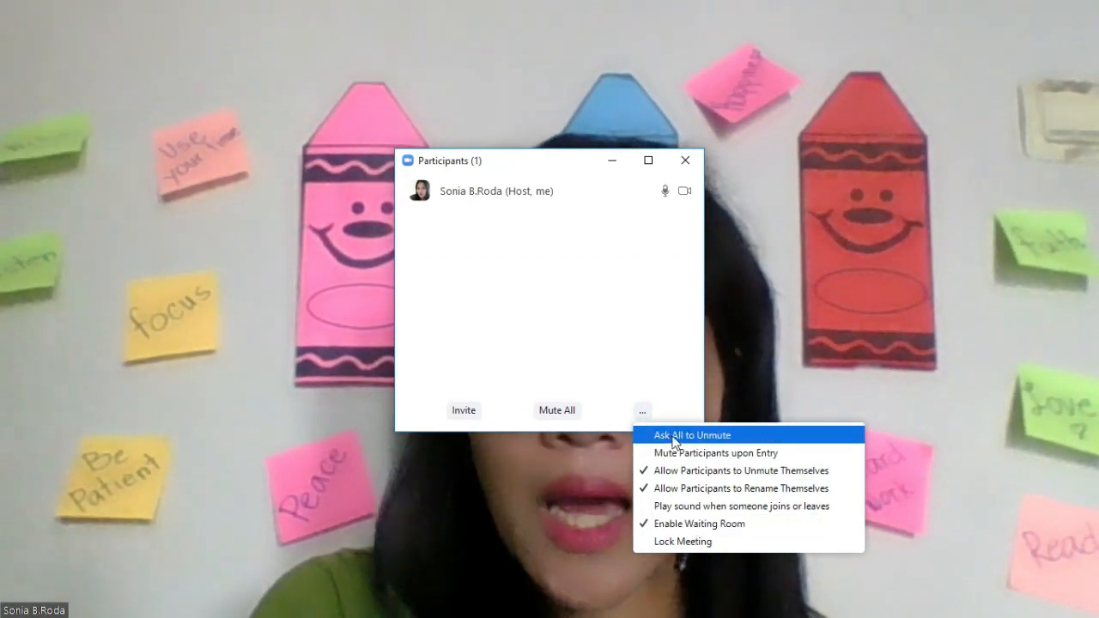
mouse_move(707, 453)
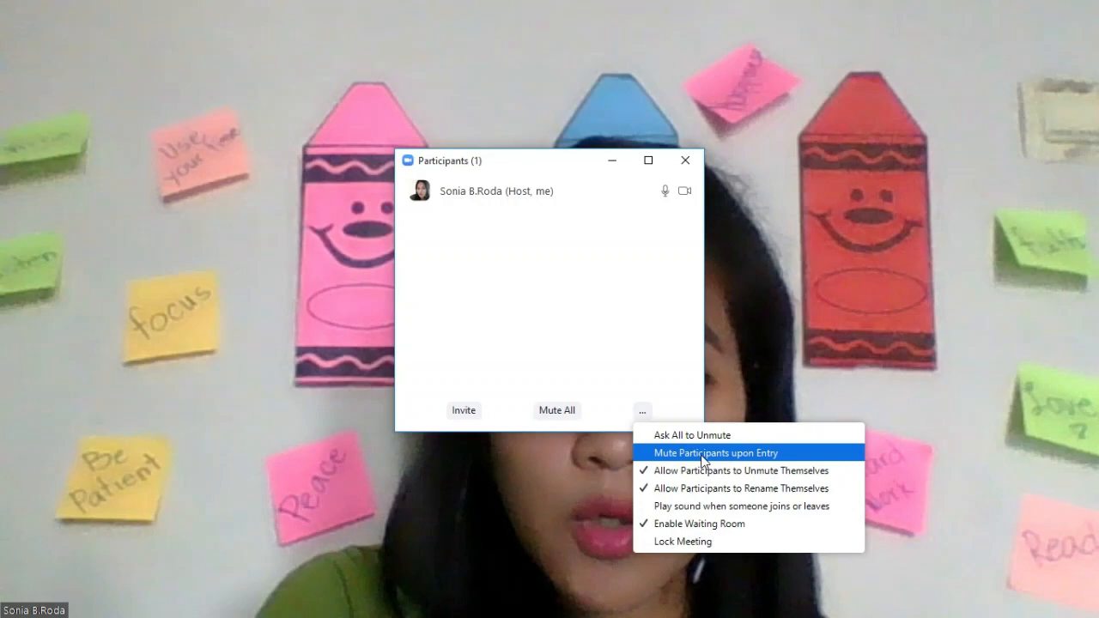
mouse_move(766, 470)
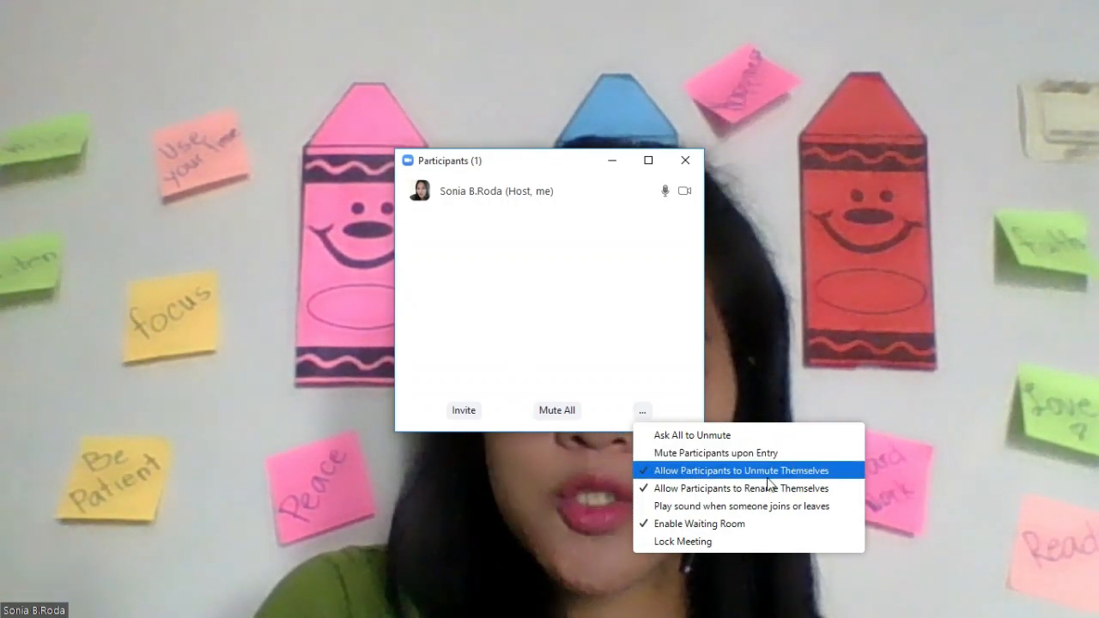
mouse_move(747, 494)
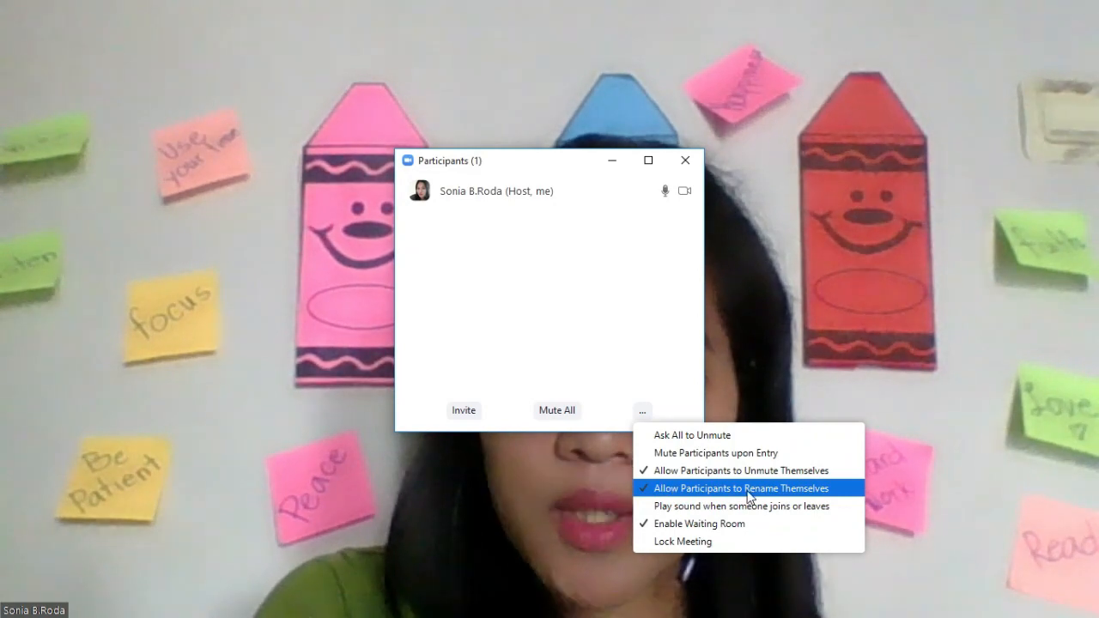
mouse_move(741, 504)
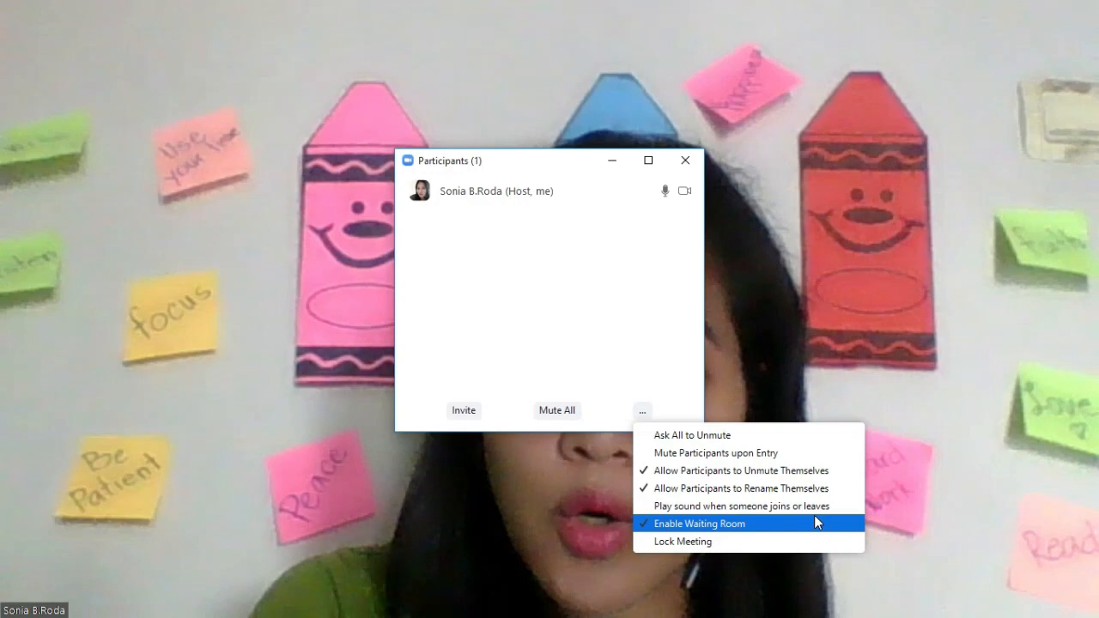
mouse_move(708, 540)
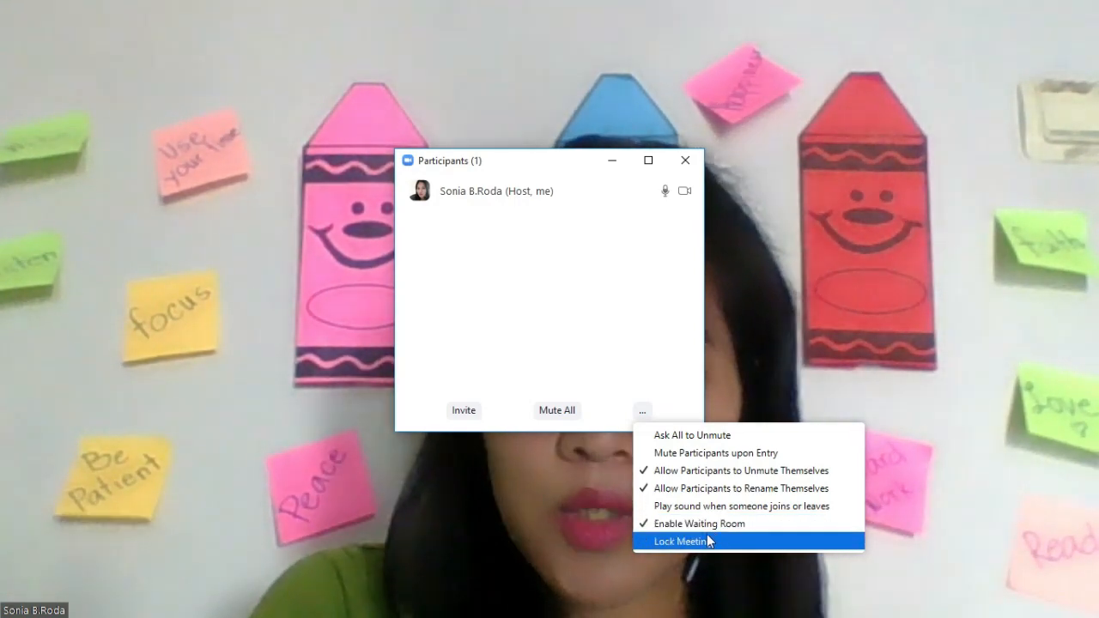
mouse_move(728, 549)
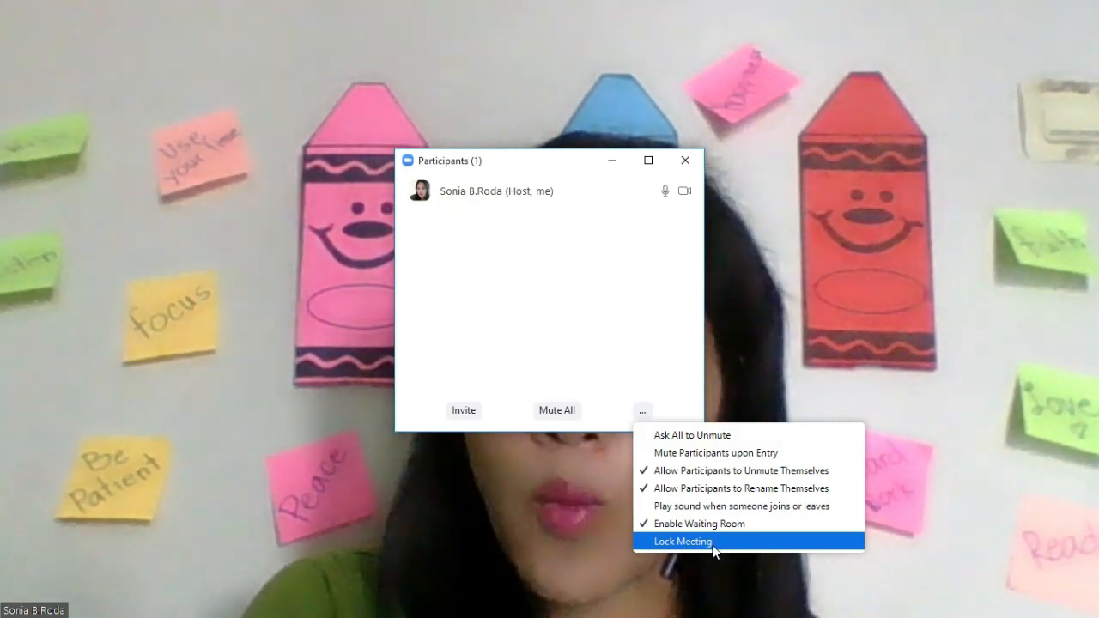
mouse_move(745, 560)
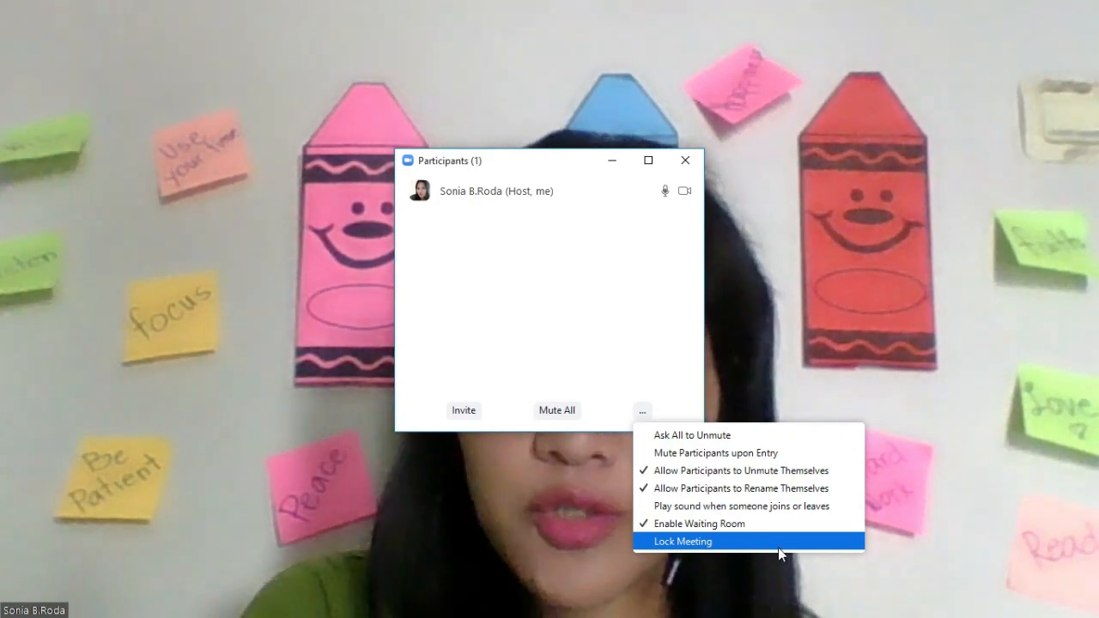
mouse_move(714, 551)
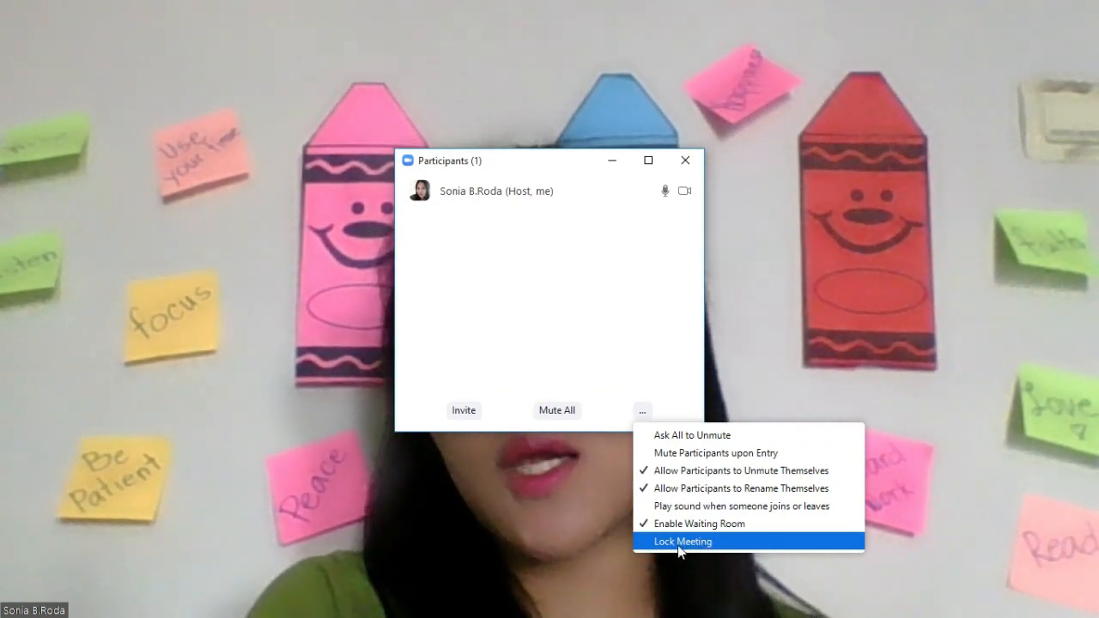
mouse_move(713, 524)
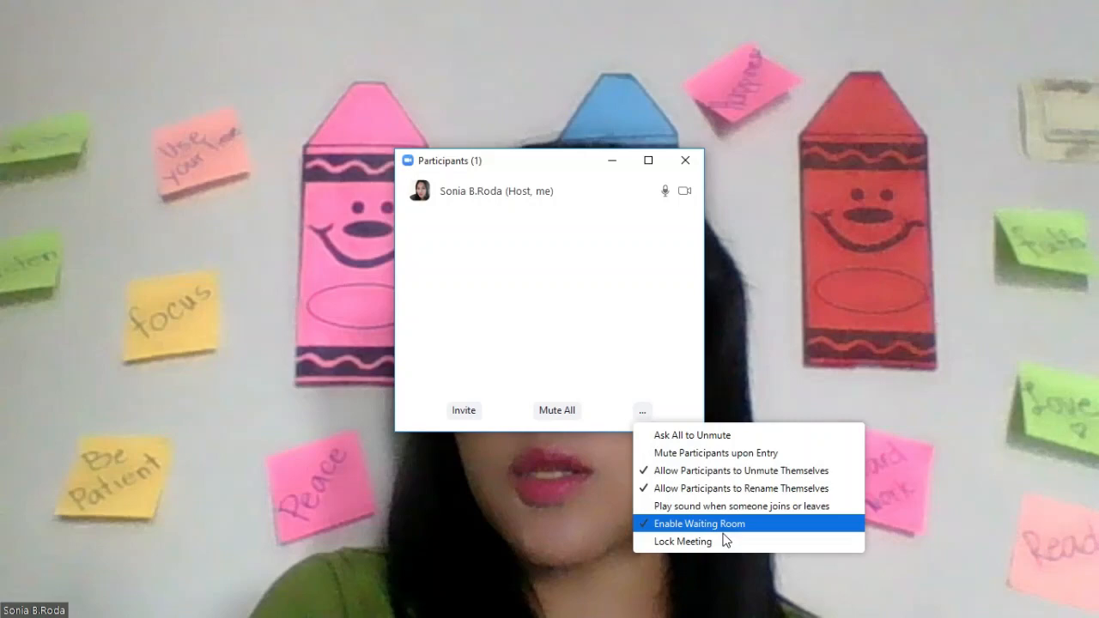
mouse_move(713, 574)
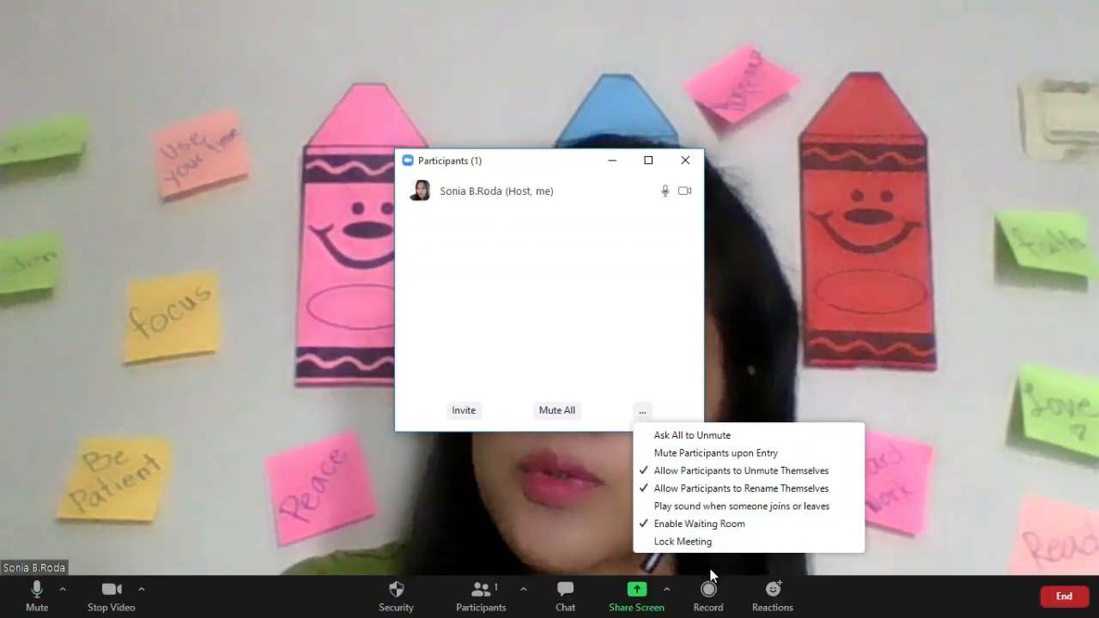
mouse_move(707, 541)
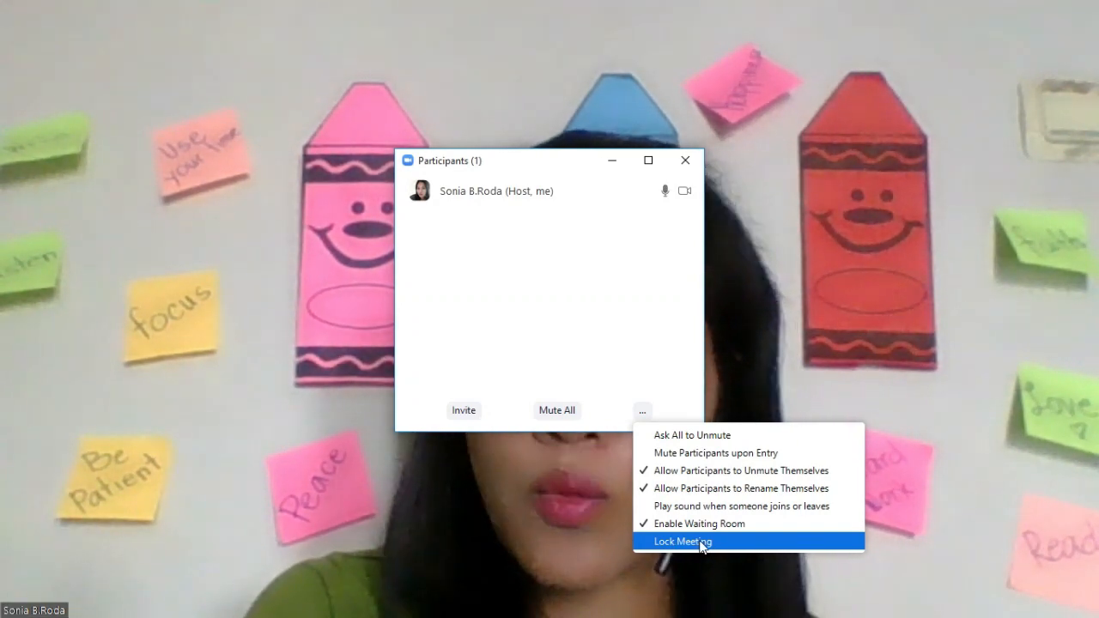
mouse_move(702, 453)
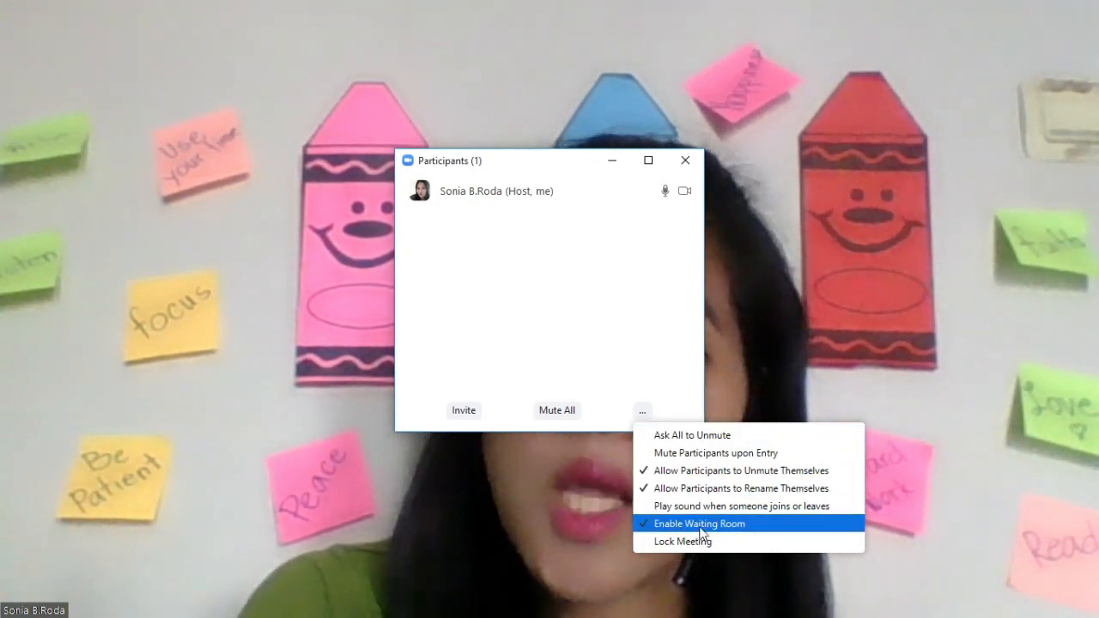
mouse_move(742, 540)
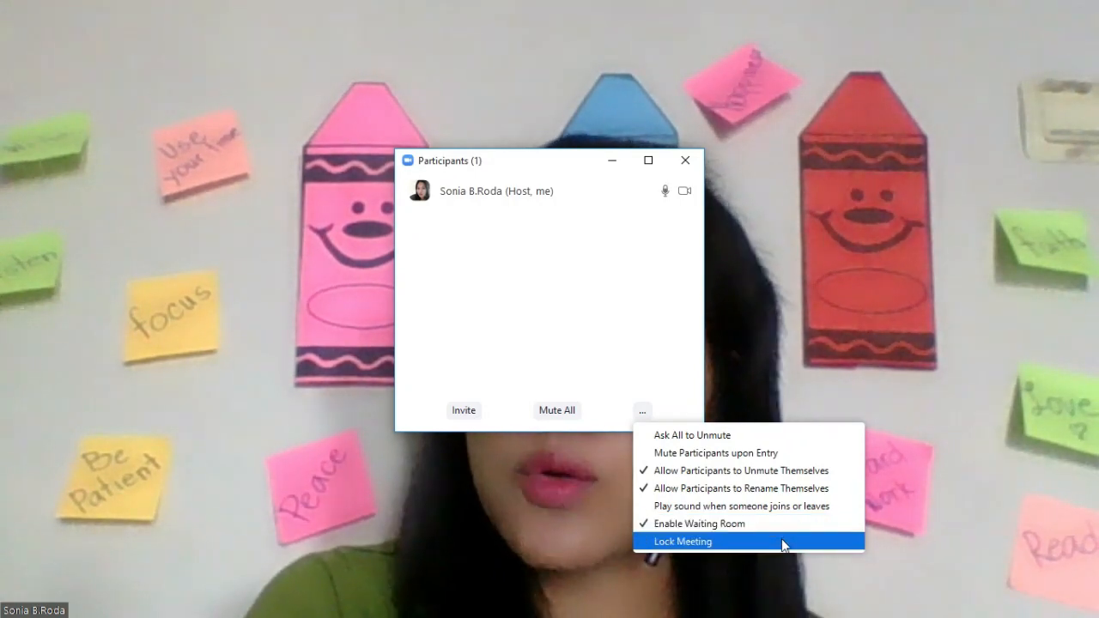
mouse_move(721, 524)
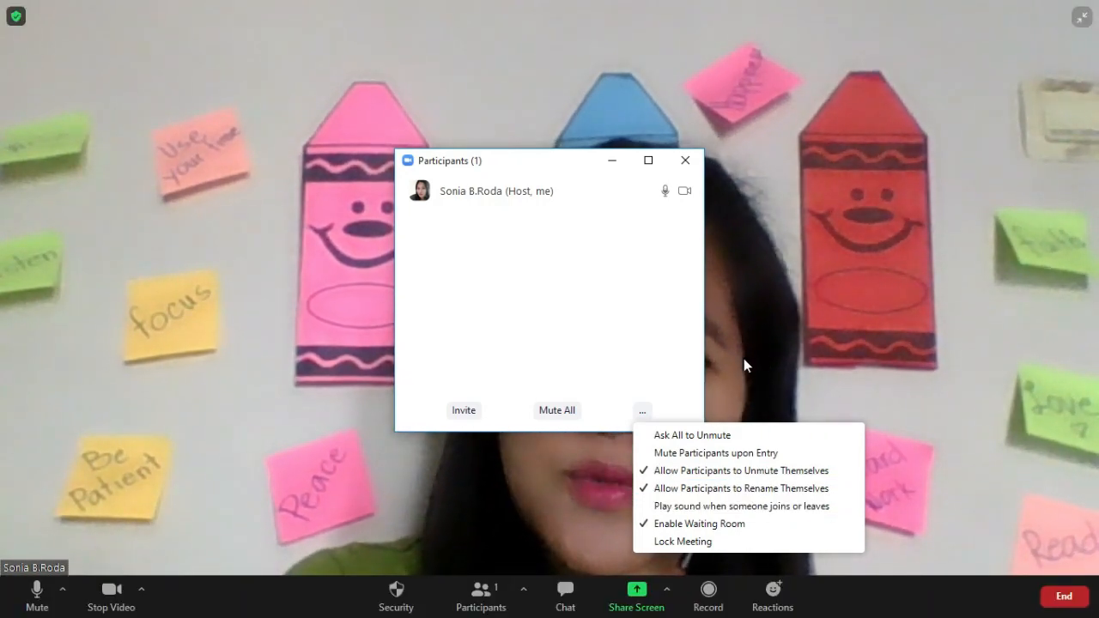
click(685, 162)
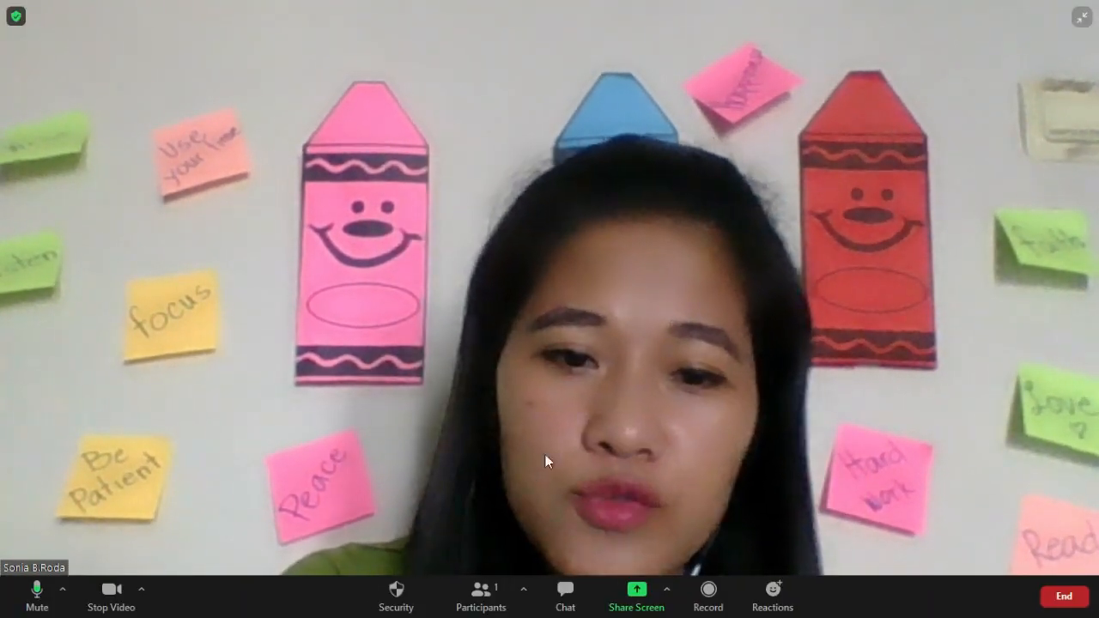
mouse_move(629, 607)
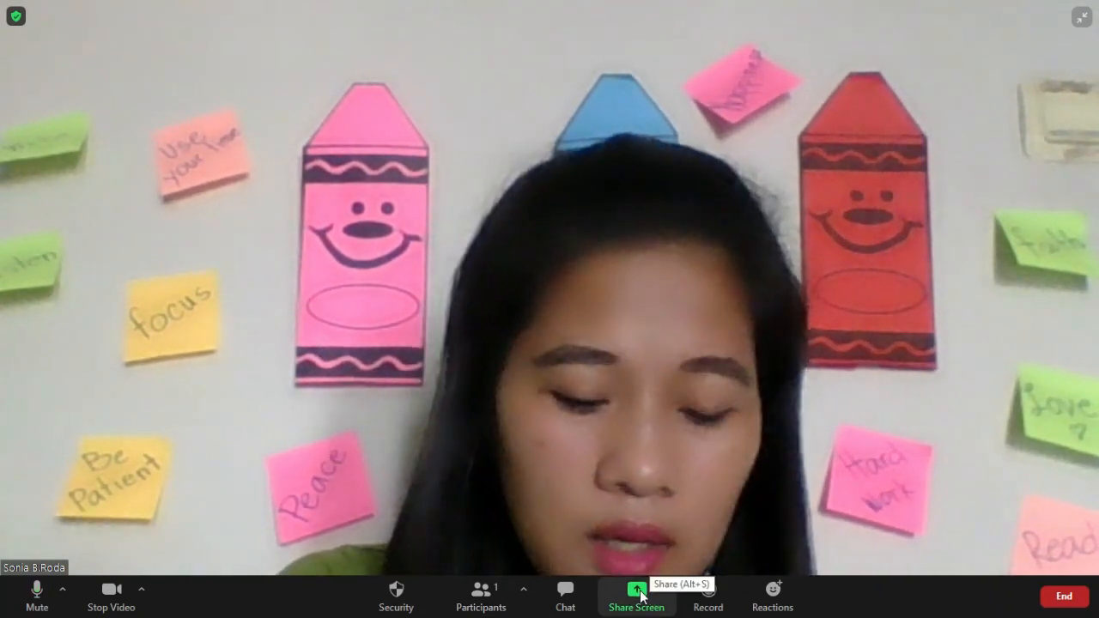
- Pick the Downloads File Explorer window to share and tick 'Share computer sound'
click(632, 598)
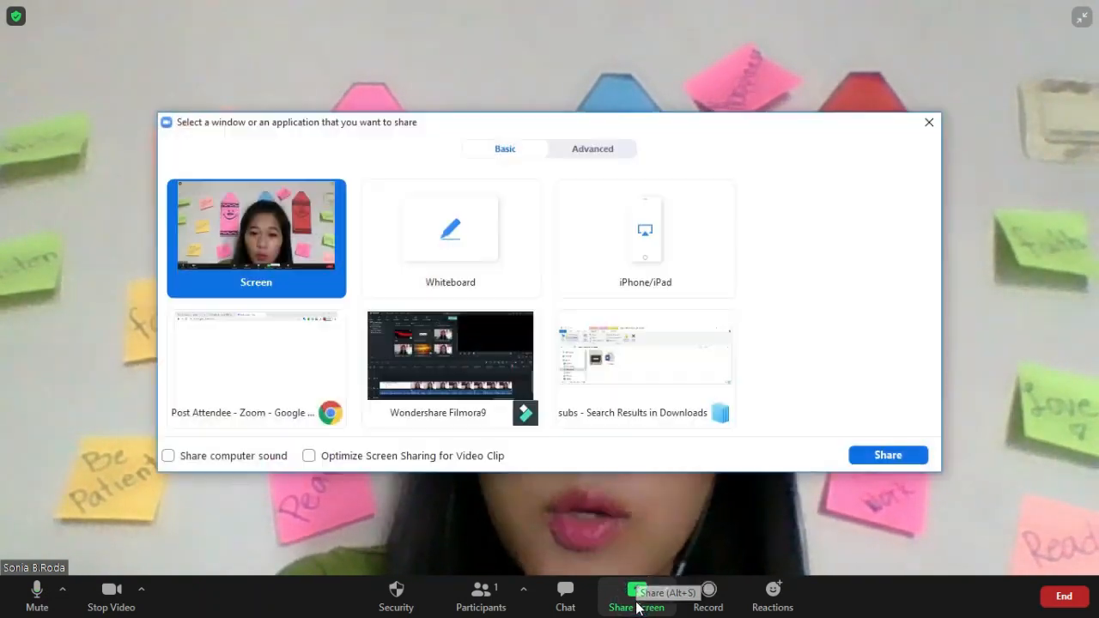
click(646, 353)
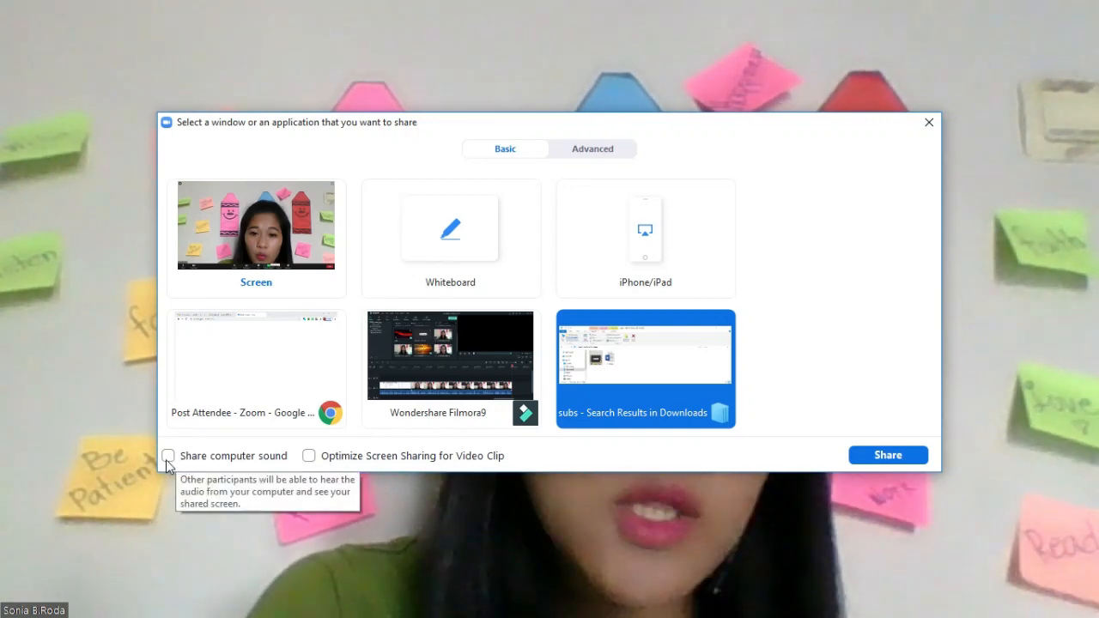
click(168, 457)
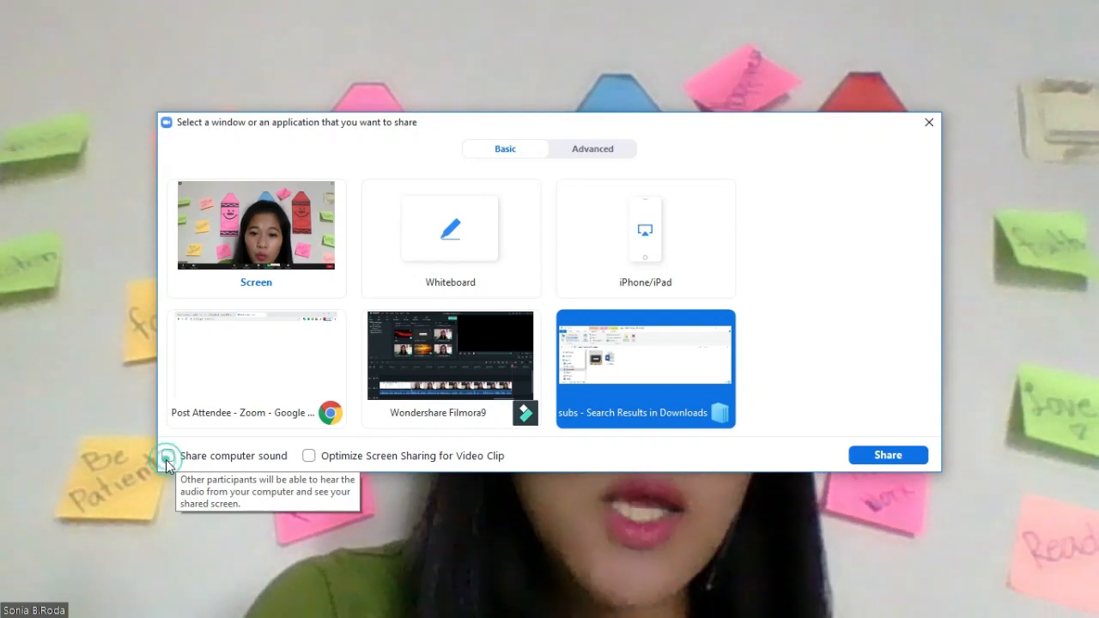
click(169, 456)
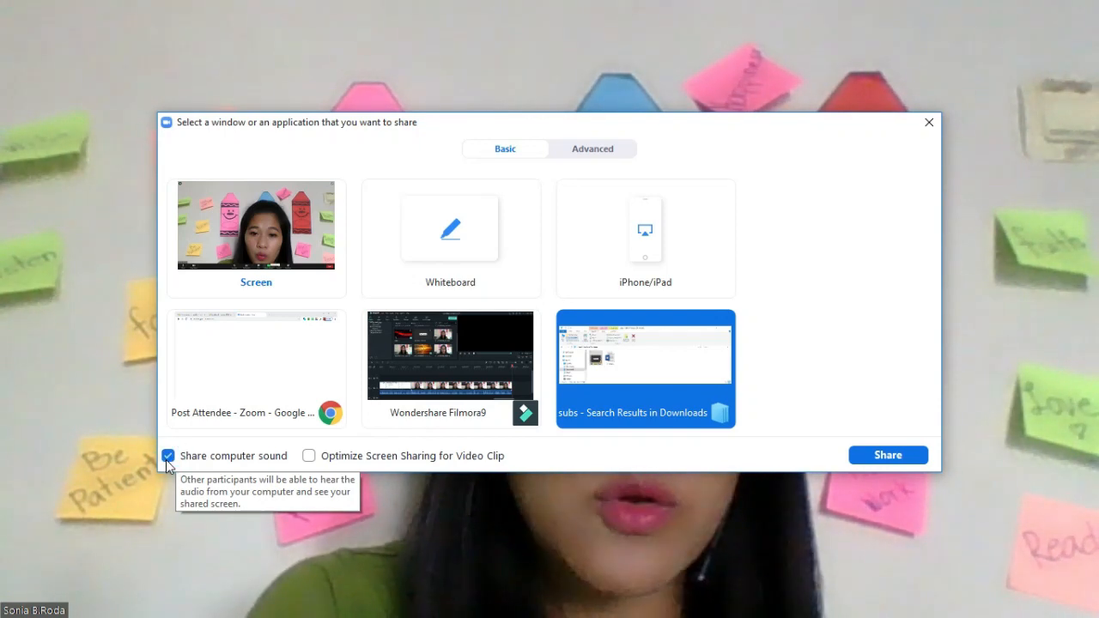
mouse_move(265, 456)
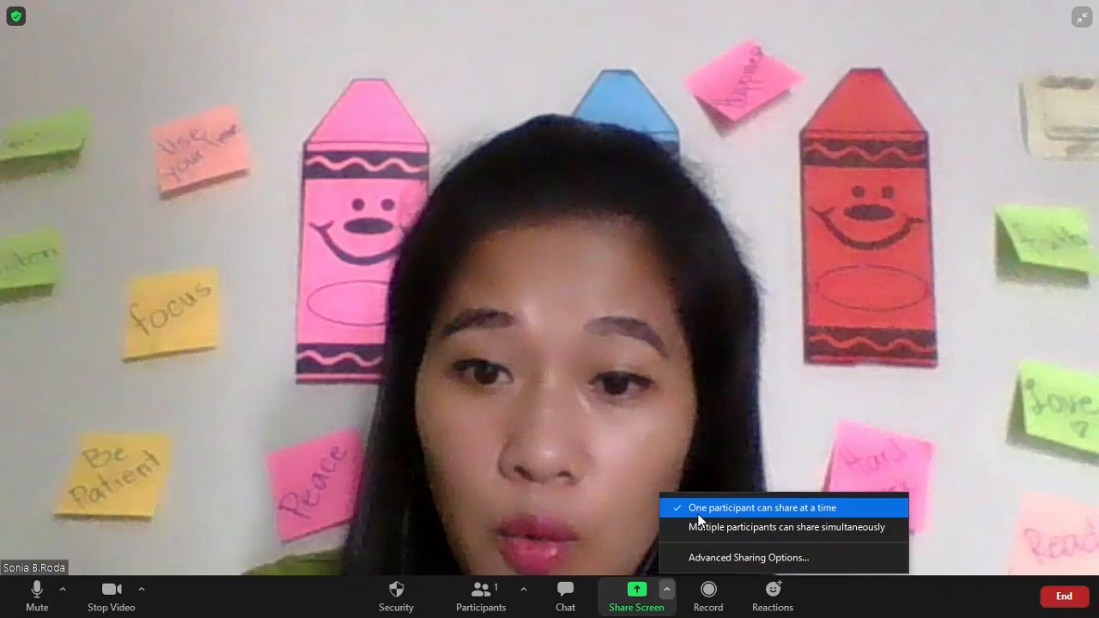
mouse_move(831, 508)
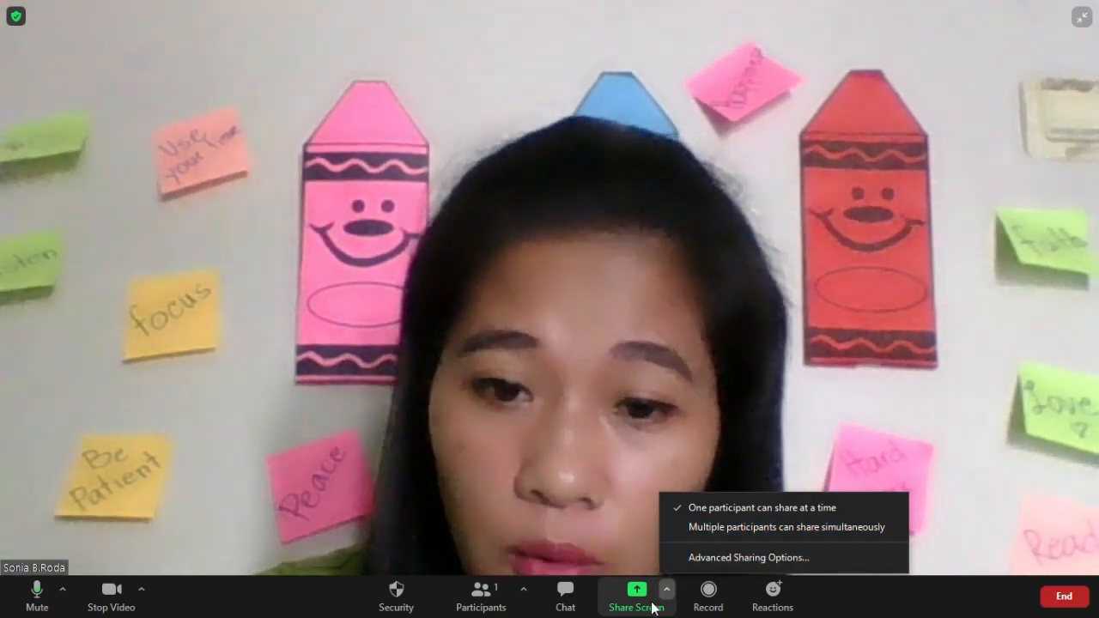
click(633, 590)
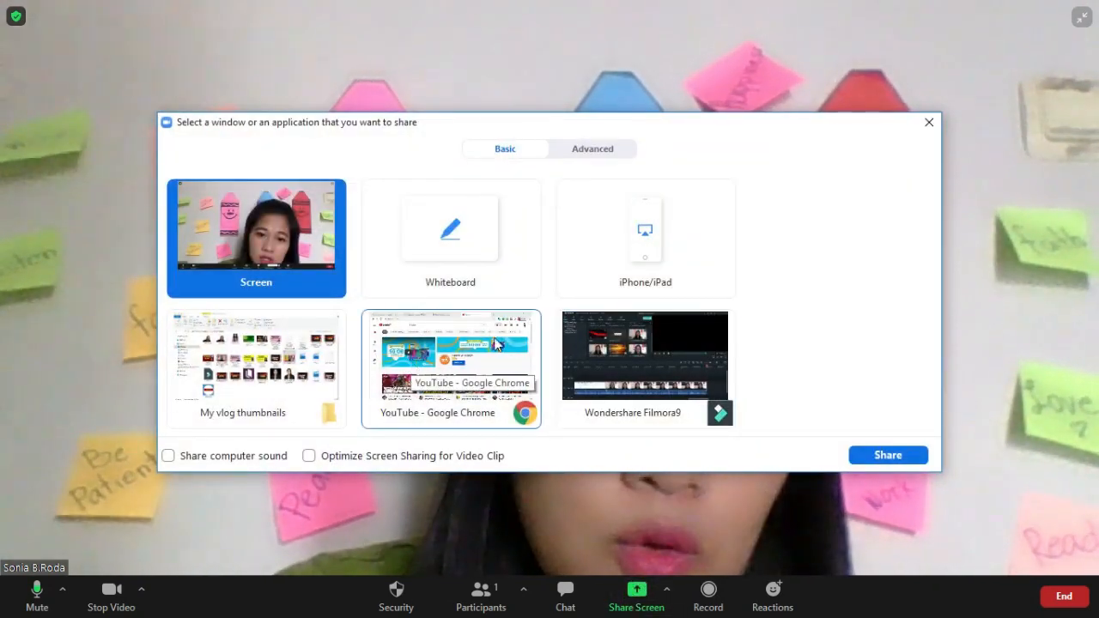
mouse_move(522, 388)
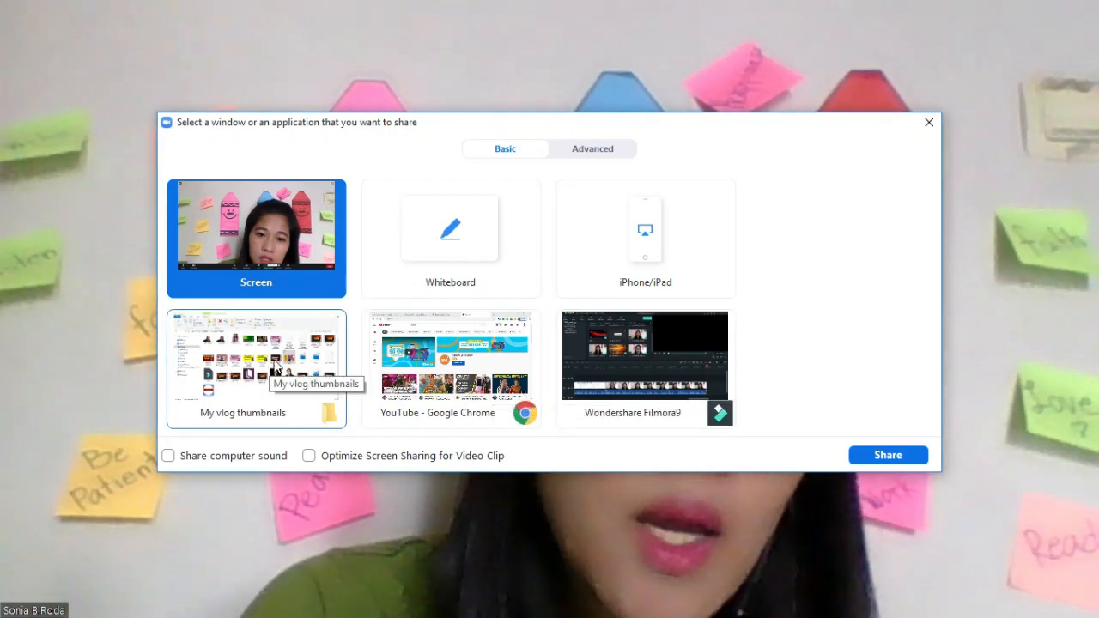
click(256, 359)
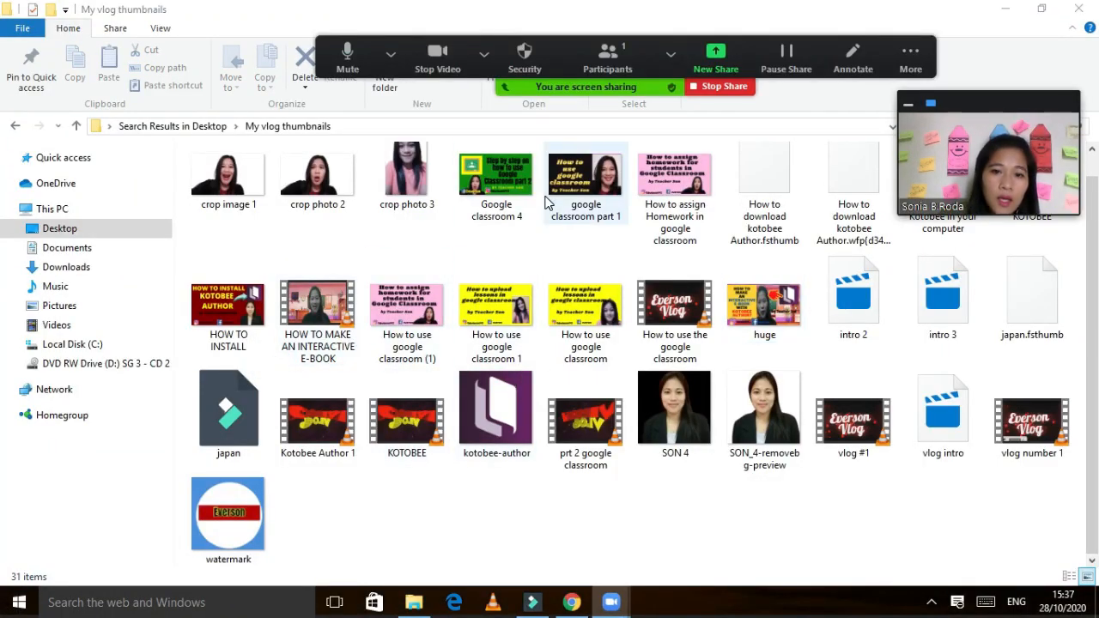
click(583, 306)
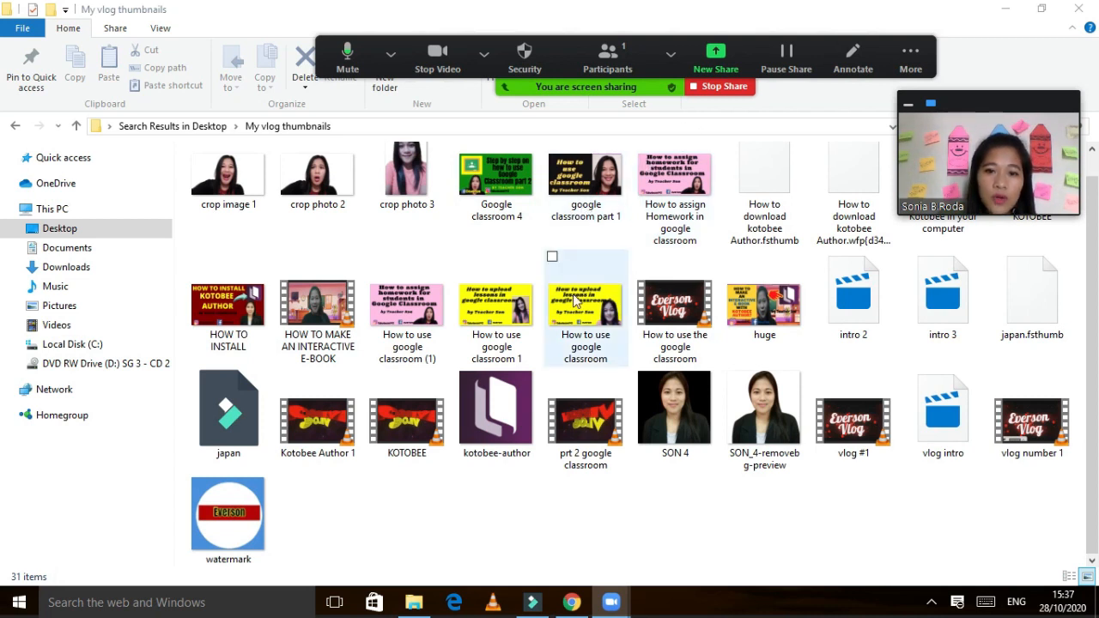
click(673, 306)
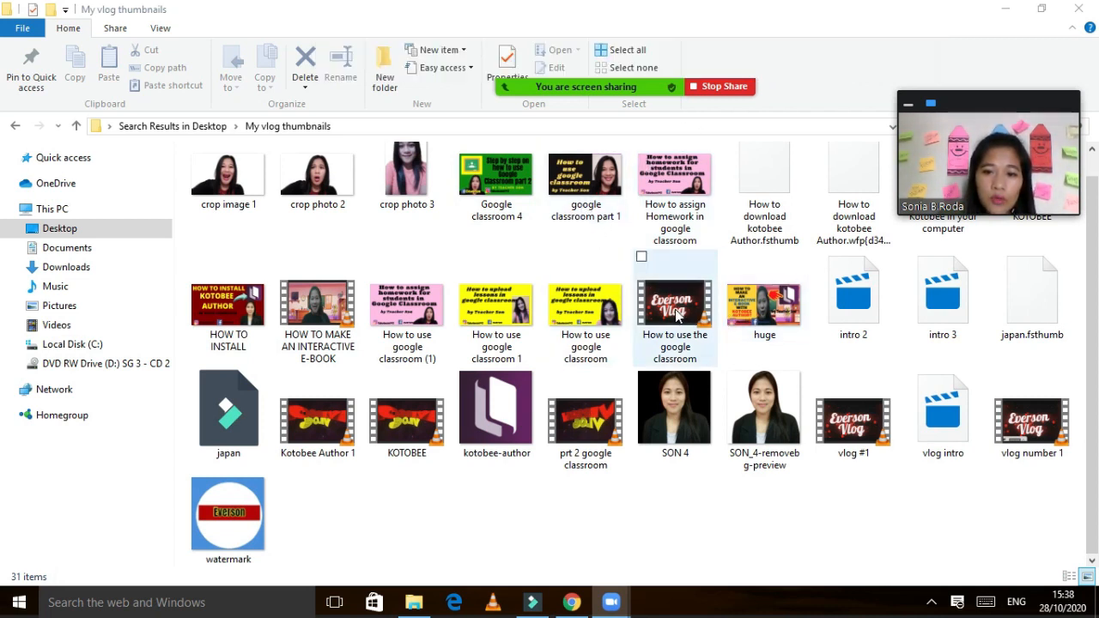
click(675, 305)
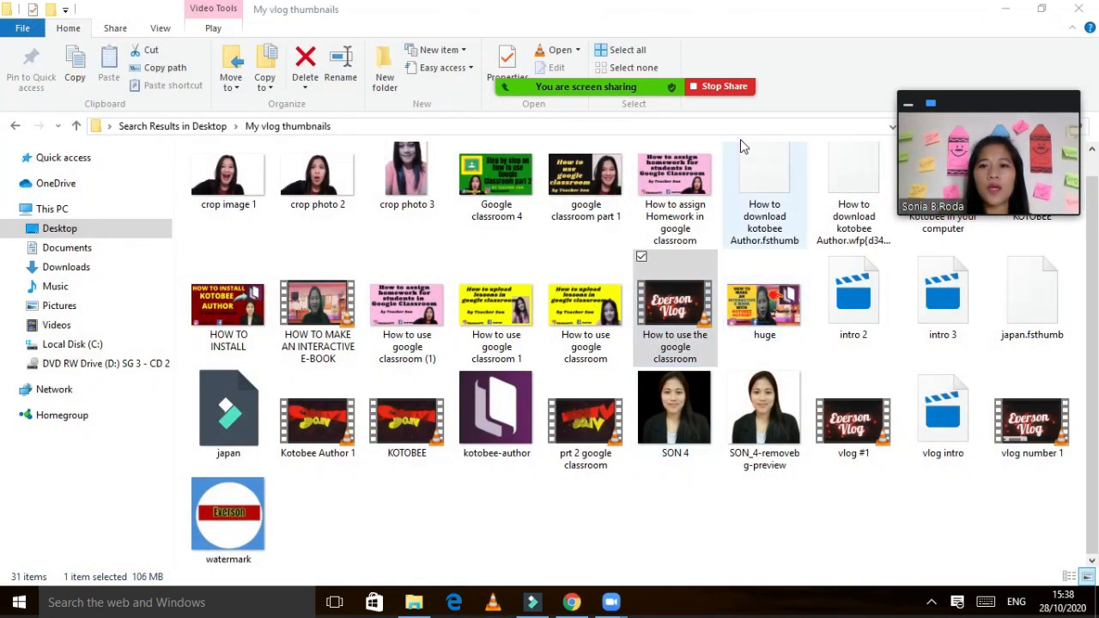
mouse_move(734, 86)
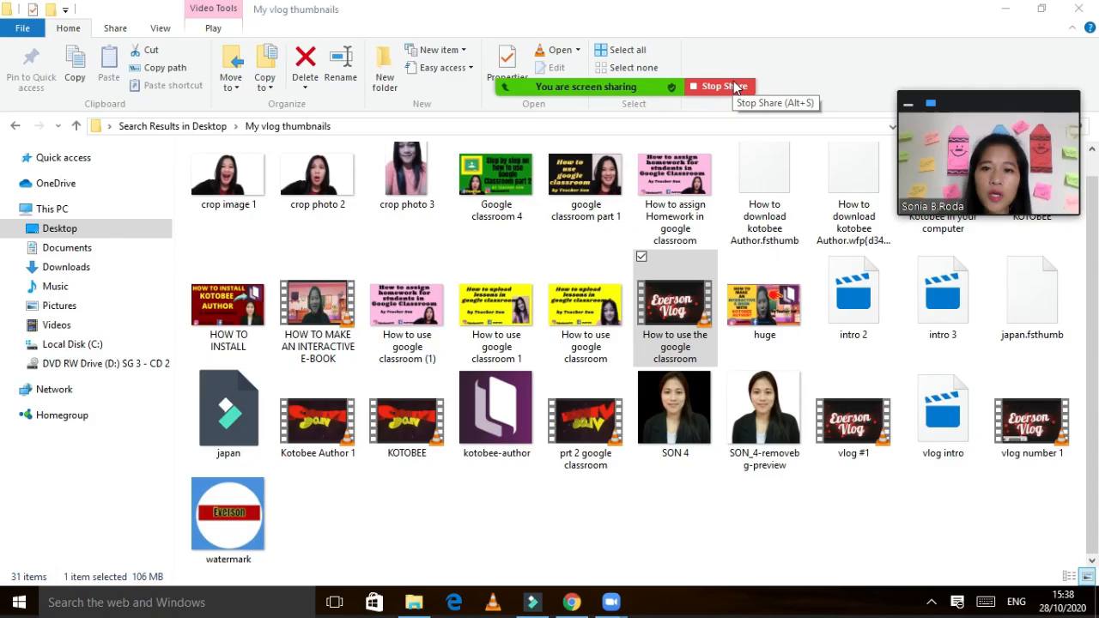
click(719, 86)
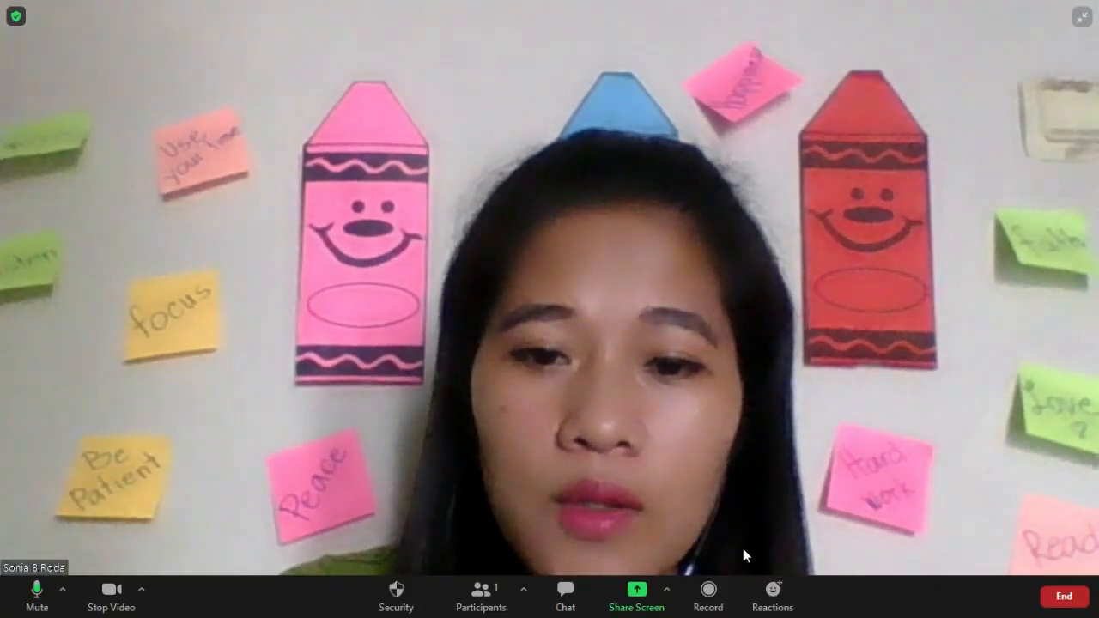
- Share a blank whiteboard, handwrite 'Science' with an underline, then erase and clear it
click(636, 588)
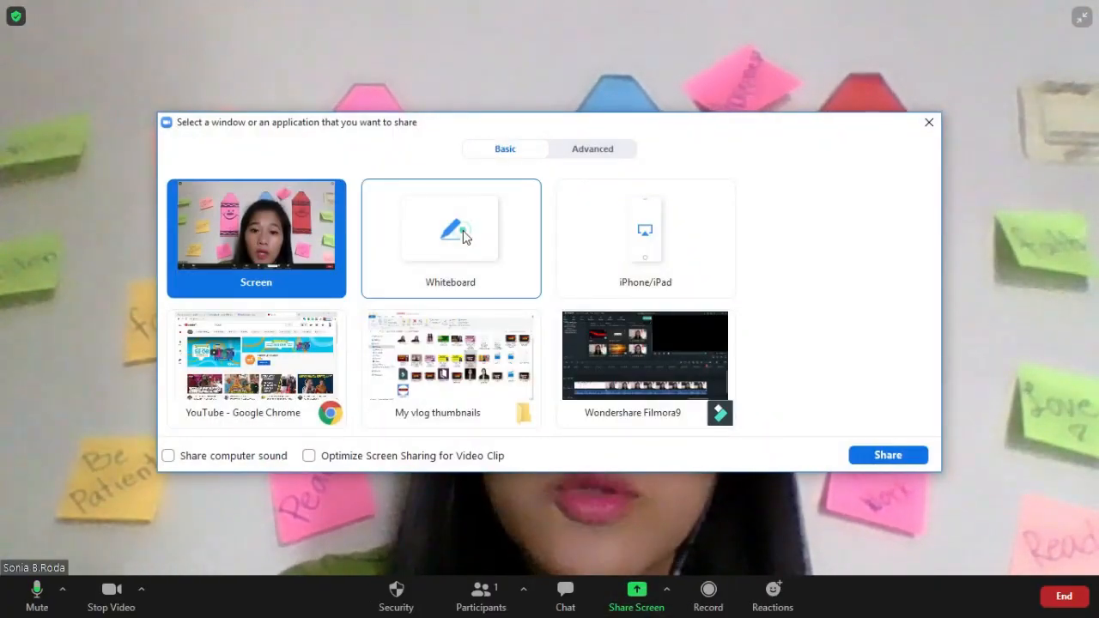
click(887, 455)
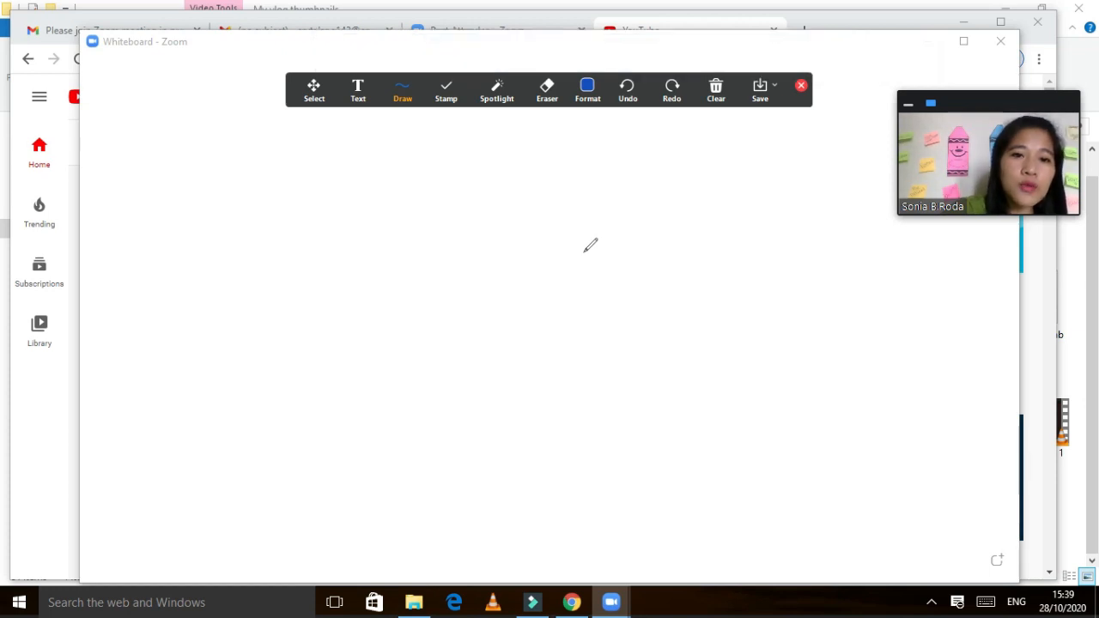
mouse_move(415, 130)
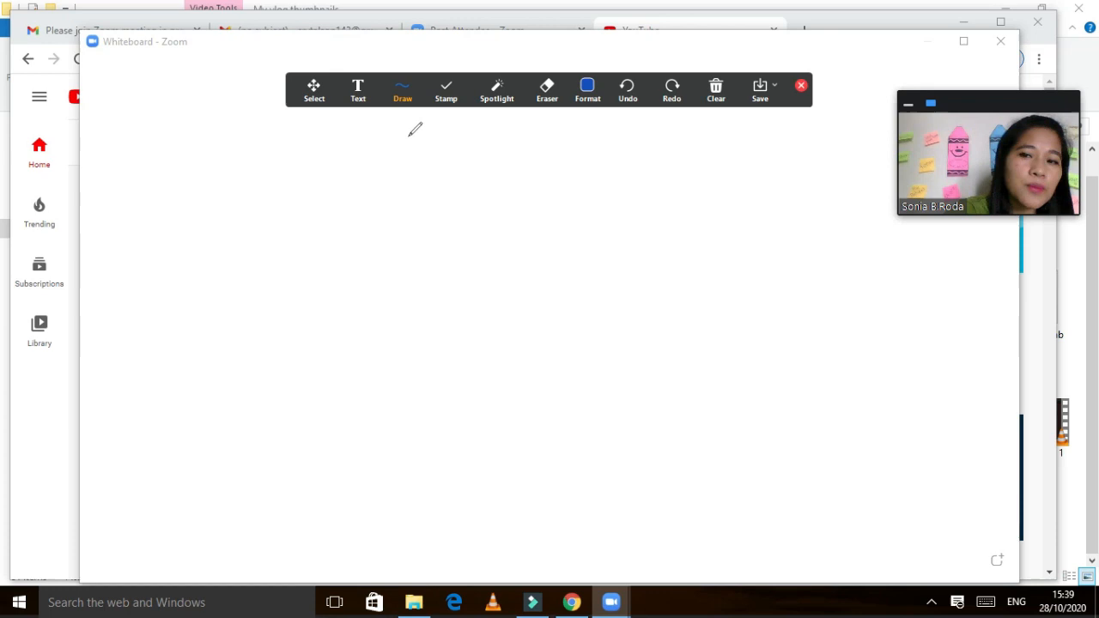
drag(198, 154, 489, 249)
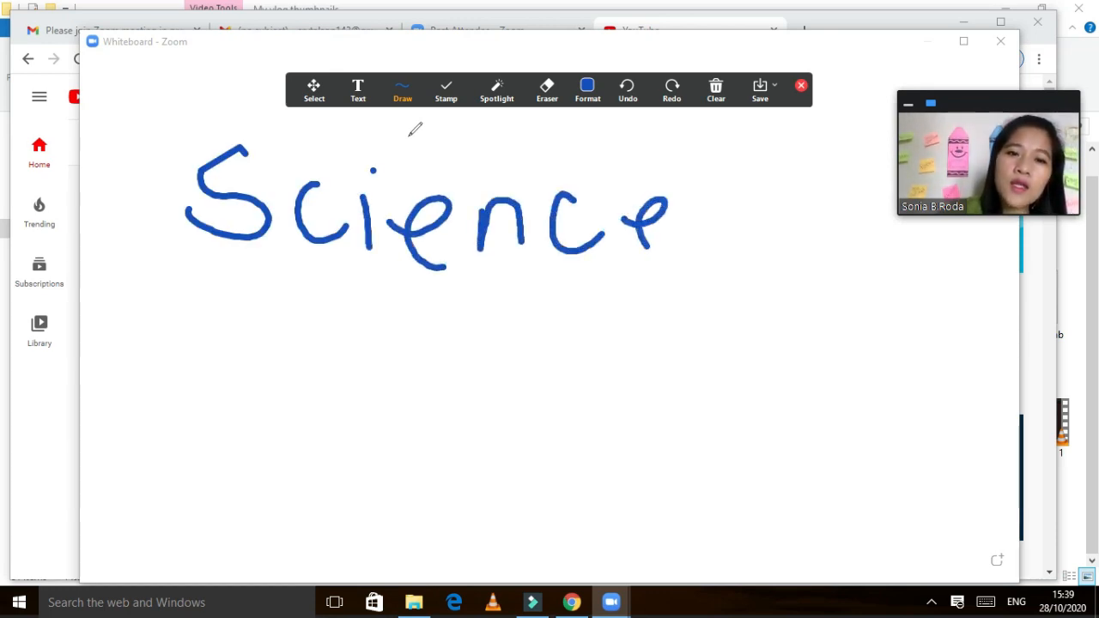
drag(187, 299, 729, 300)
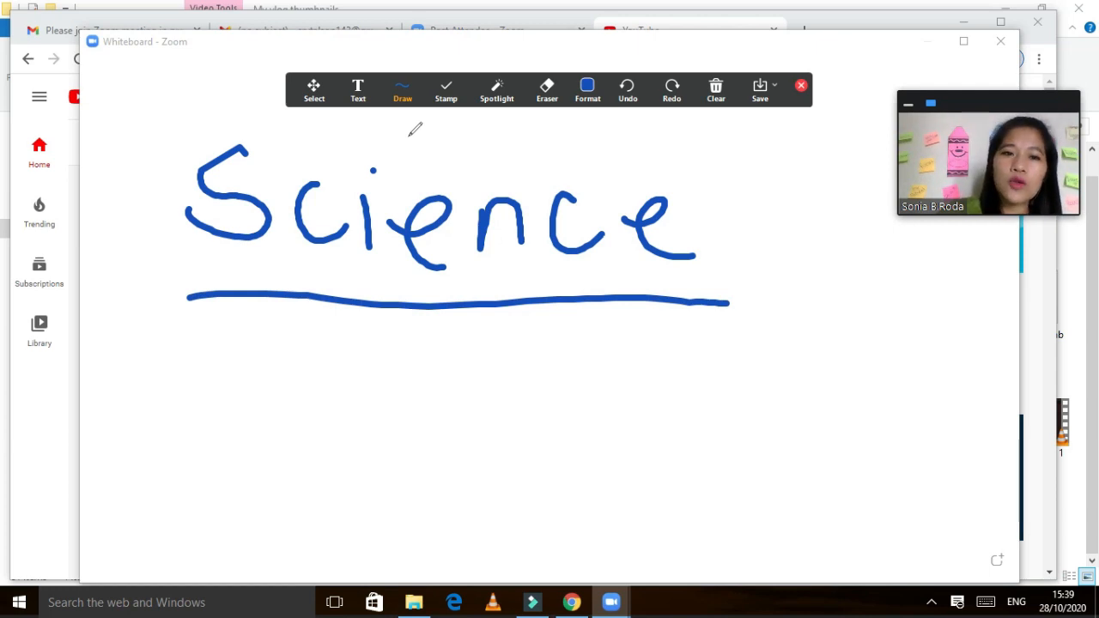
click(545, 89)
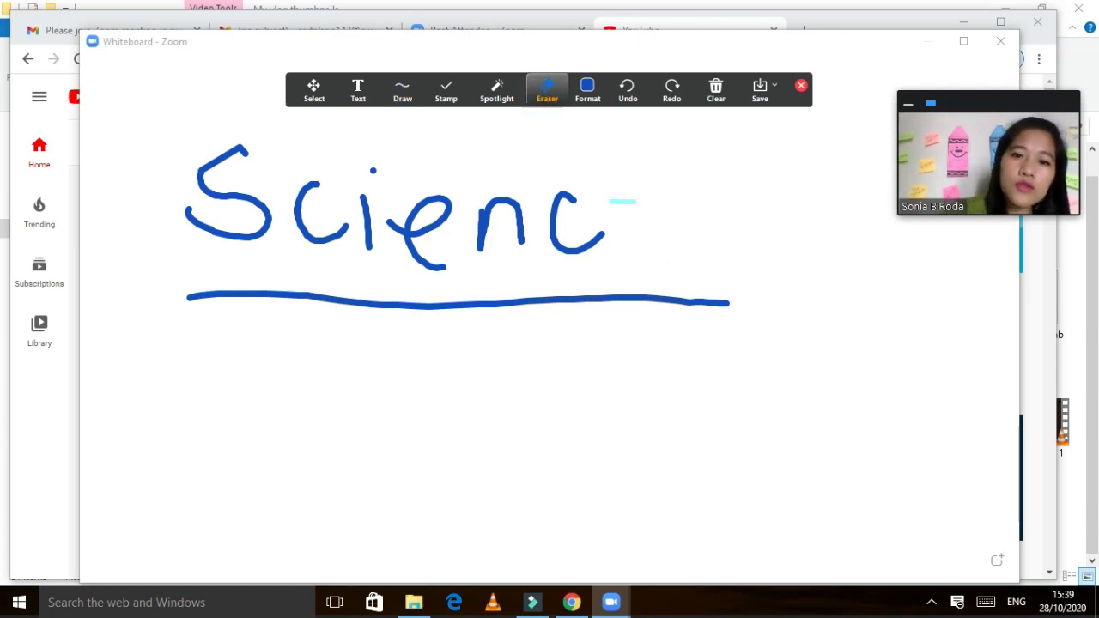
click(714, 90)
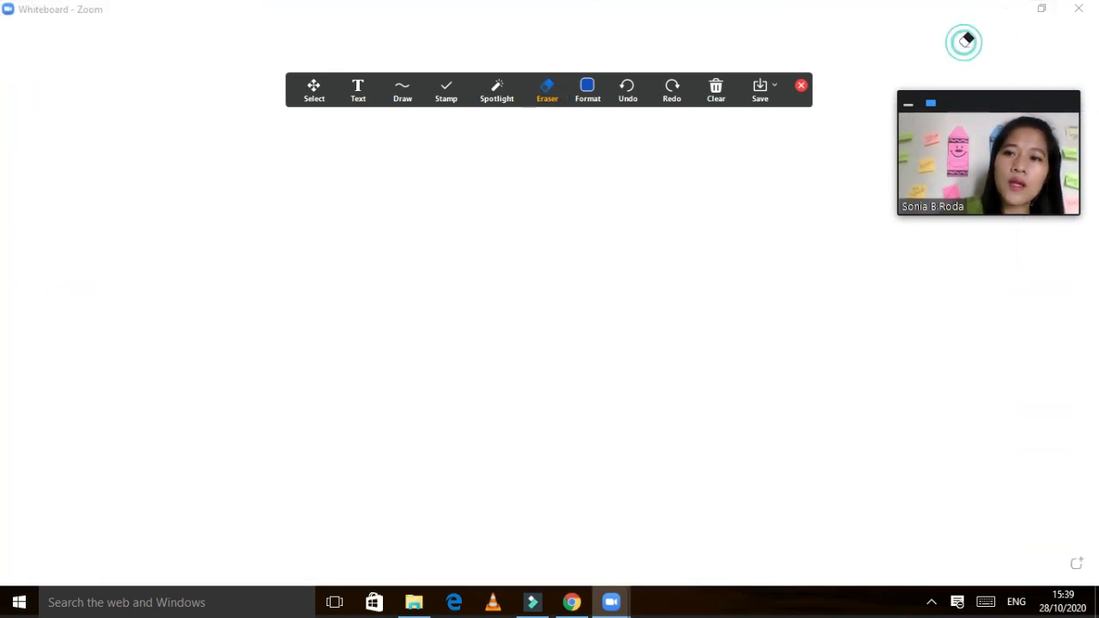
- Add a text box reading 'science' near the top of the board, then stop sharing
click(357, 89)
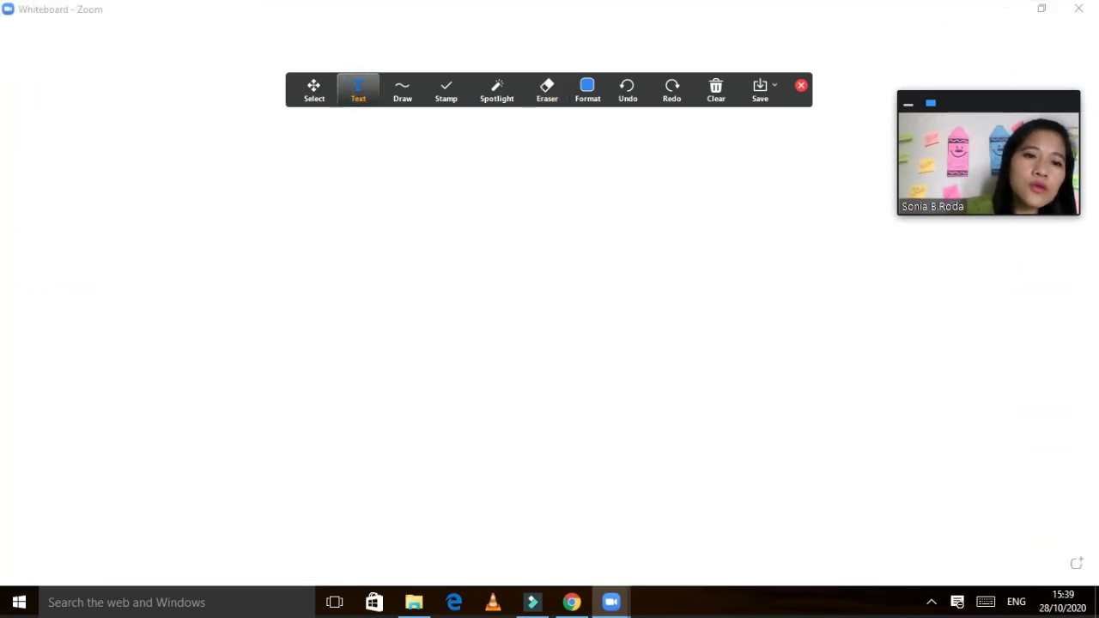
click(273, 151)
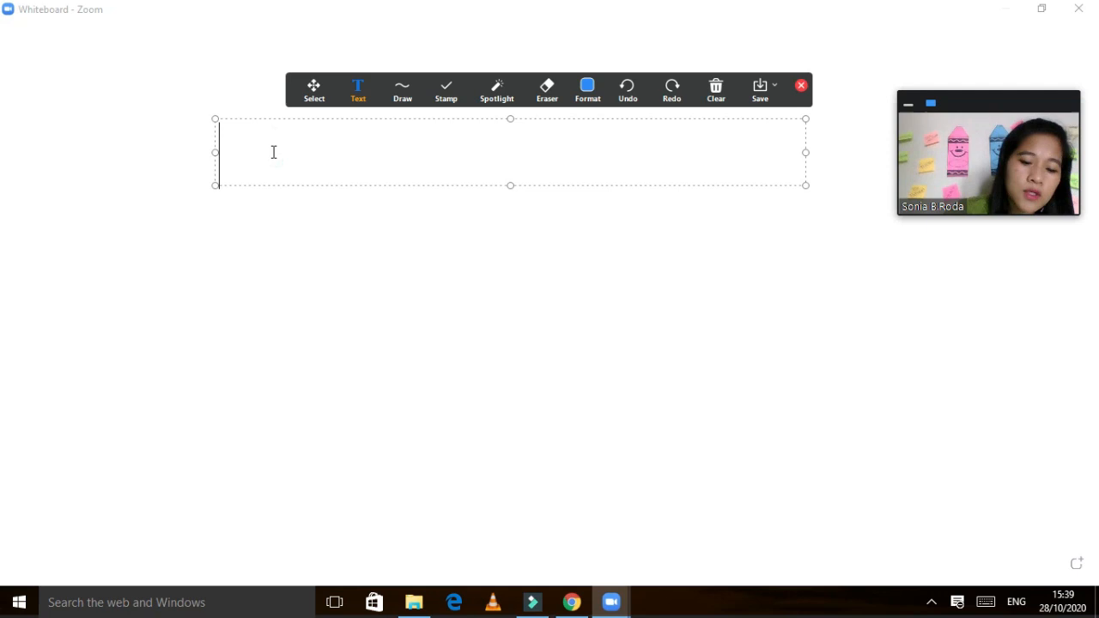
text(sci)
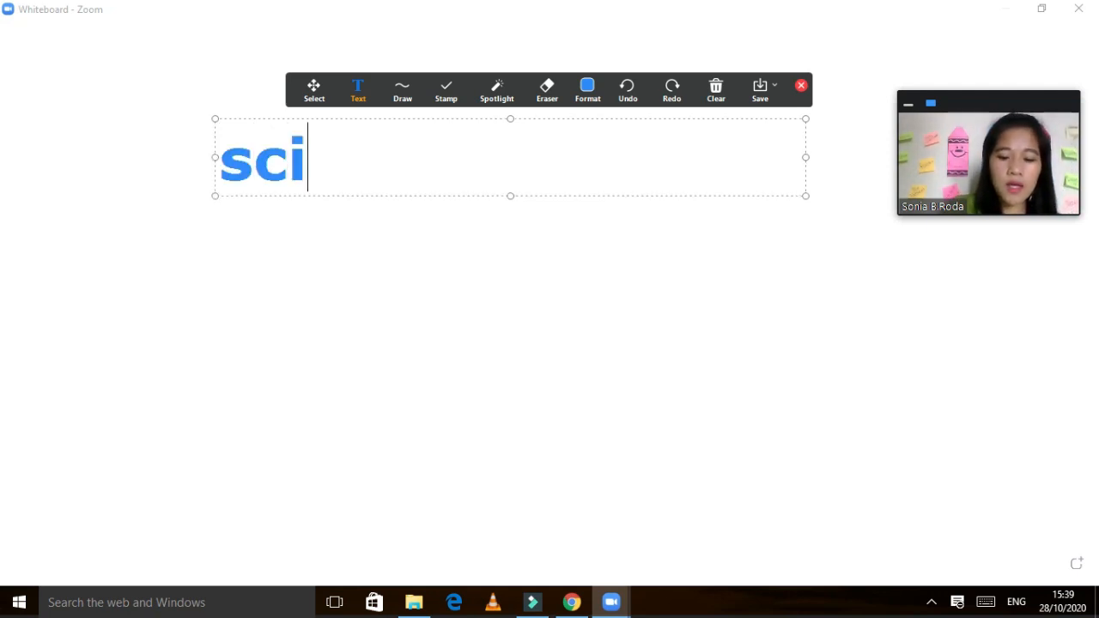
text(ence)
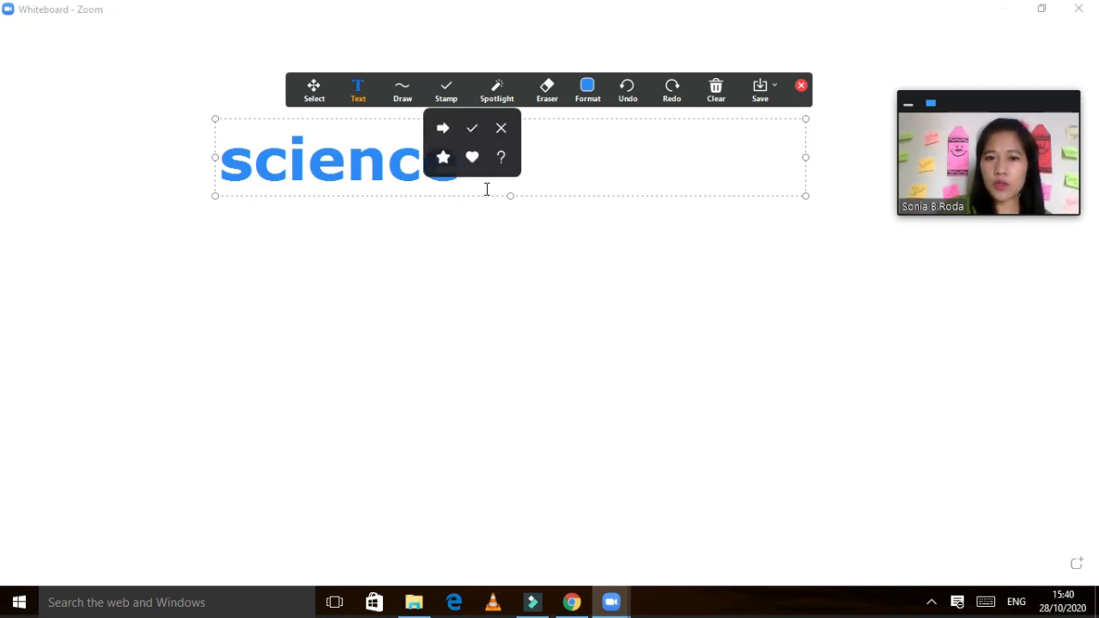
click(501, 127)
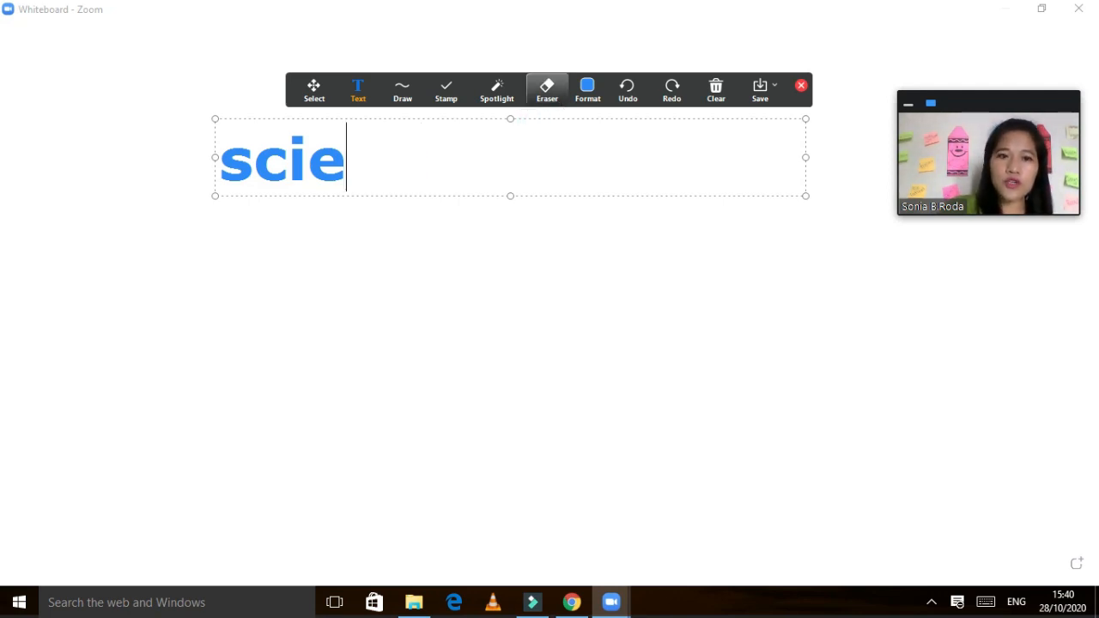
click(587, 90)
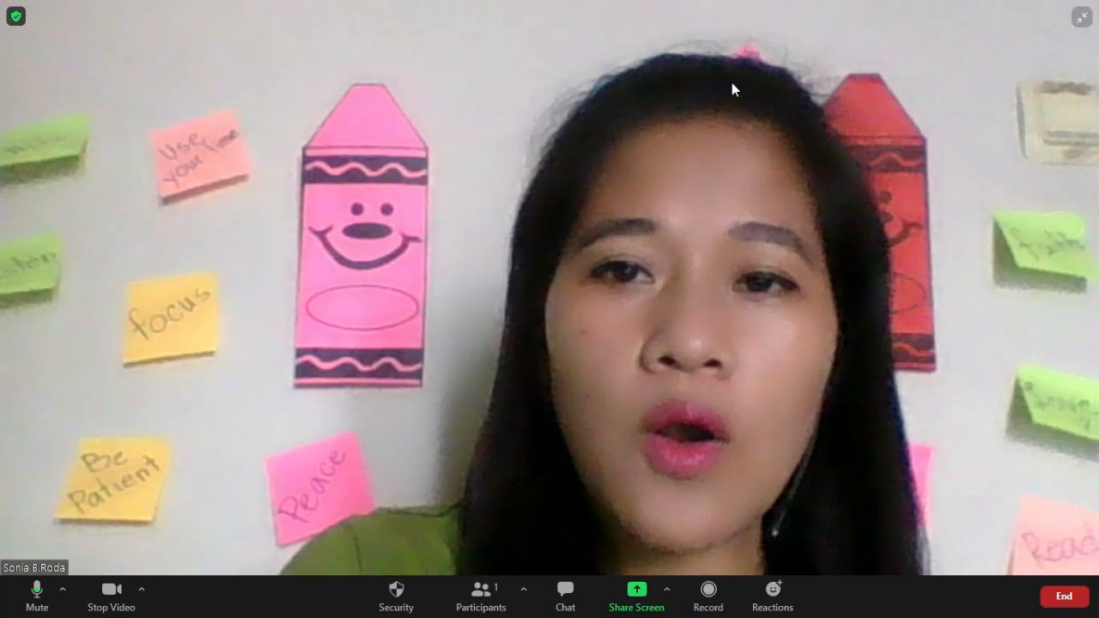
mouse_move(635, 591)
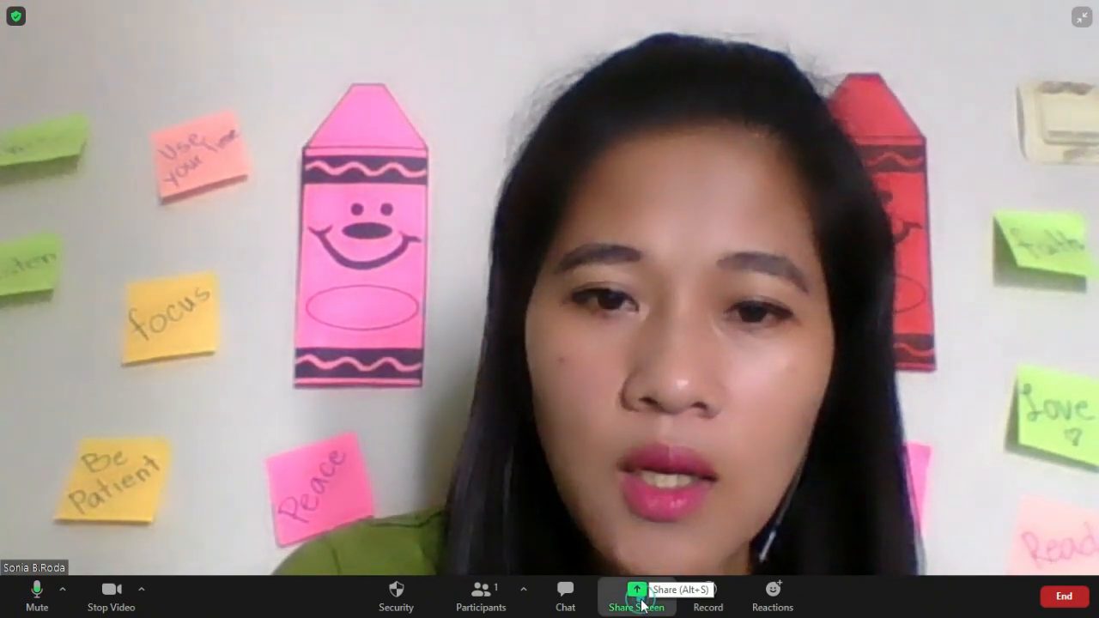
click(635, 601)
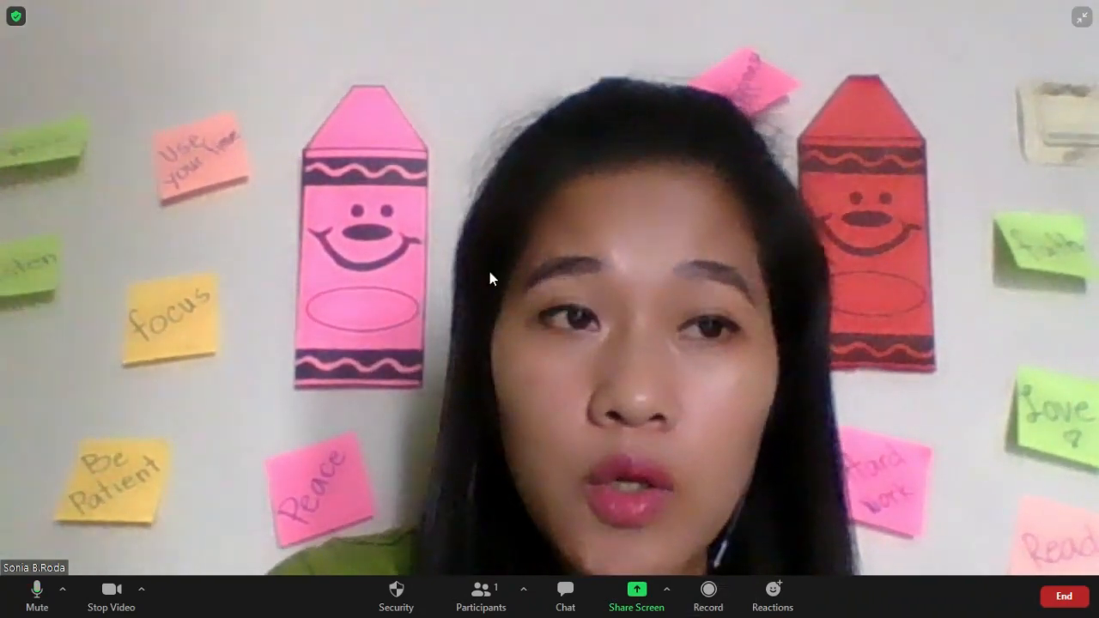
click(709, 608)
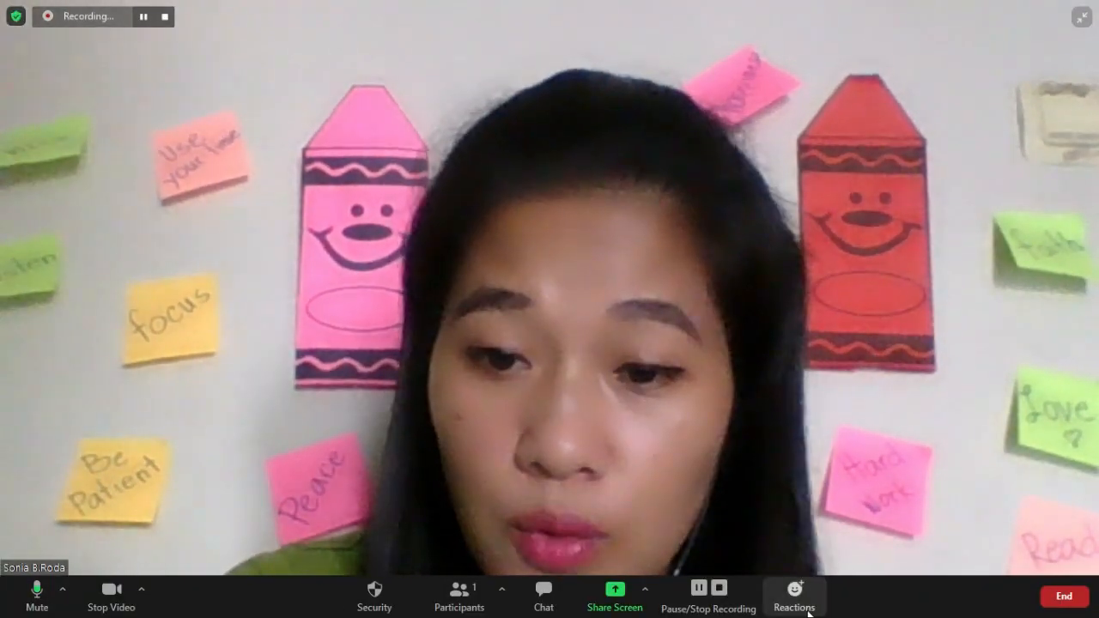
- Send clap and thumbs-up reactions, then one more reaction from the Reactions menu
click(793, 595)
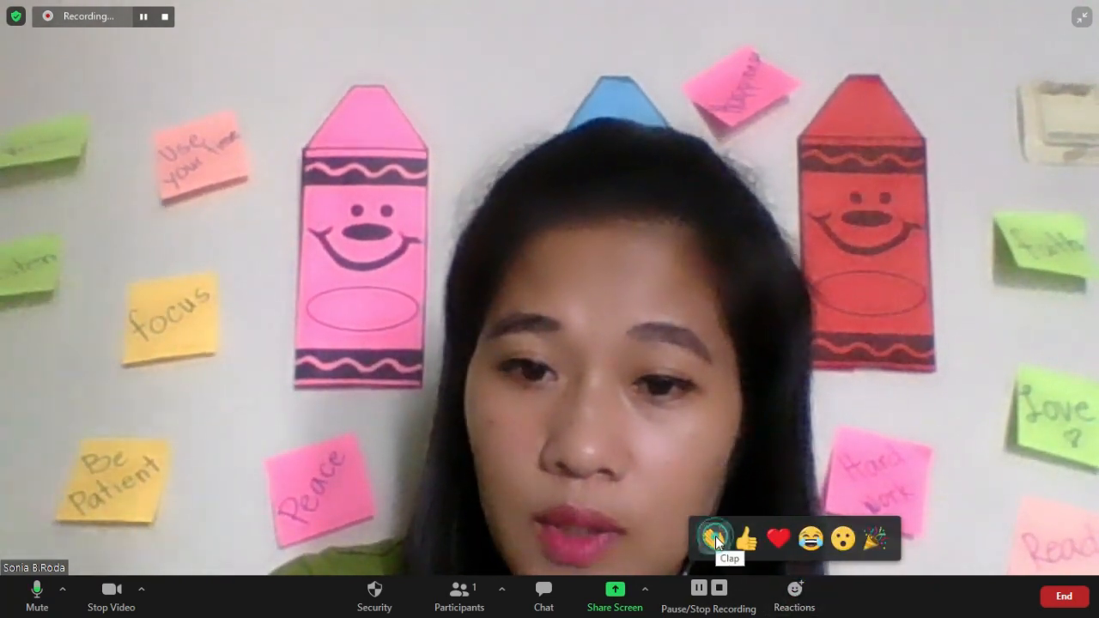
click(711, 539)
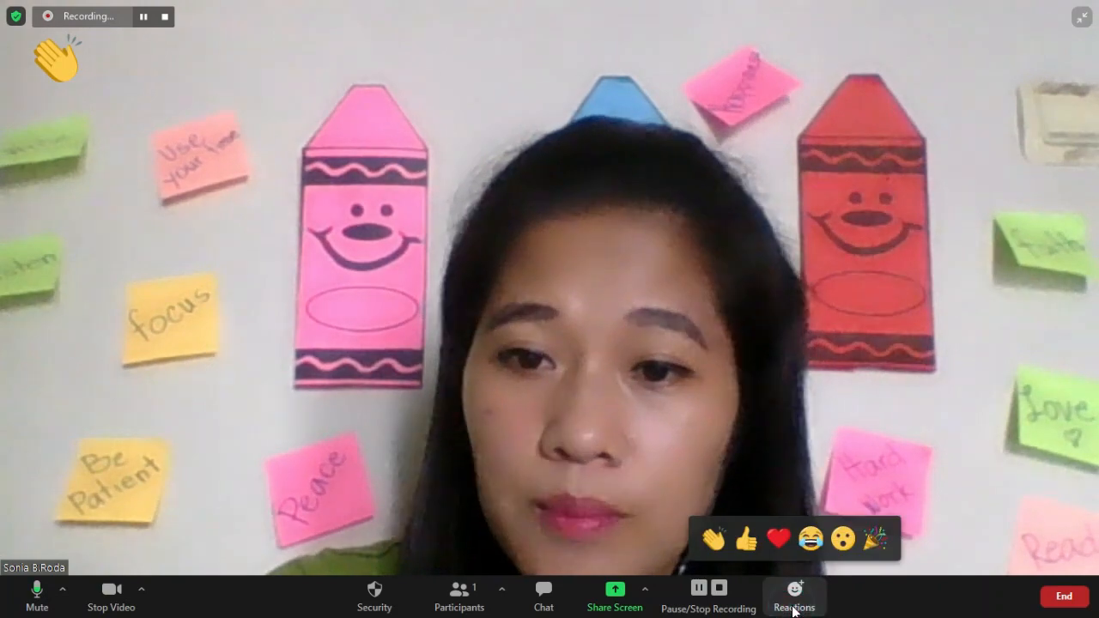
click(745, 541)
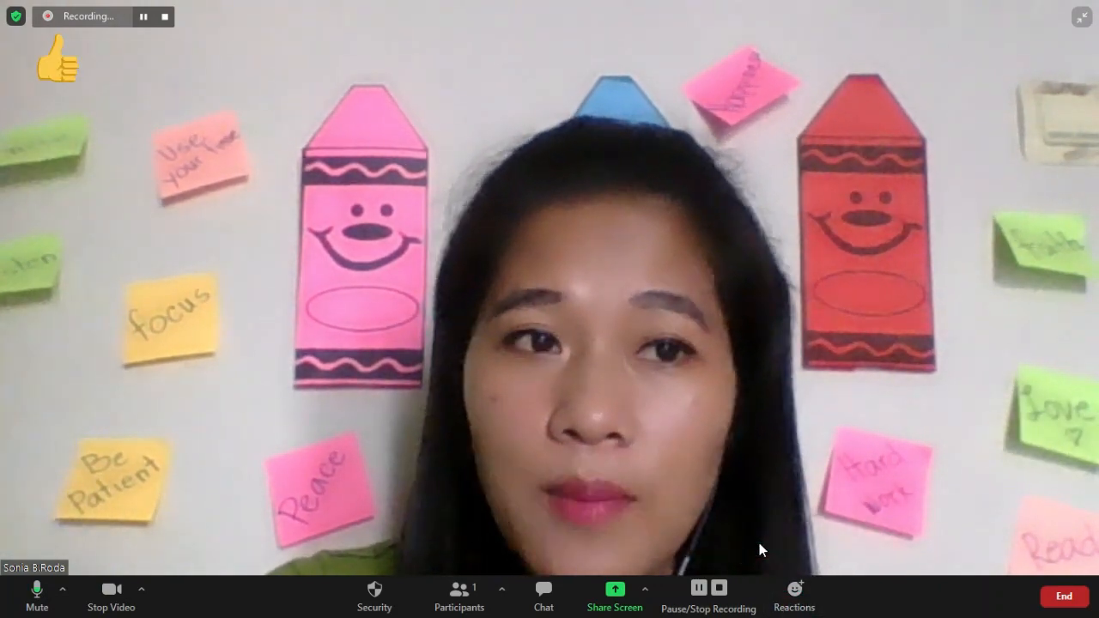
click(793, 608)
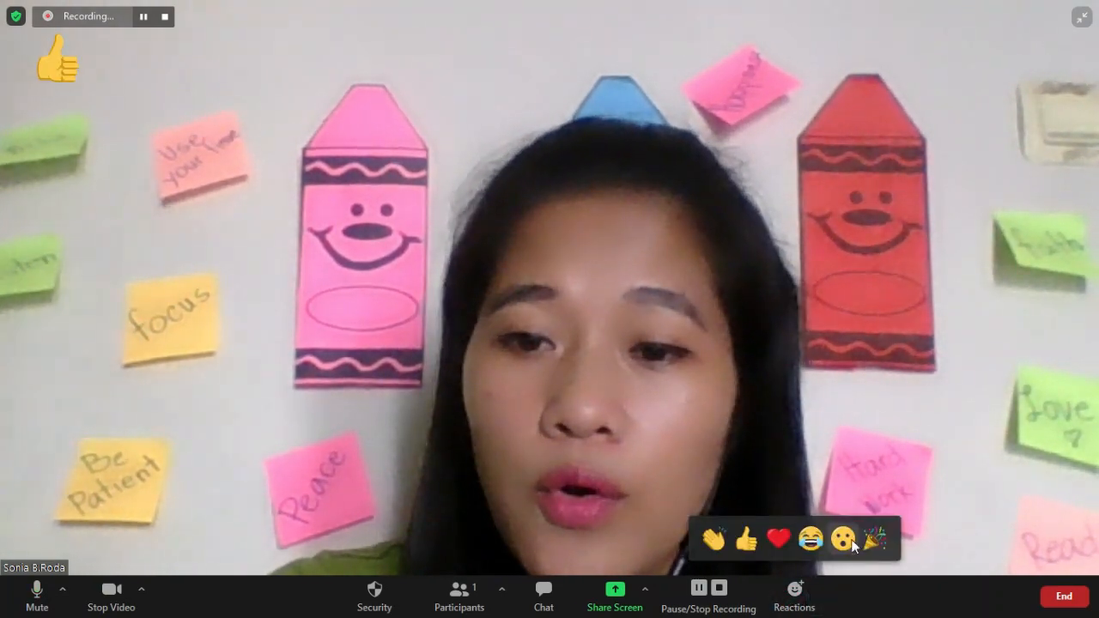
click(827, 539)
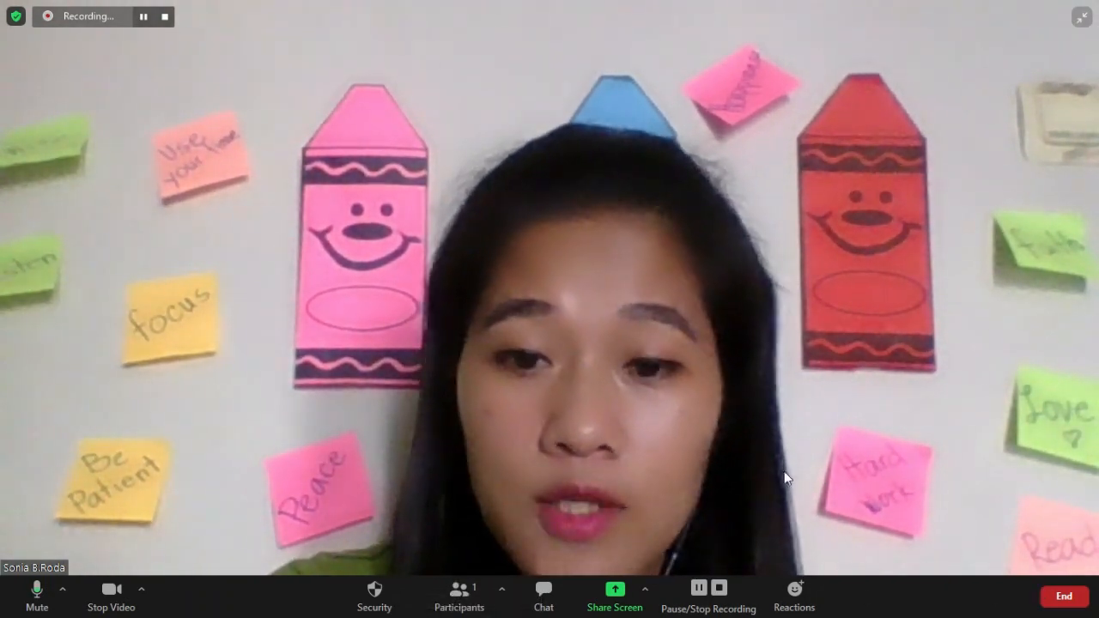
mouse_move(721, 587)
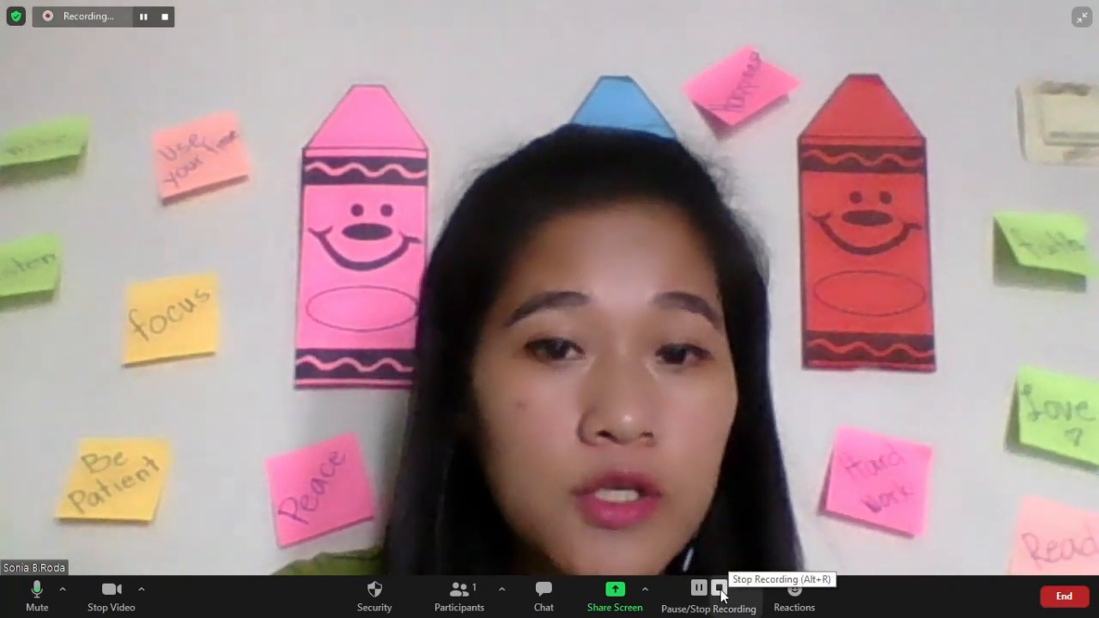
- Stop the meeting recording and confirm it
click(709, 589)
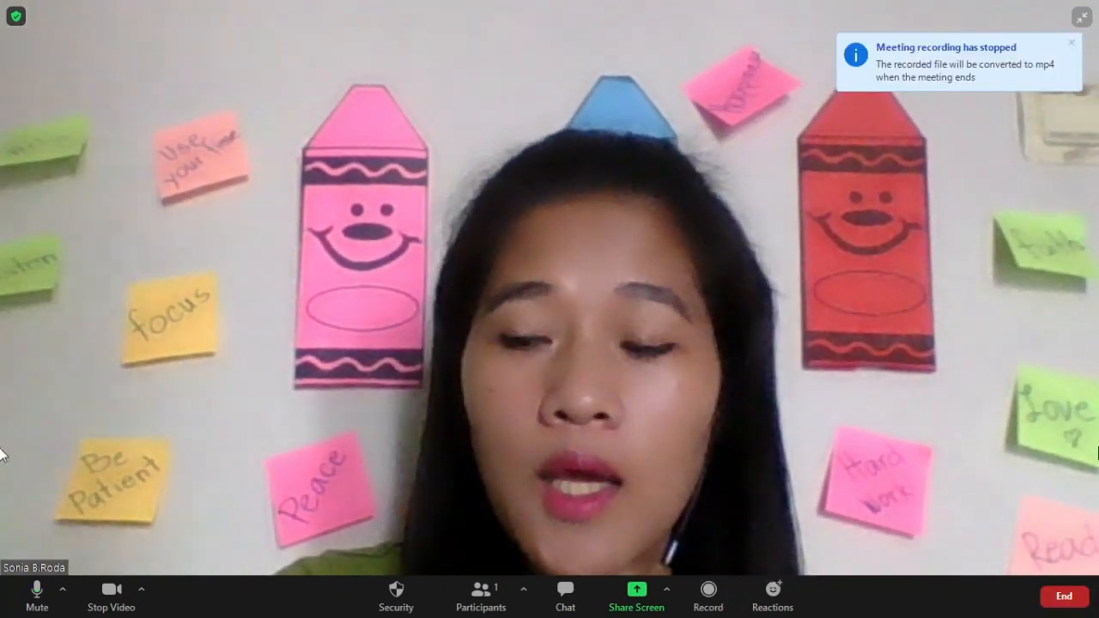
click(1062, 595)
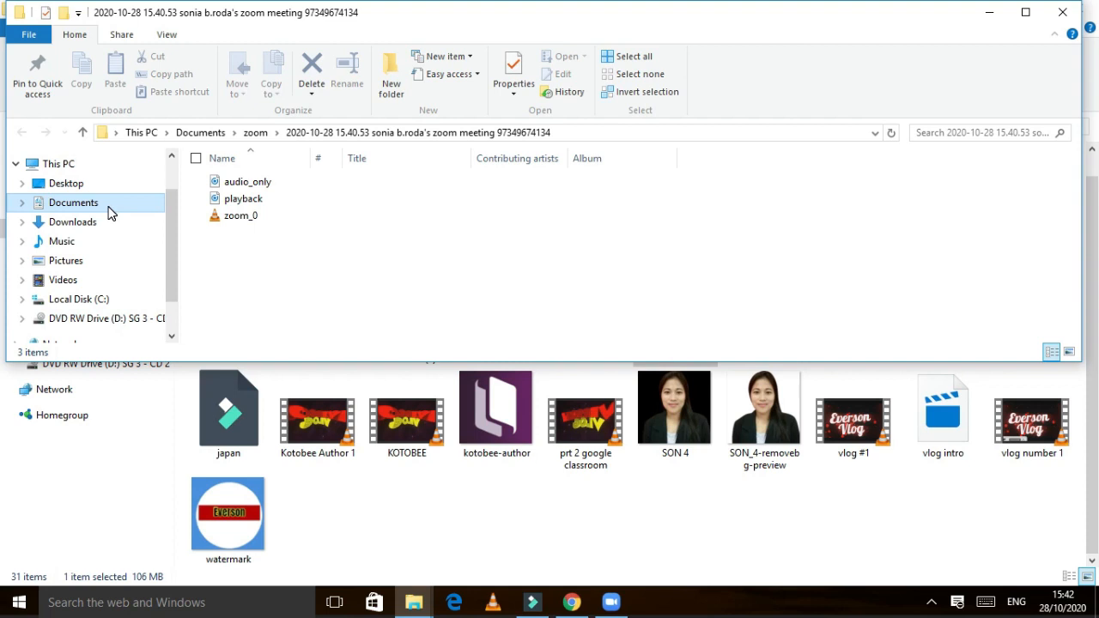
- Rename the zoom_0 recording file to 'meeting 1'
click(240, 216)
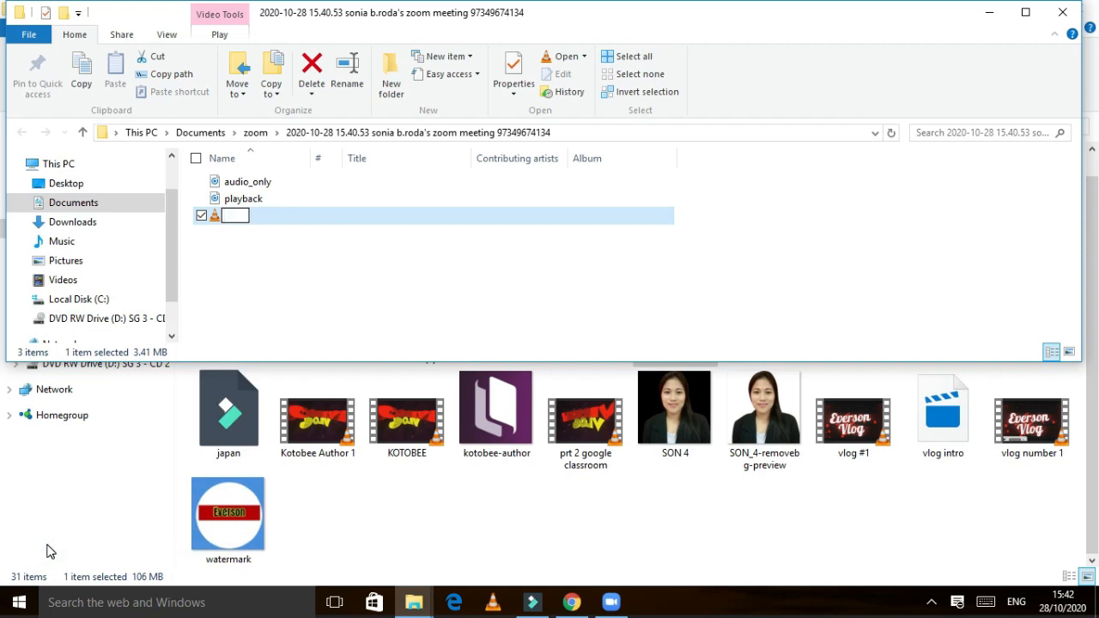
text(meeting 1)
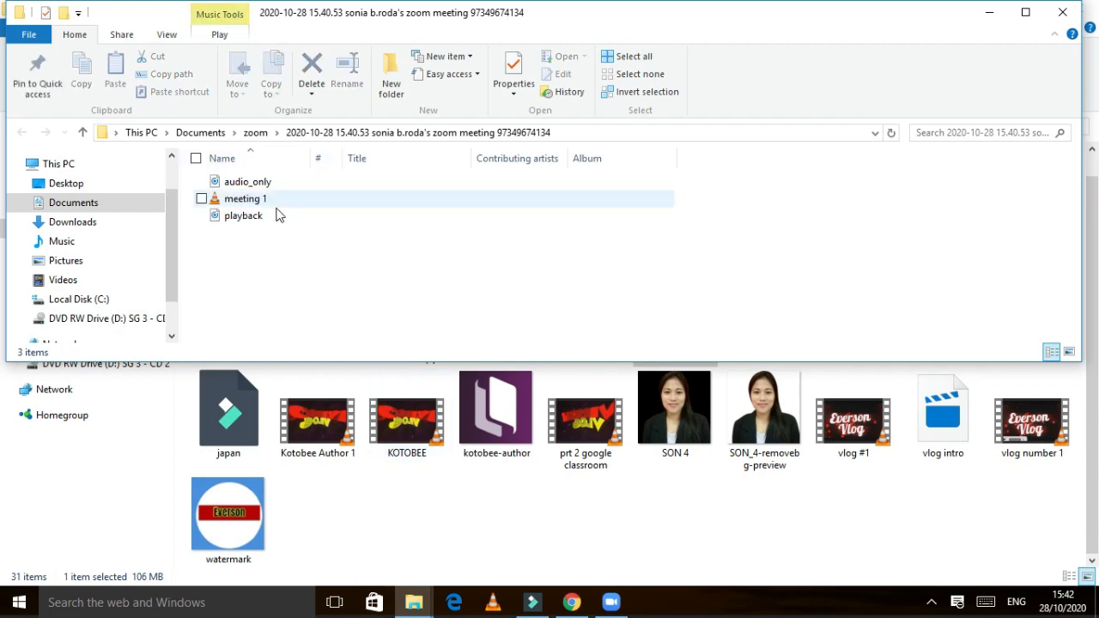
click(248, 199)
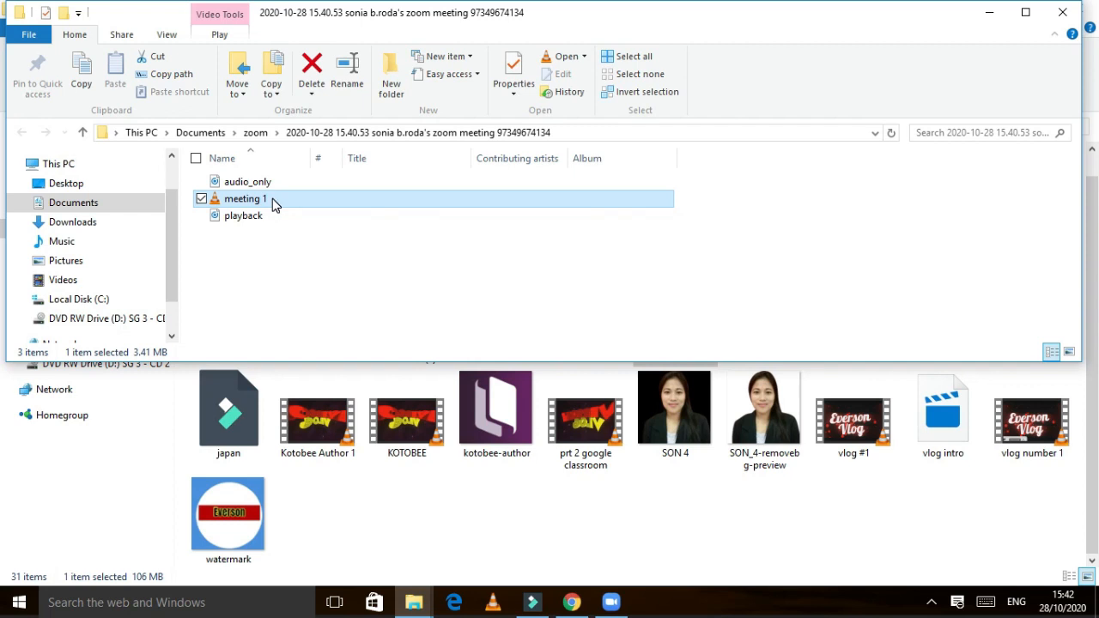
right_click(244, 199)
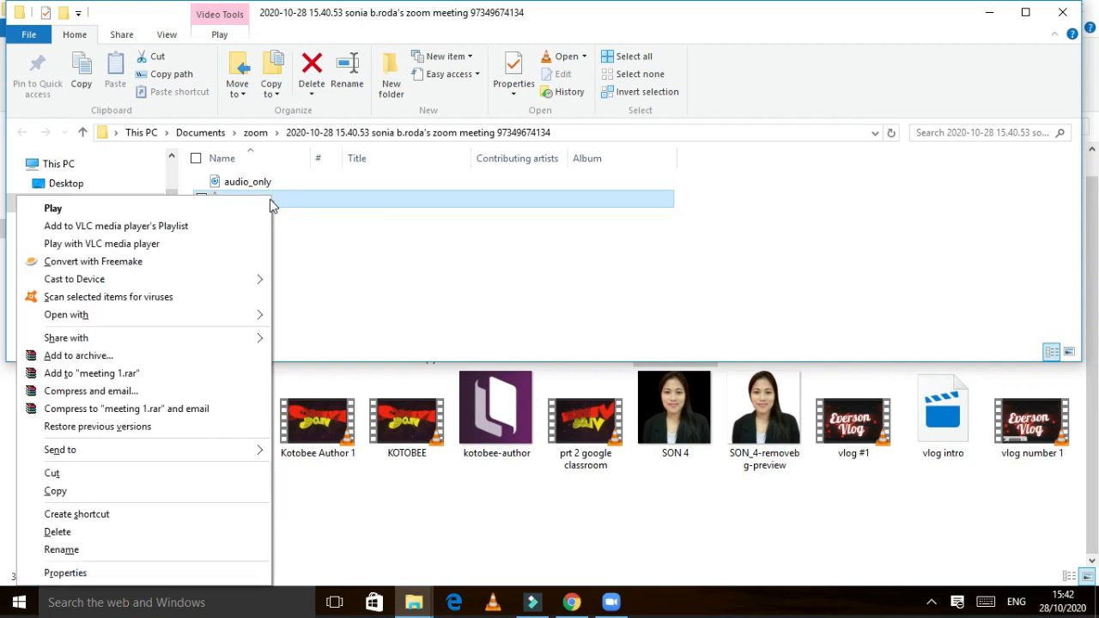
click(51, 472)
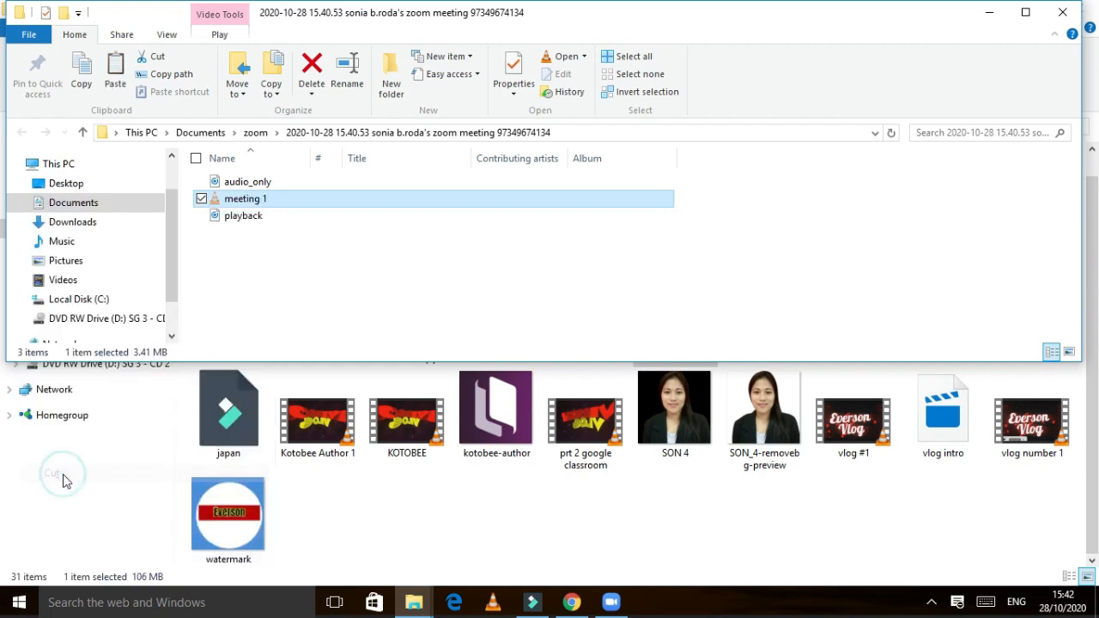
mouse_move(478, 31)
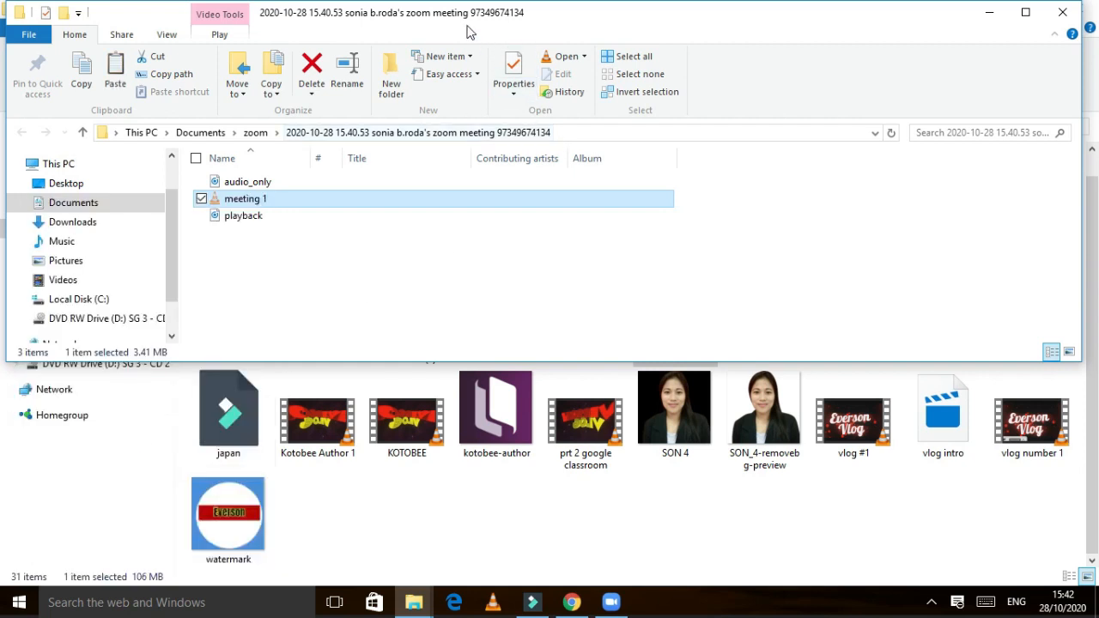
mouse_move(334, 213)
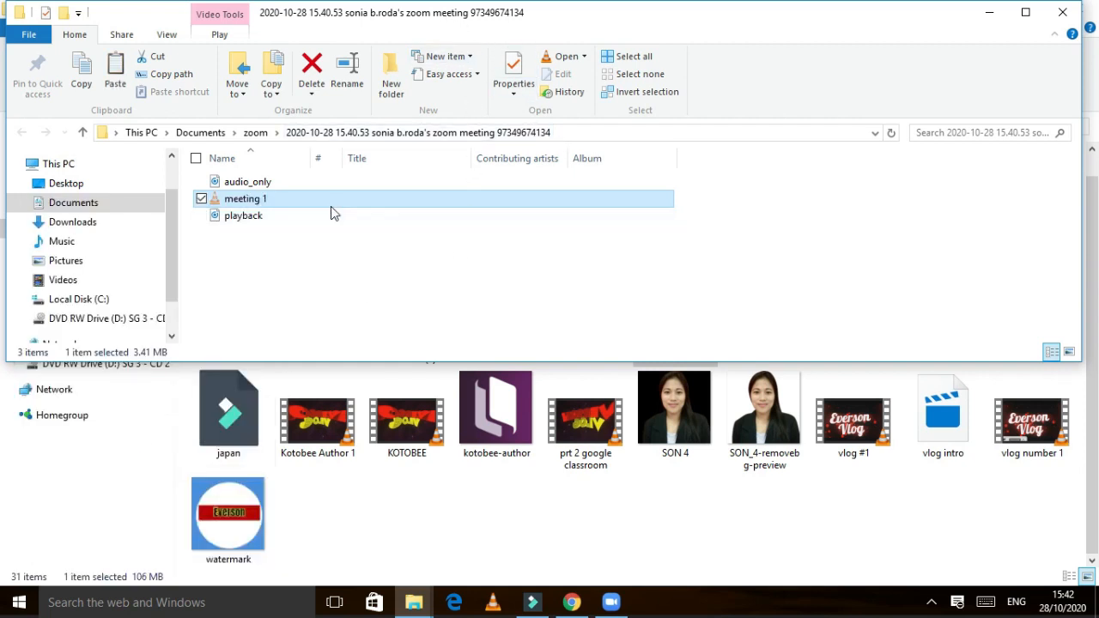
mouse_move(515, 275)
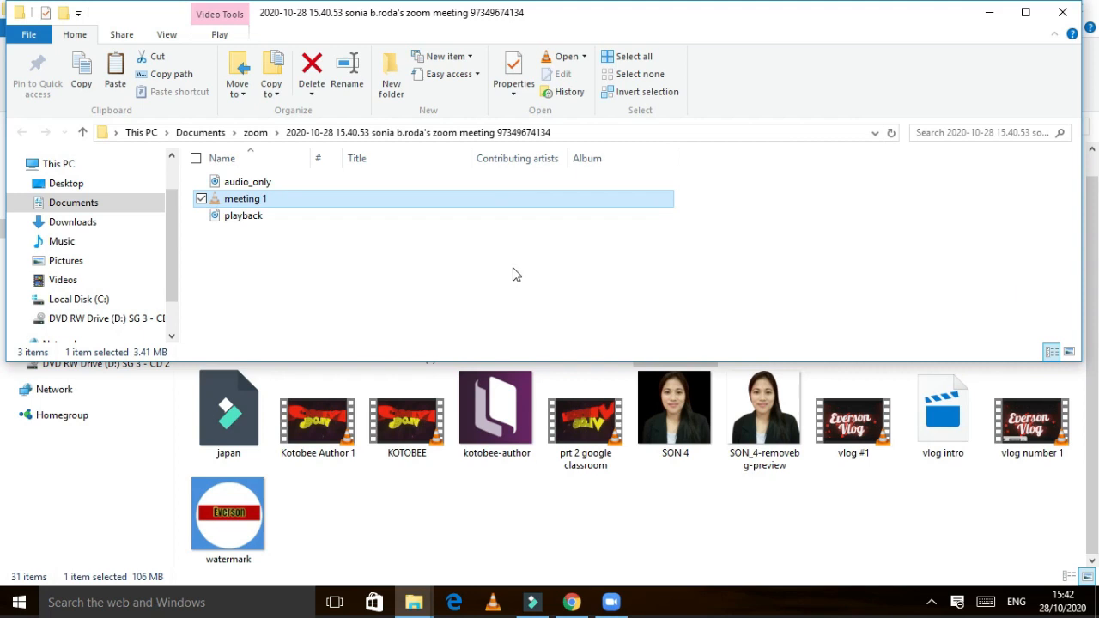
mouse_move(381, 202)
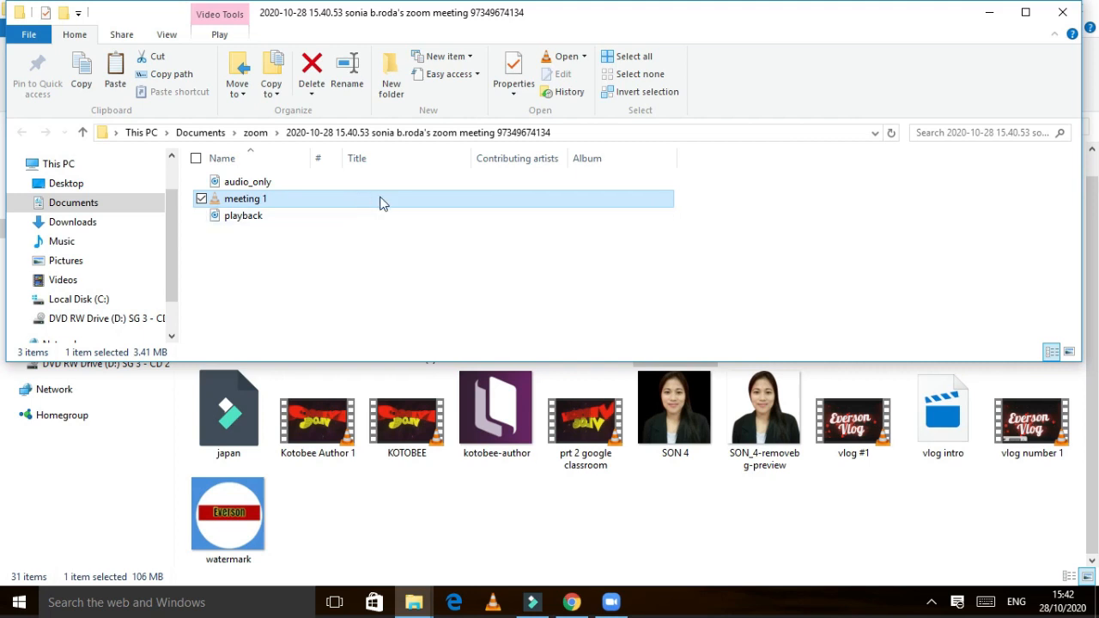
mouse_move(463, 211)
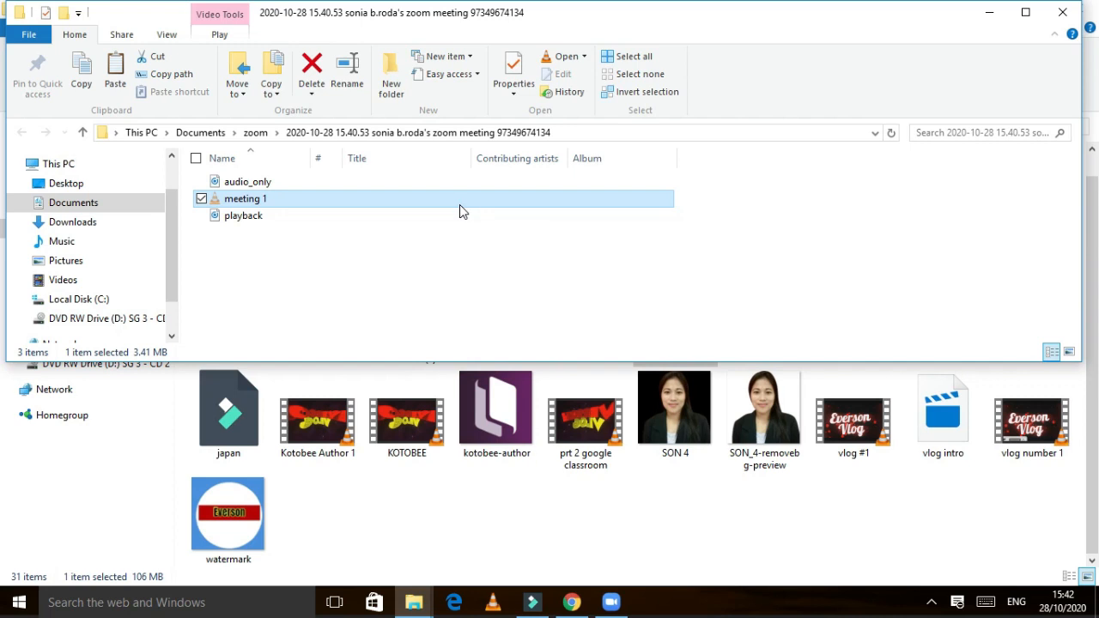
mouse_move(942, 31)
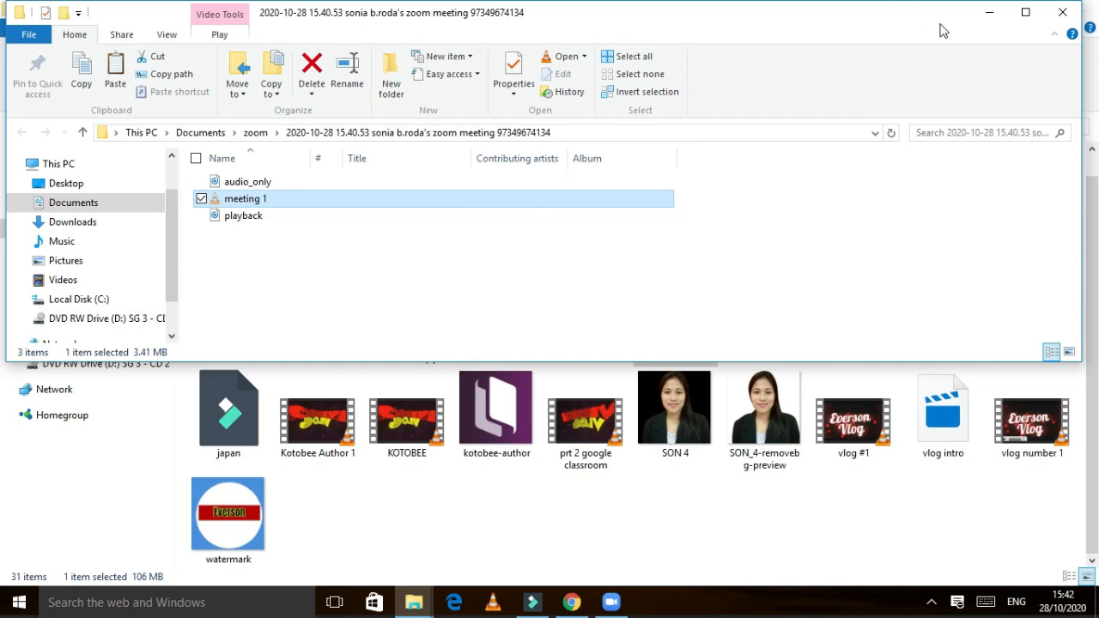
mouse_move(989, 12)
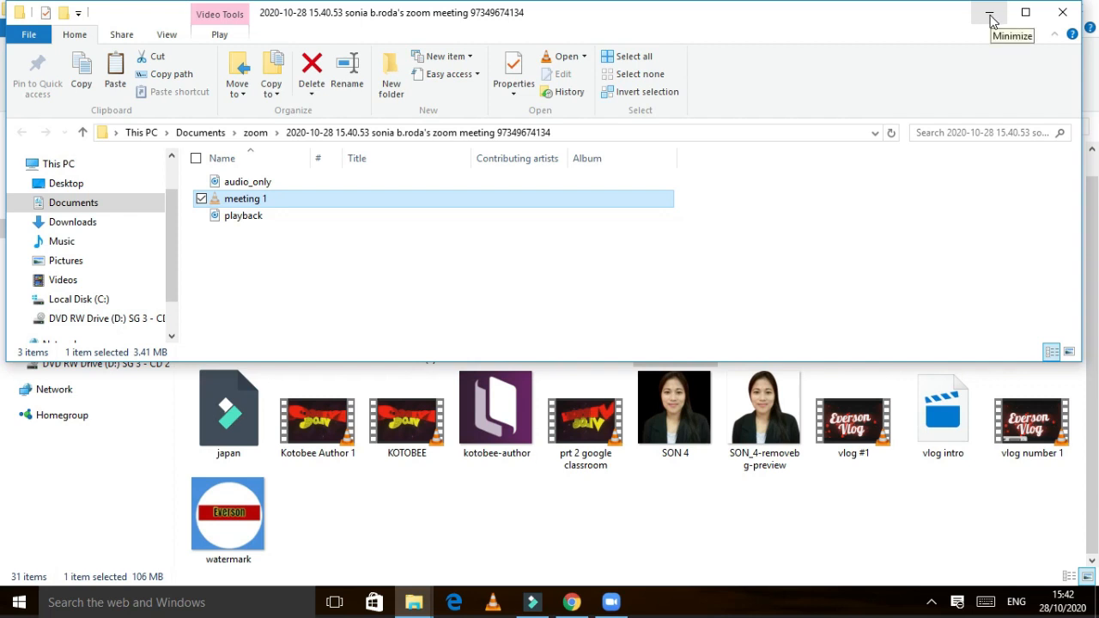
mouse_move(982, 26)
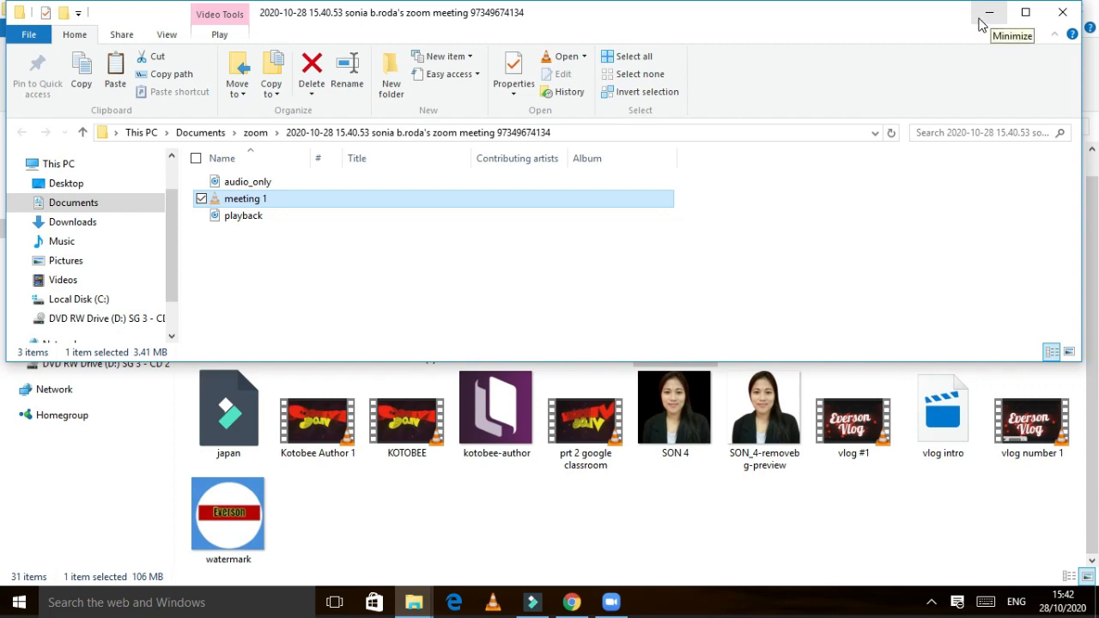
mouse_move(563, 201)
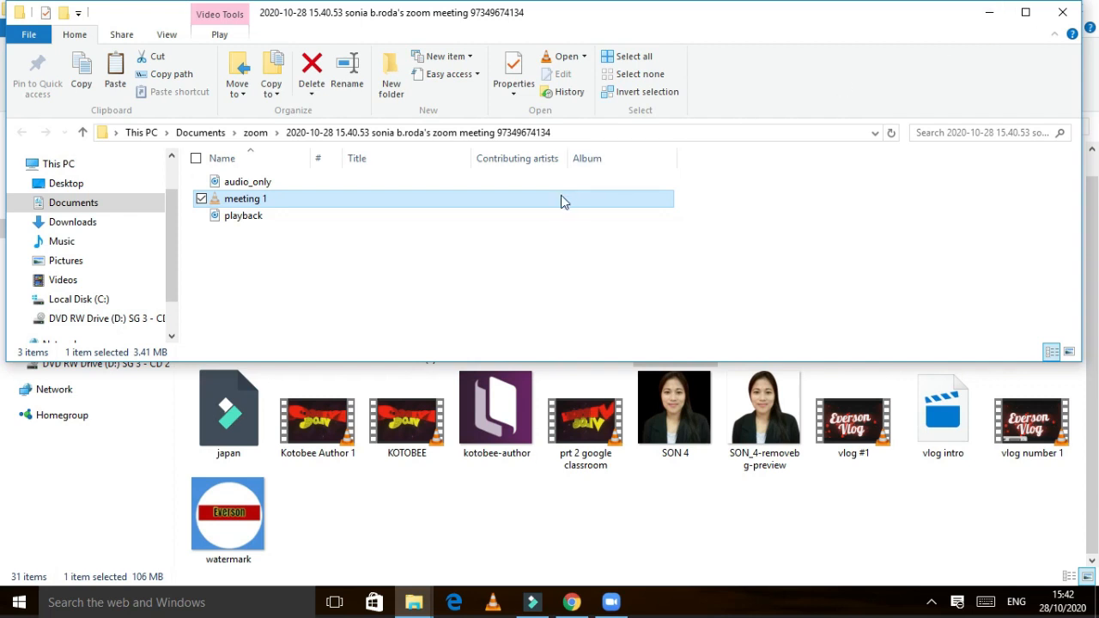
mouse_move(571, 200)
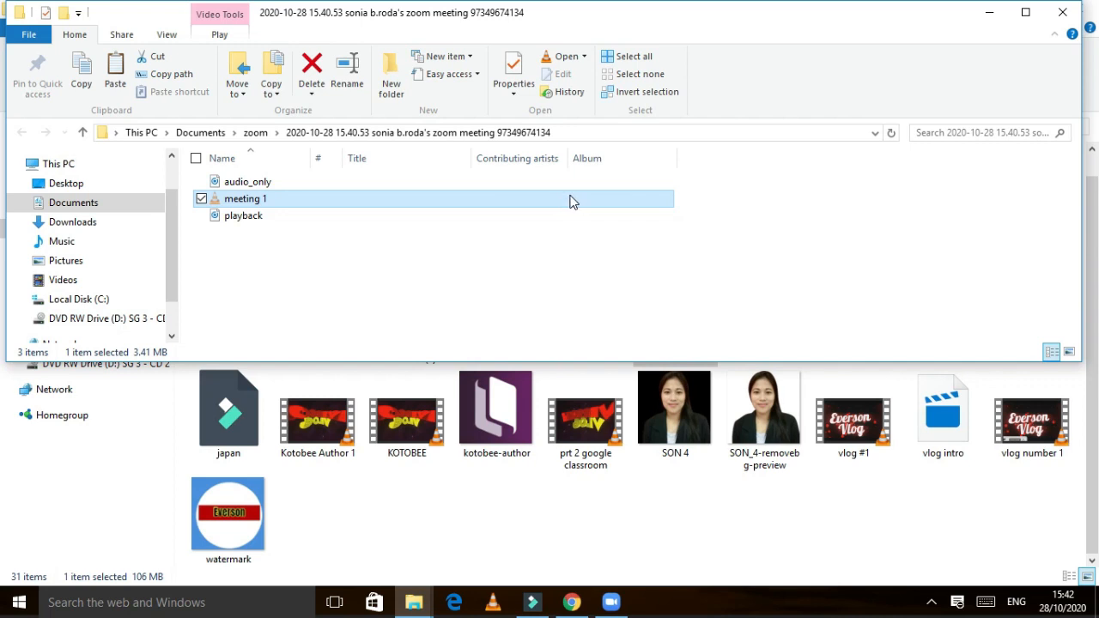